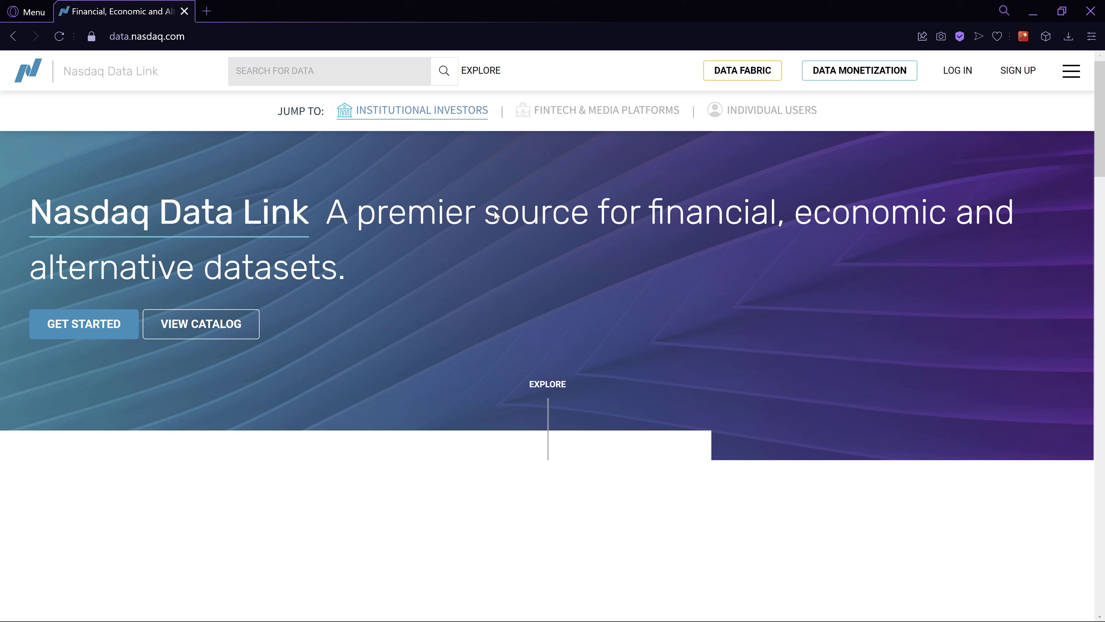
pyautogui.moveTo(555, 128)
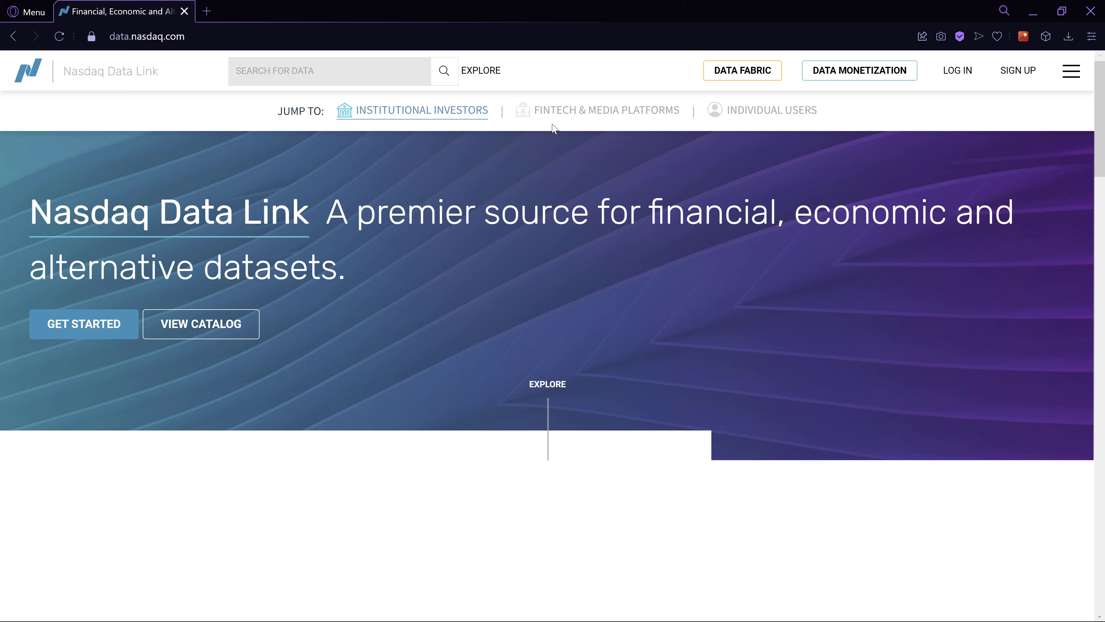
pyautogui.moveTo(375, 206)
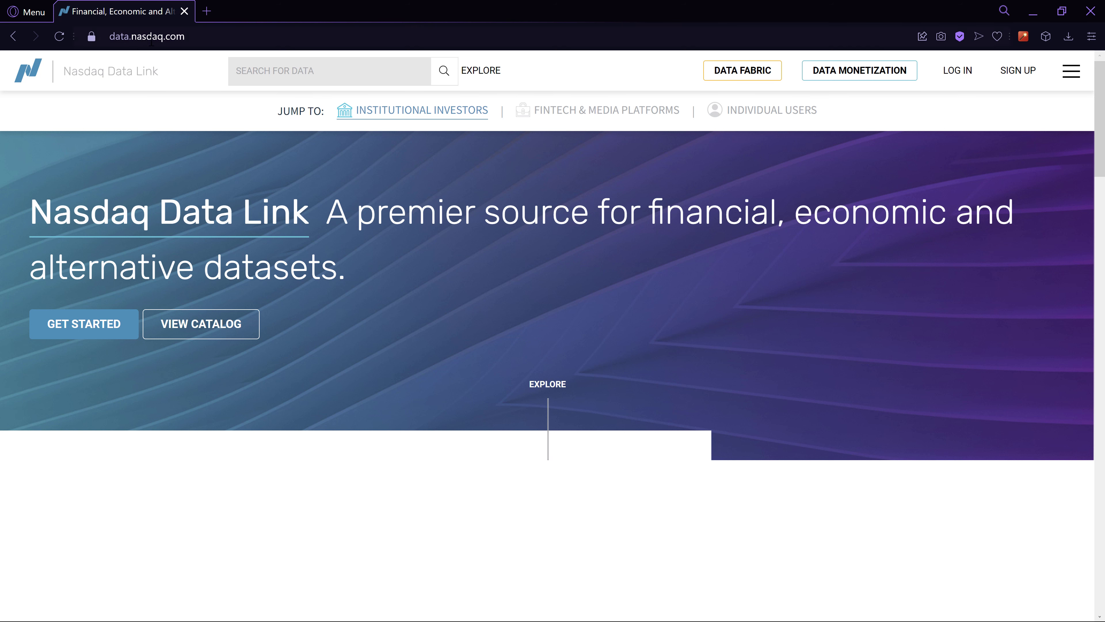
# - Search the data catalogue for 'quandl' and view the 70 matching databases
pyautogui.click(328, 70)
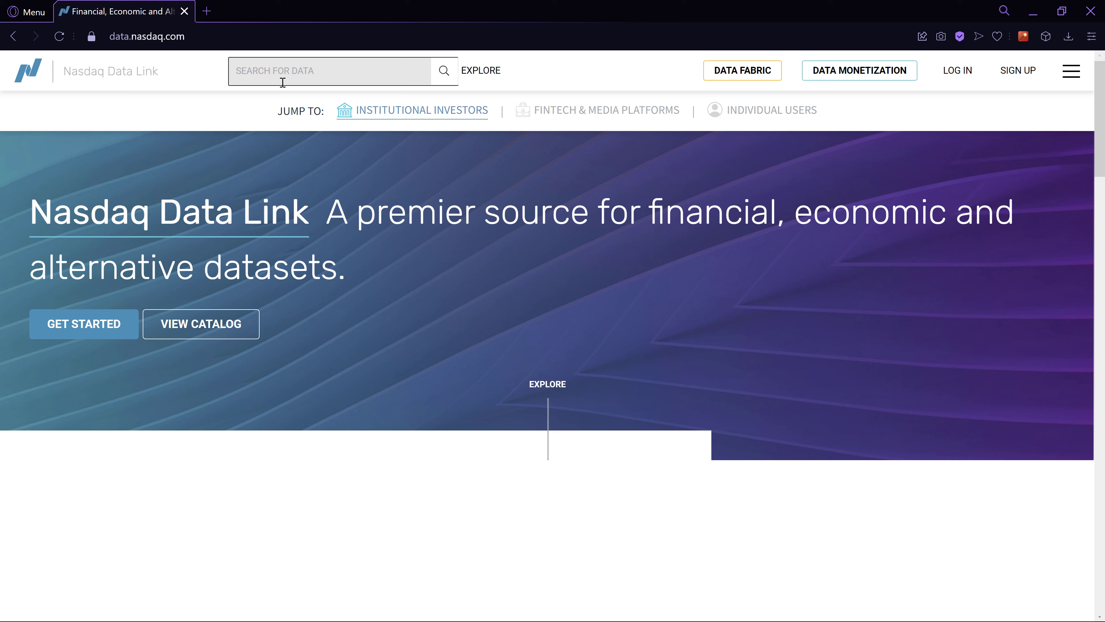
pyautogui.write('quandl')
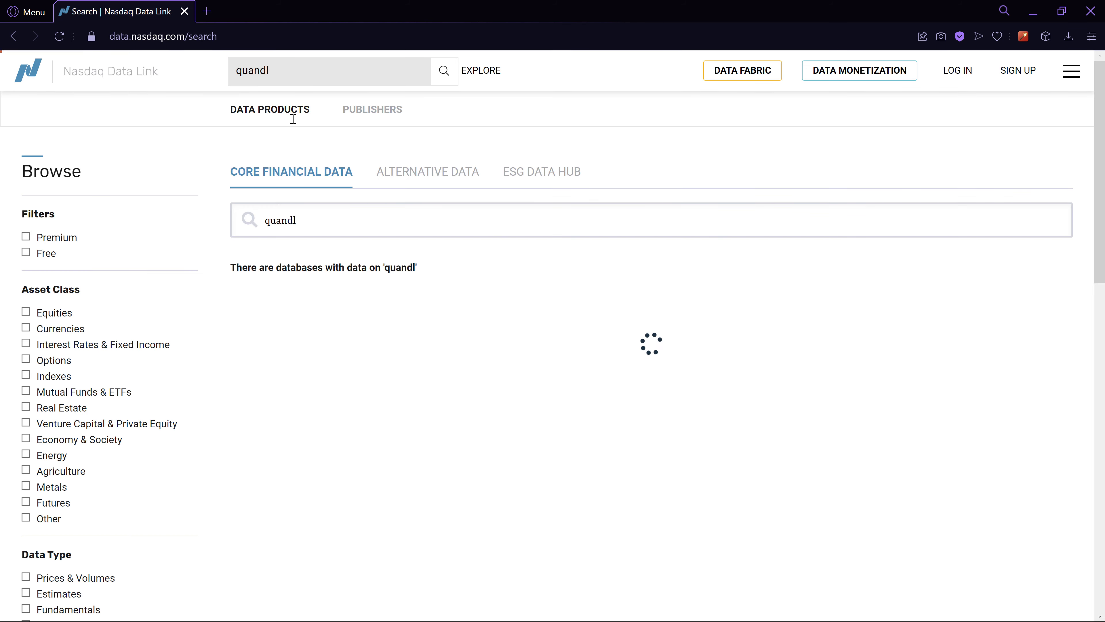
pyautogui.scroll(-3)
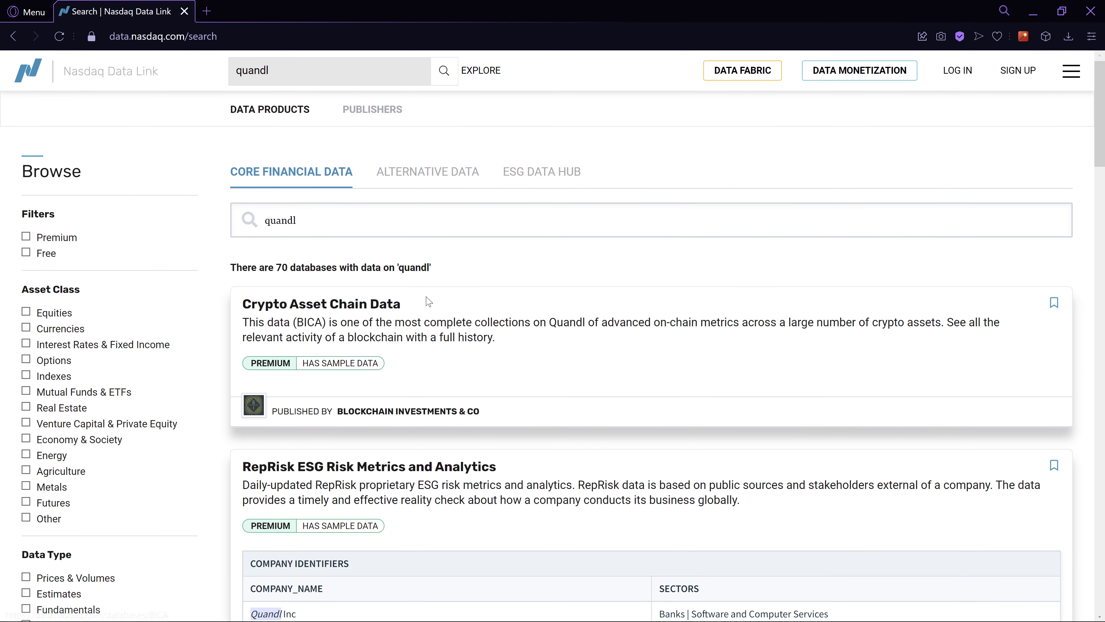
pyautogui.moveTo(310, 228)
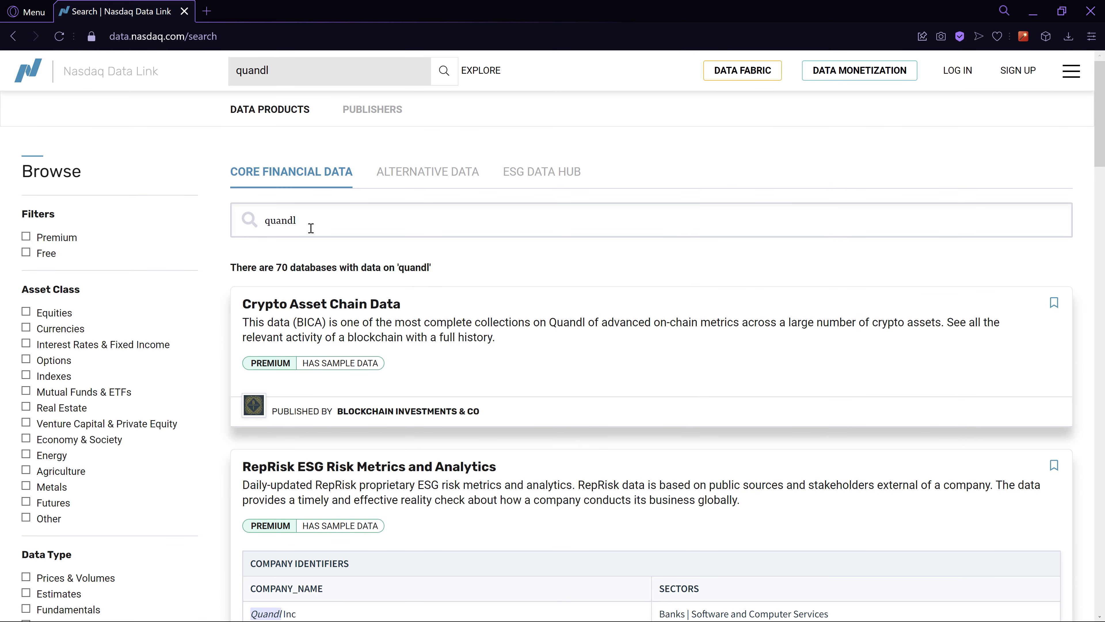
pyautogui.doubleClick(279, 220)
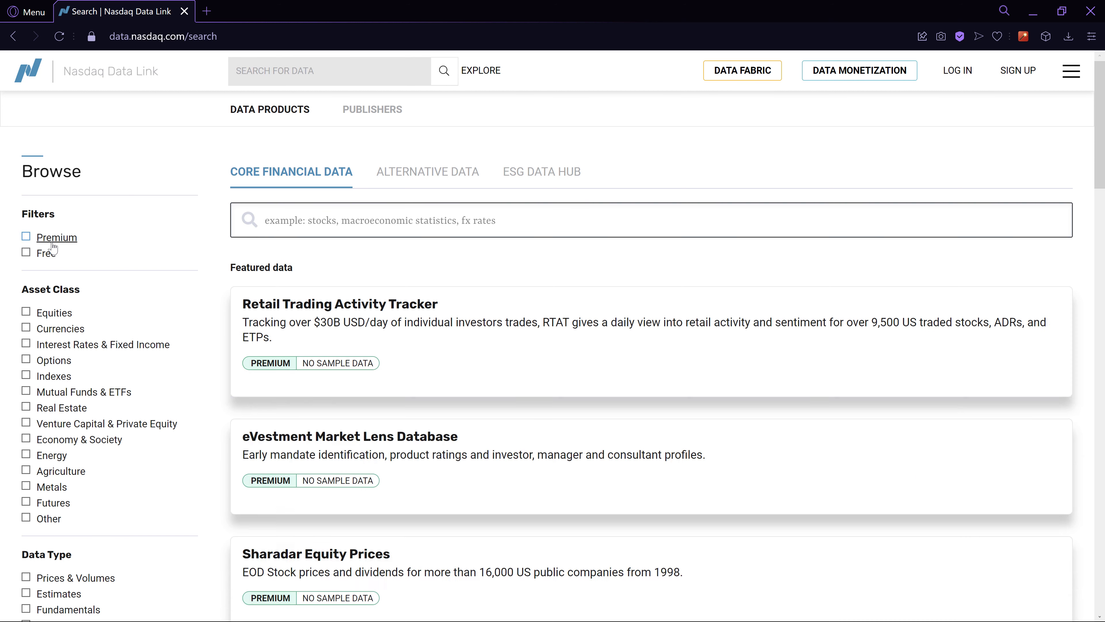
# - Restrict the catalogue to Free datasets using the Filters panel
pyautogui.click(26, 252)
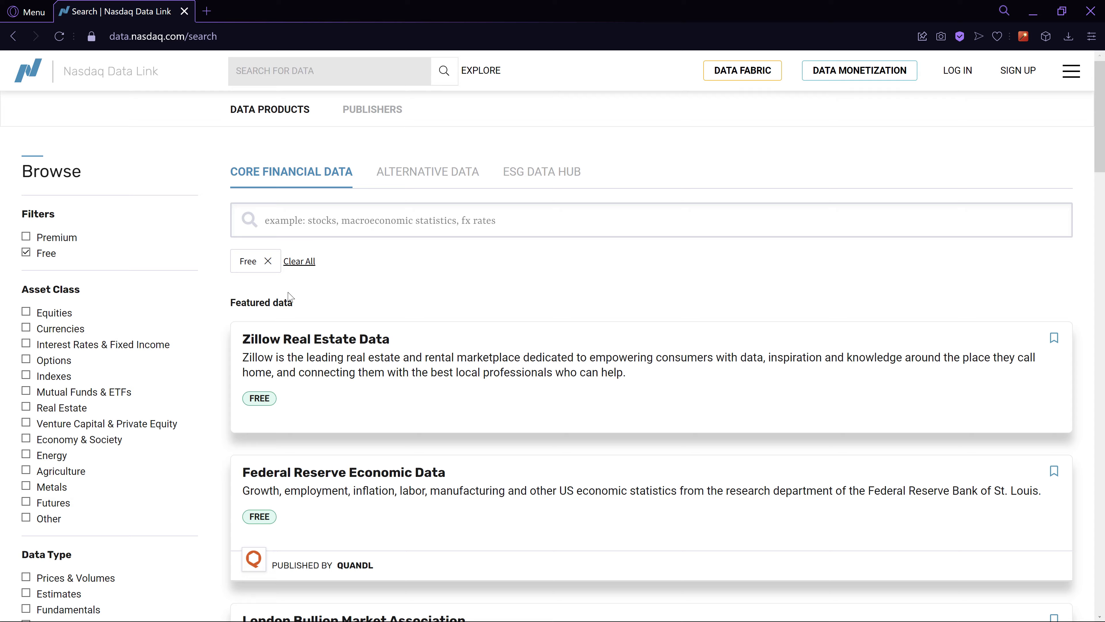
pyautogui.scroll(-3)
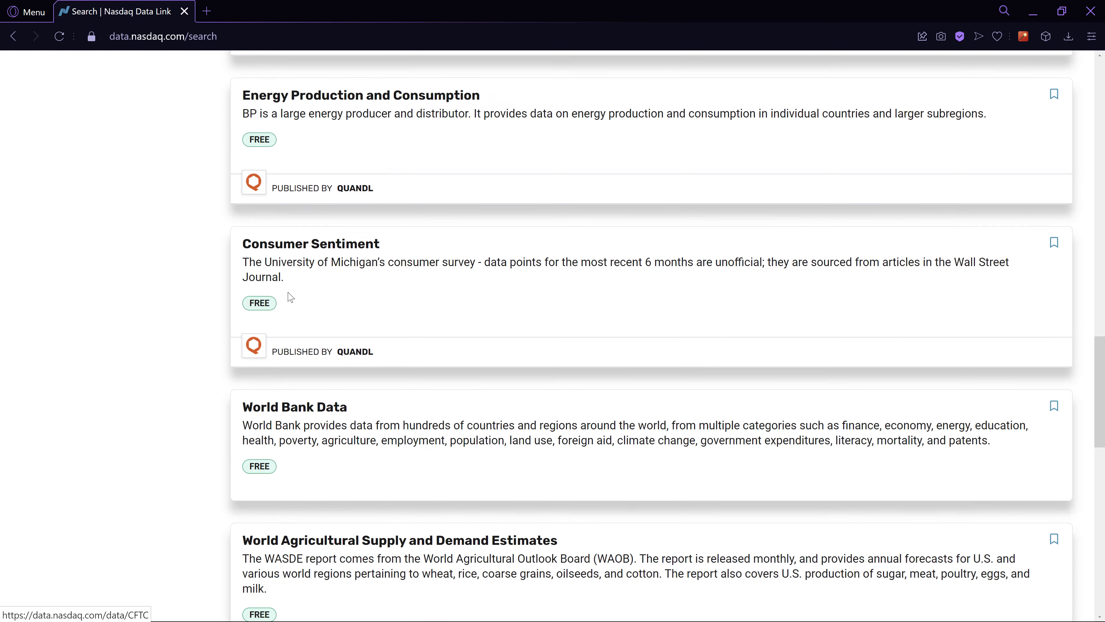
pyautogui.scroll(3)
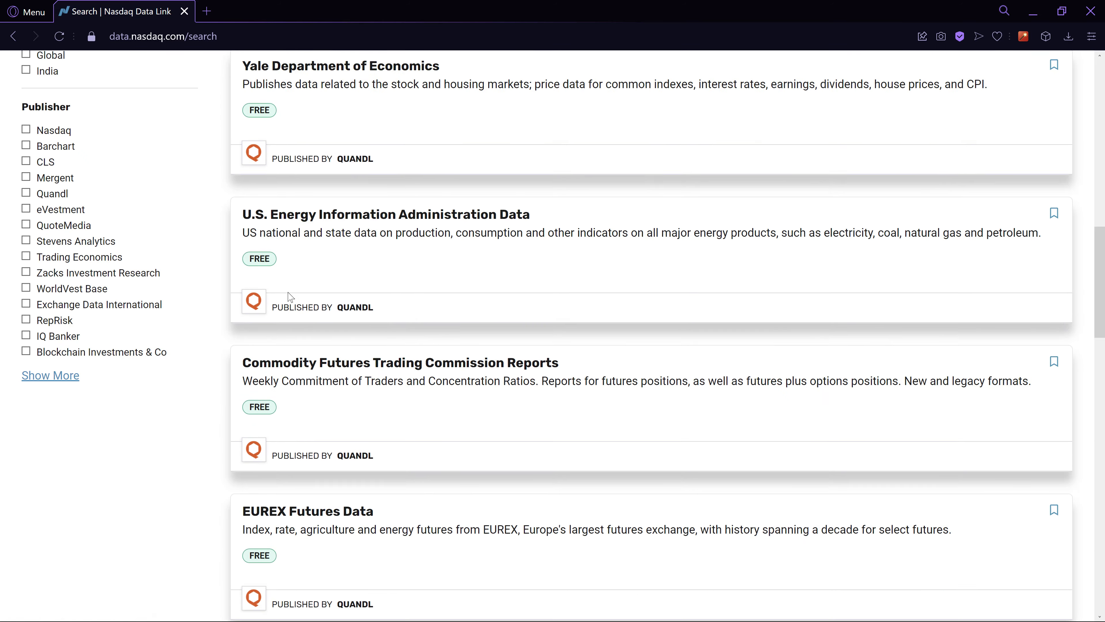
pyautogui.scroll(3)
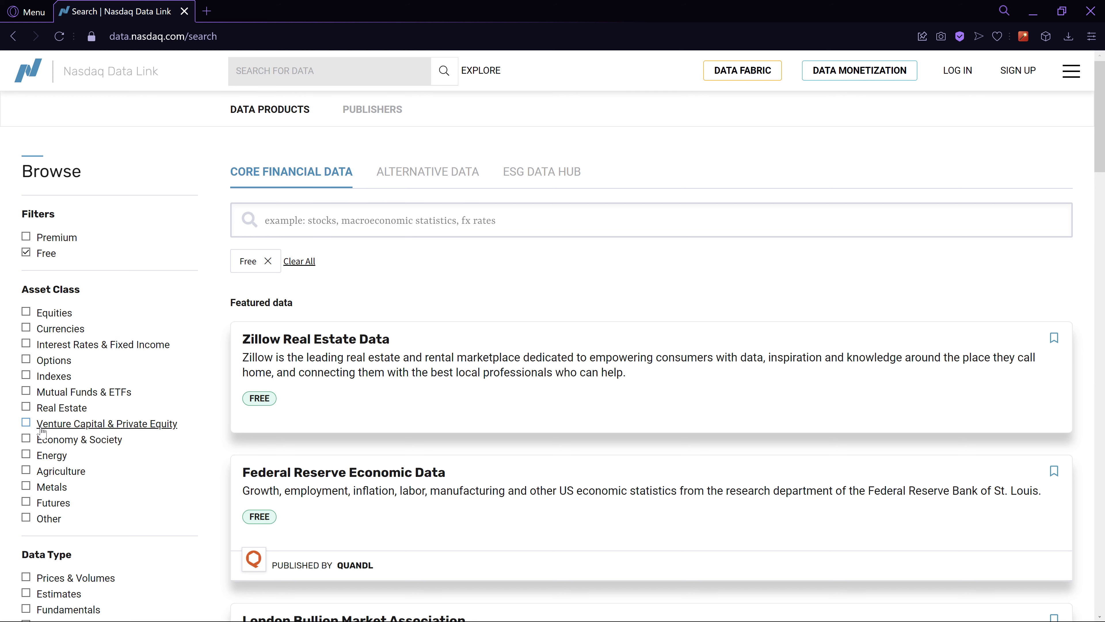
pyautogui.moveTo(327, 442)
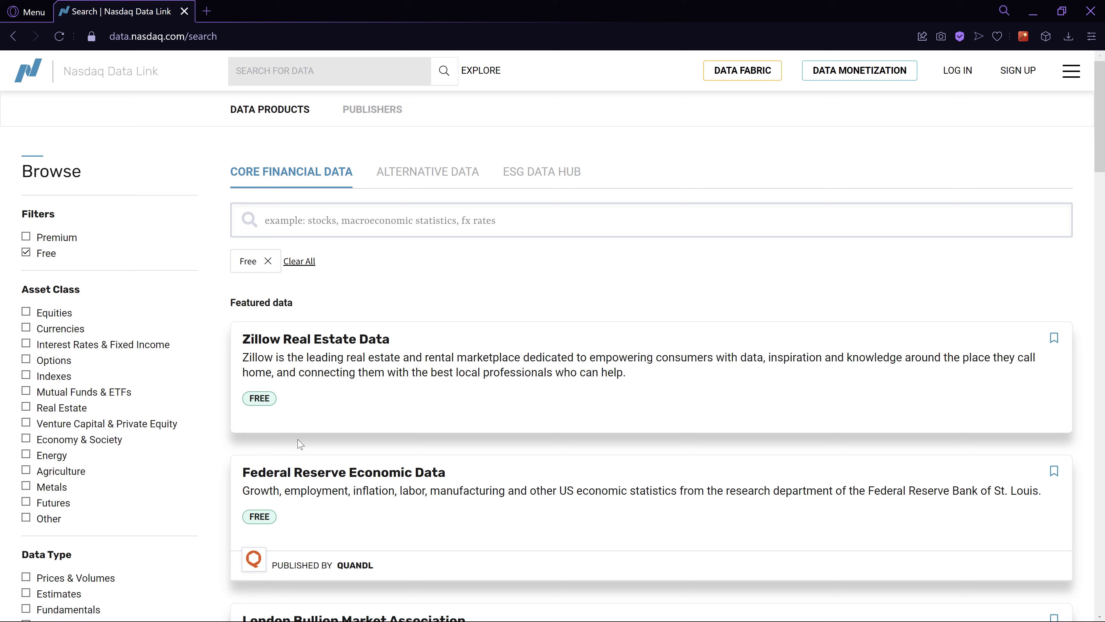
# - Scroll through the featured free datasets, including S&P 500 Ratios and US Federal Reserve releases
pyautogui.scroll(-3)
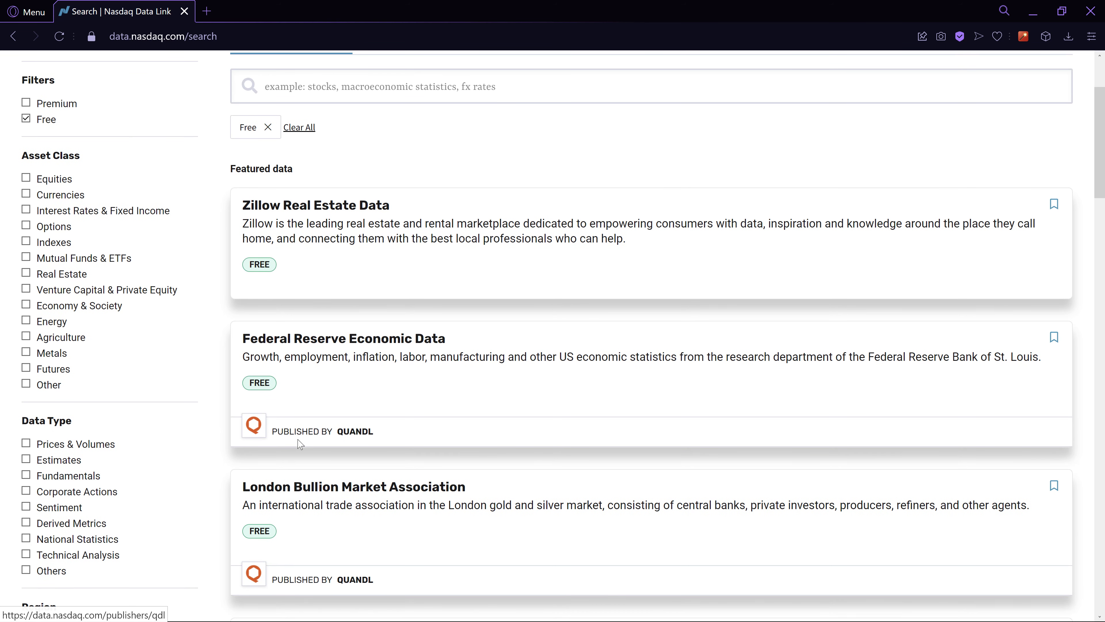
pyautogui.scroll(-3)
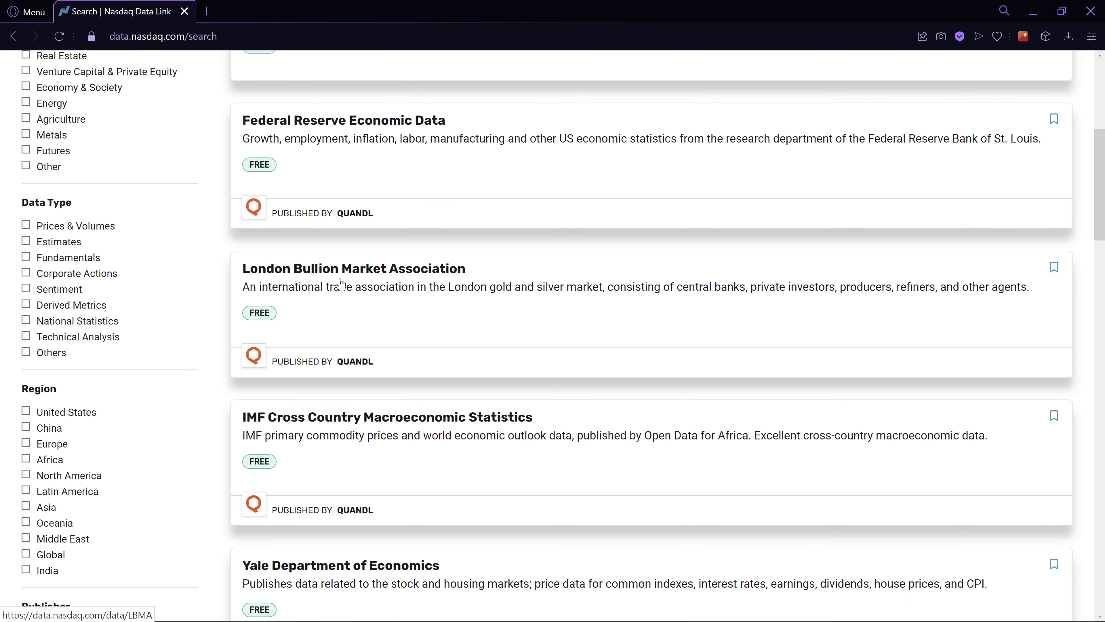
pyautogui.scroll(3)
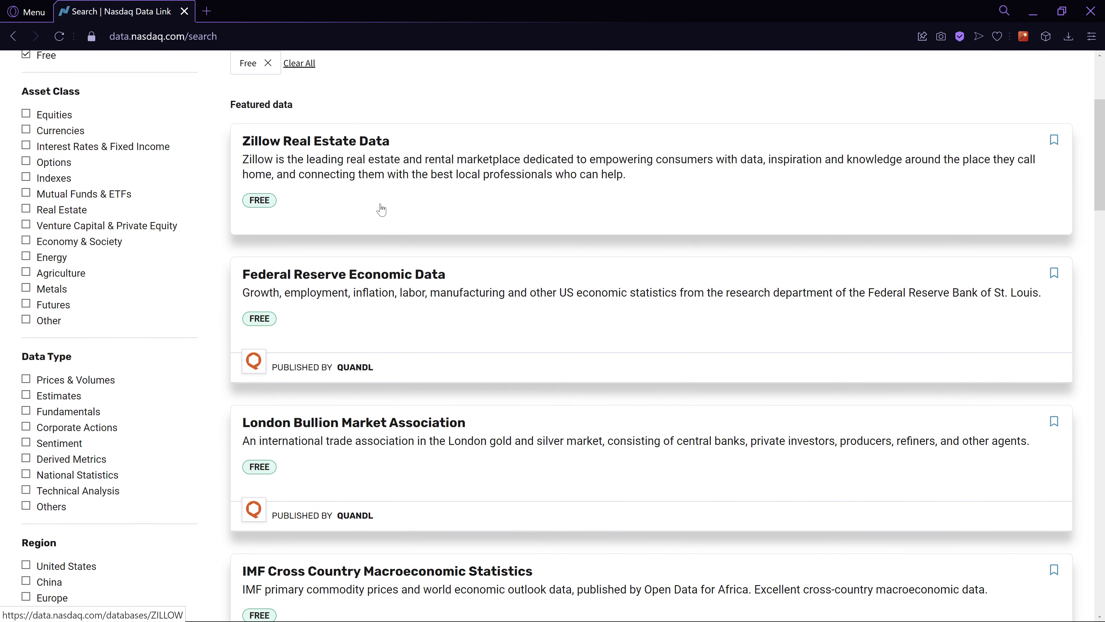
pyautogui.scroll(-3)
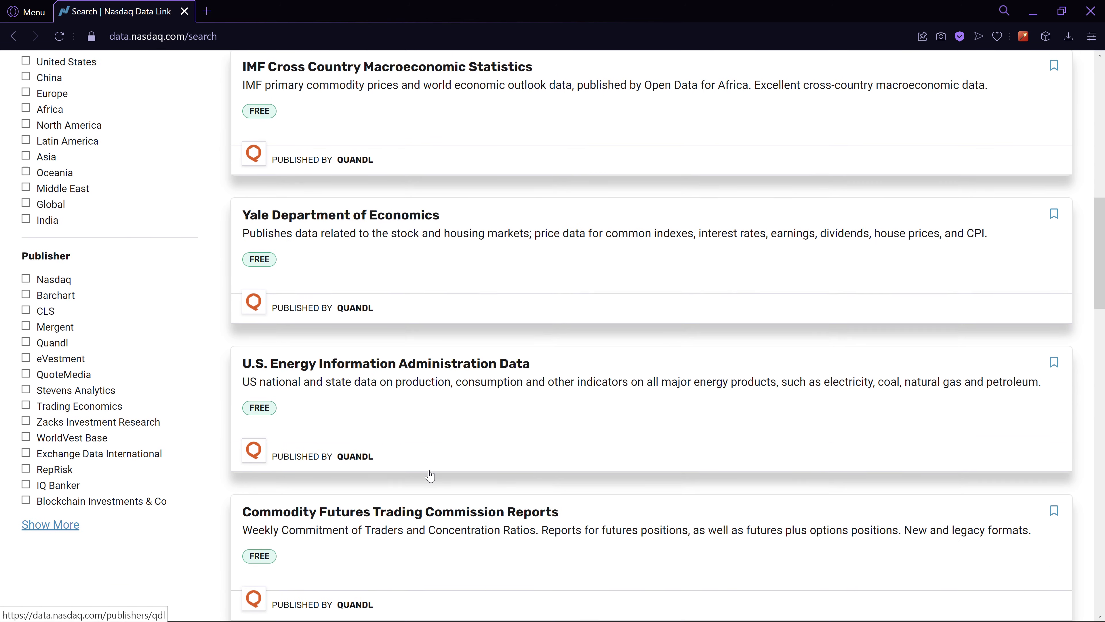
pyautogui.scroll(-3)
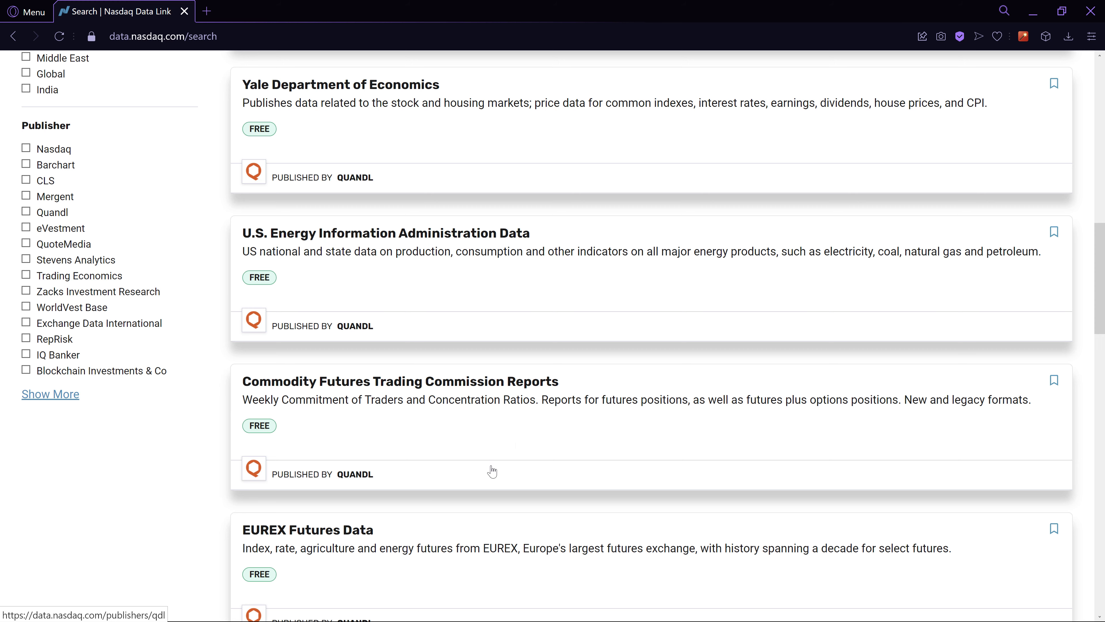
pyautogui.scroll(-3)
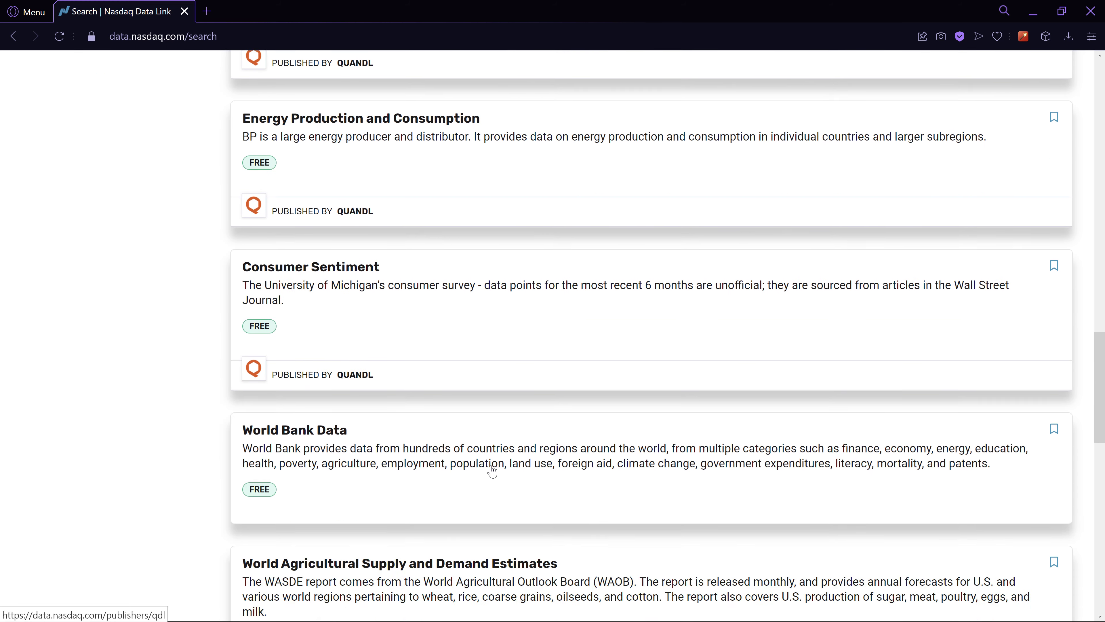
pyautogui.scroll(-3)
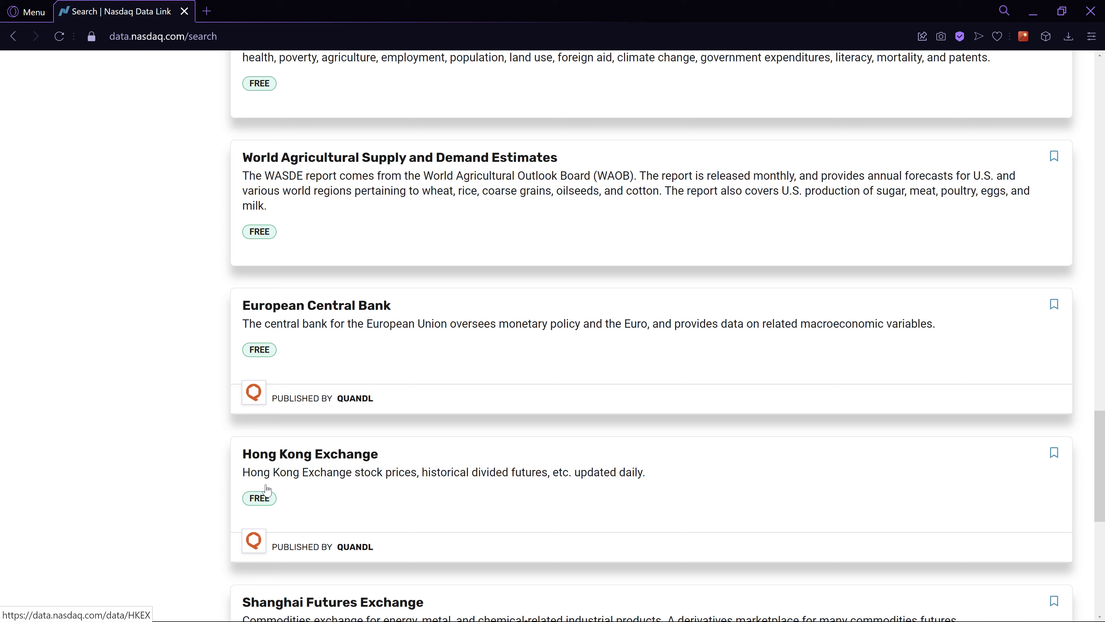
pyautogui.scroll(3)
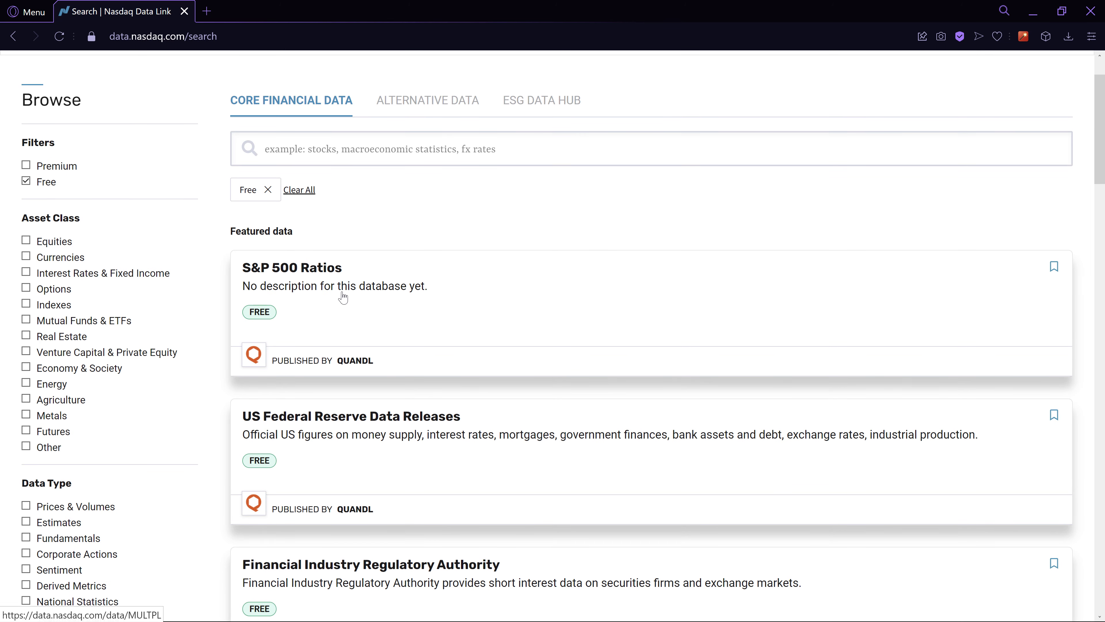
# - View the S&P 500 Ratios database and its time-series list, down to S&P 500 PE Ratio by Month
pyautogui.click(300, 267)
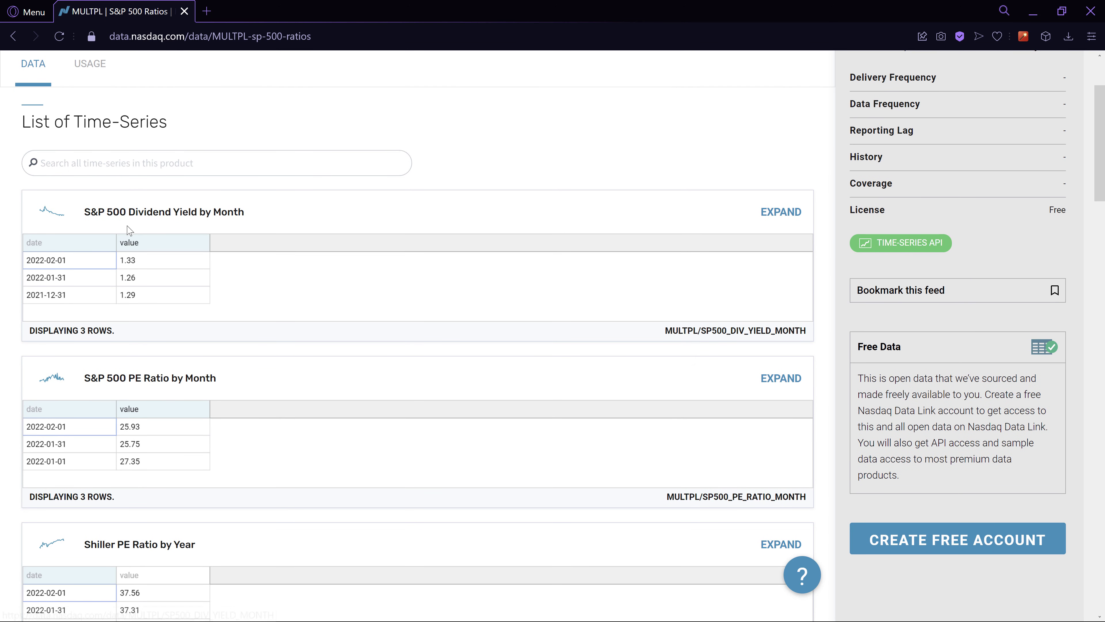
pyautogui.scroll(-3)
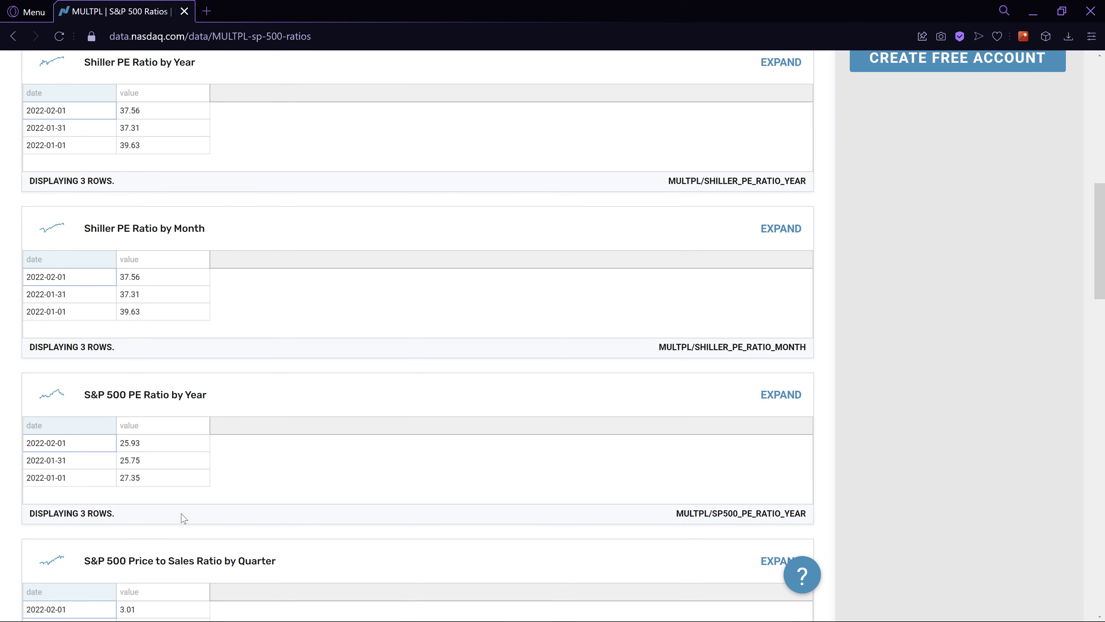
pyautogui.scroll(-3)
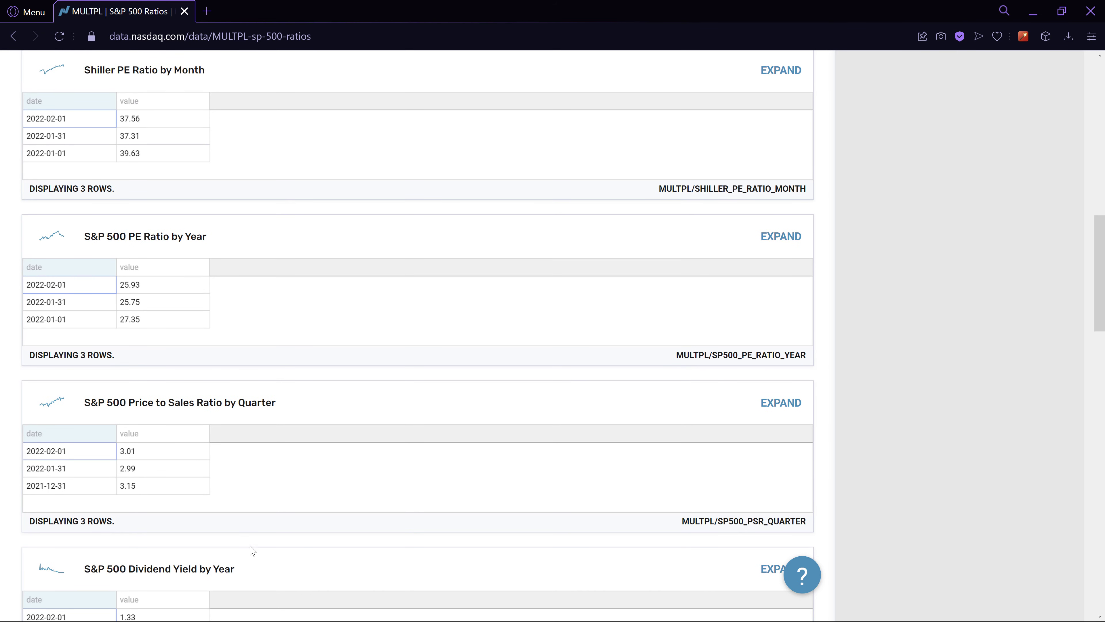
pyautogui.scroll(-3)
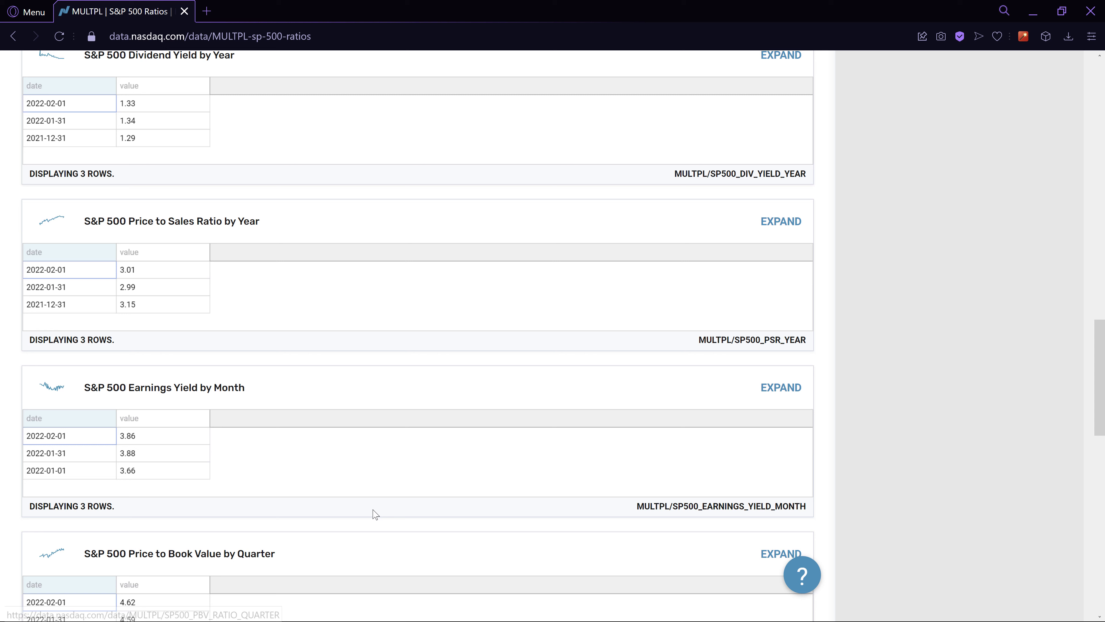
pyautogui.moveTo(253, 483)
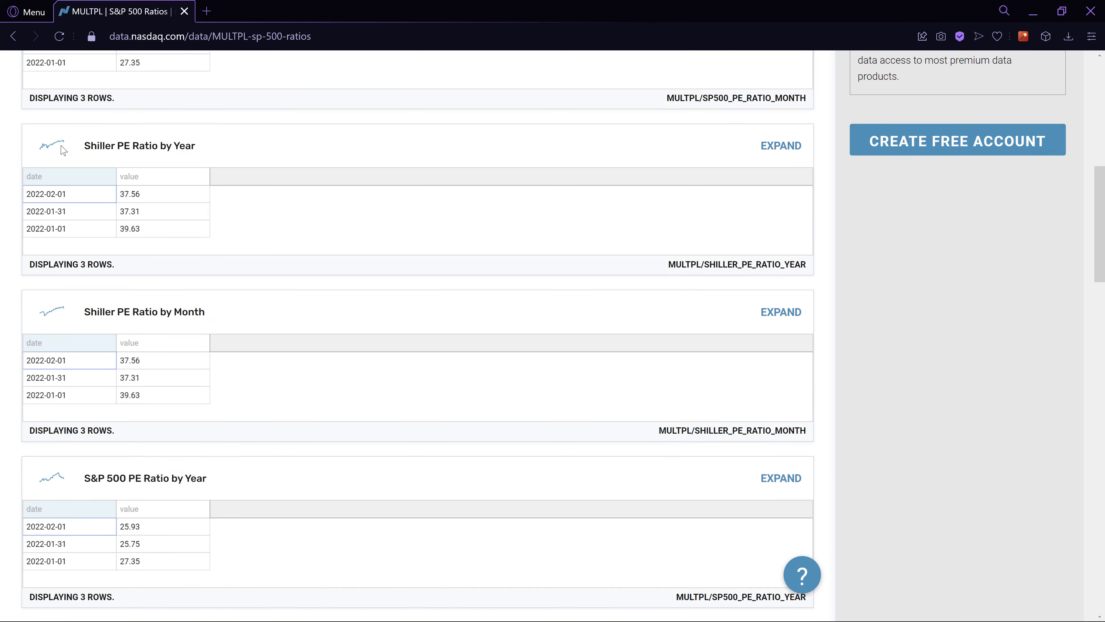
pyautogui.scroll(3)
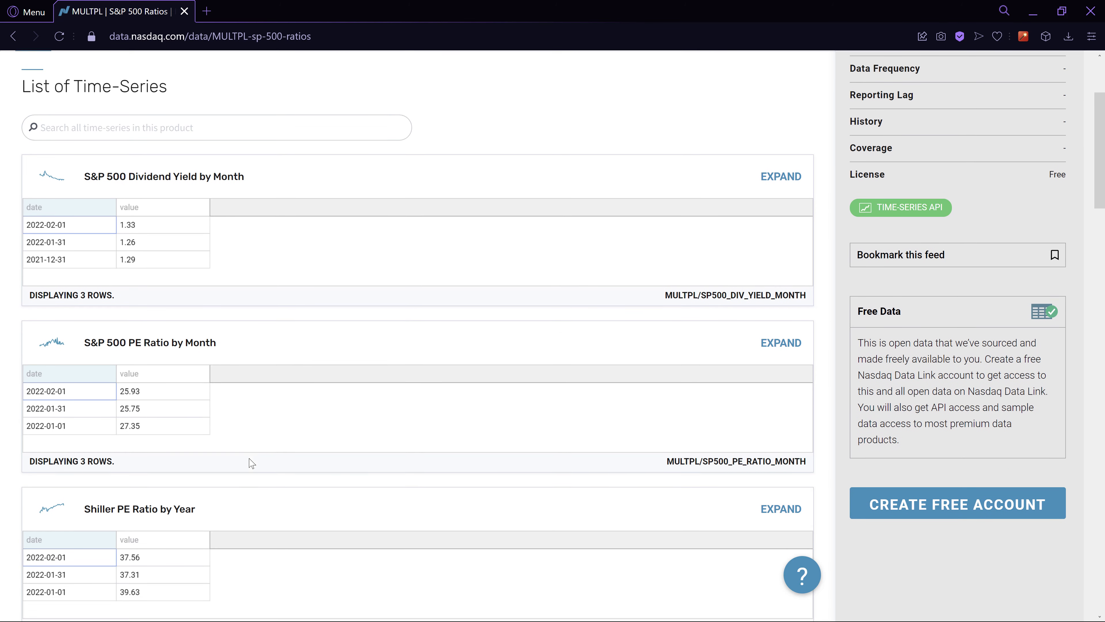
pyautogui.scroll(-3)
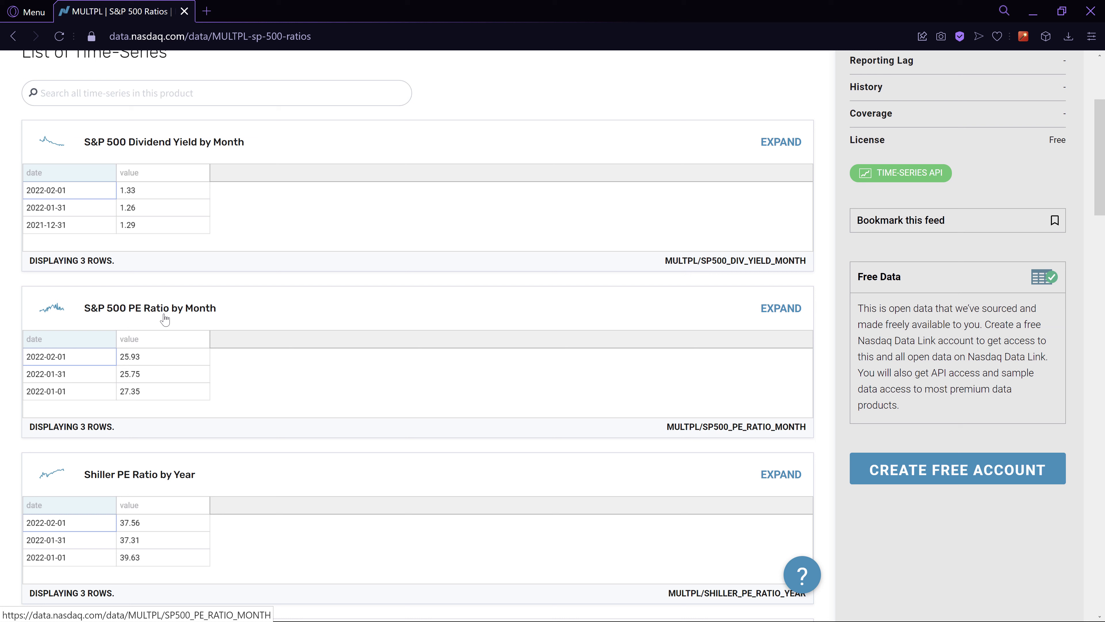
pyautogui.moveTo(79, 375)
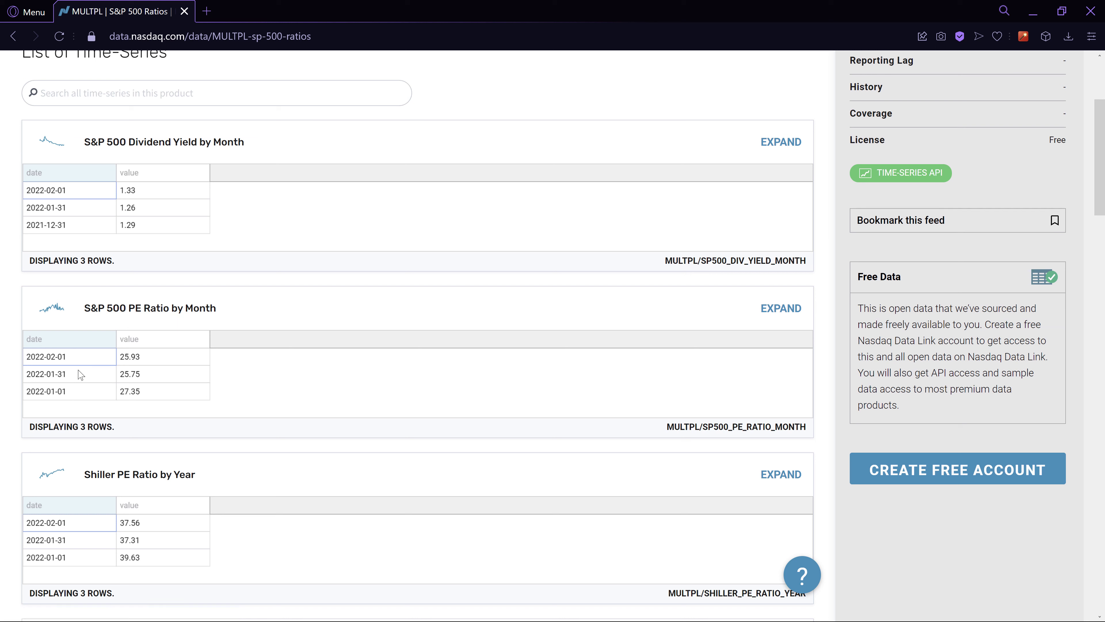
# - Select the MULTPL/SP500_PE_RATIO_MONTH series code for copying
pyautogui.doubleClick(754, 427)
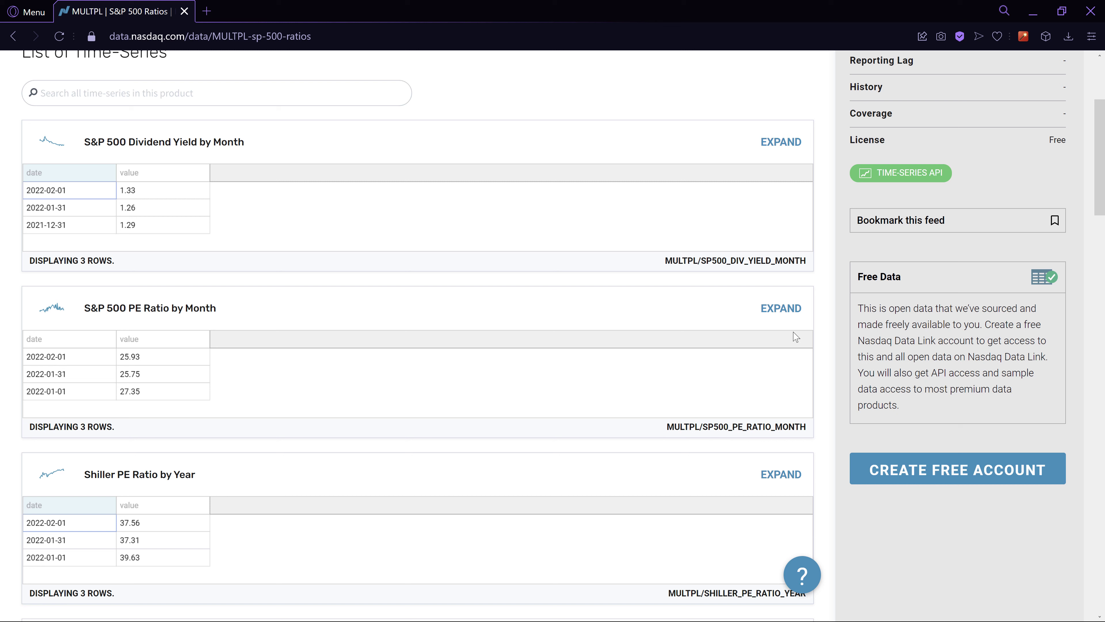
pyautogui.doubleClick(681, 427)
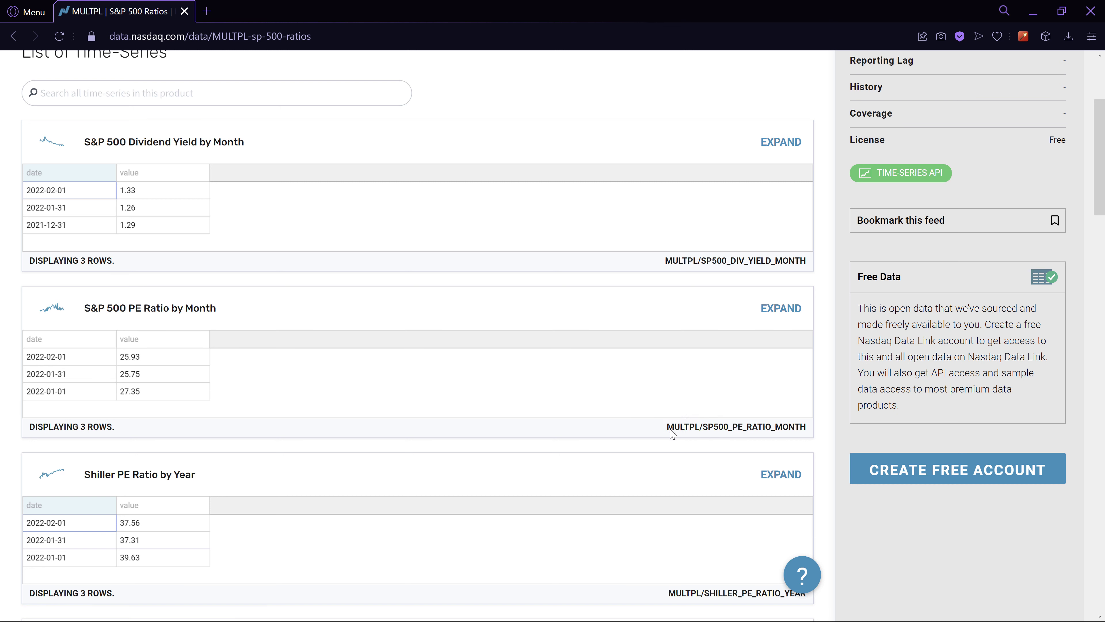
pyautogui.doubleClick(713, 427)
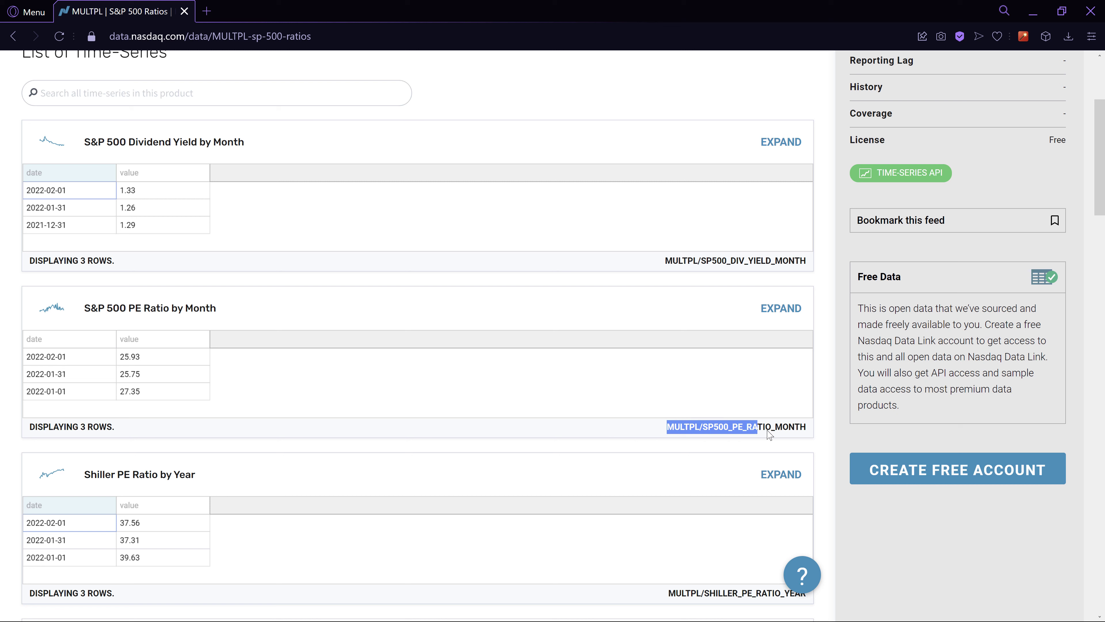
pyautogui.doubleClick(712, 426)
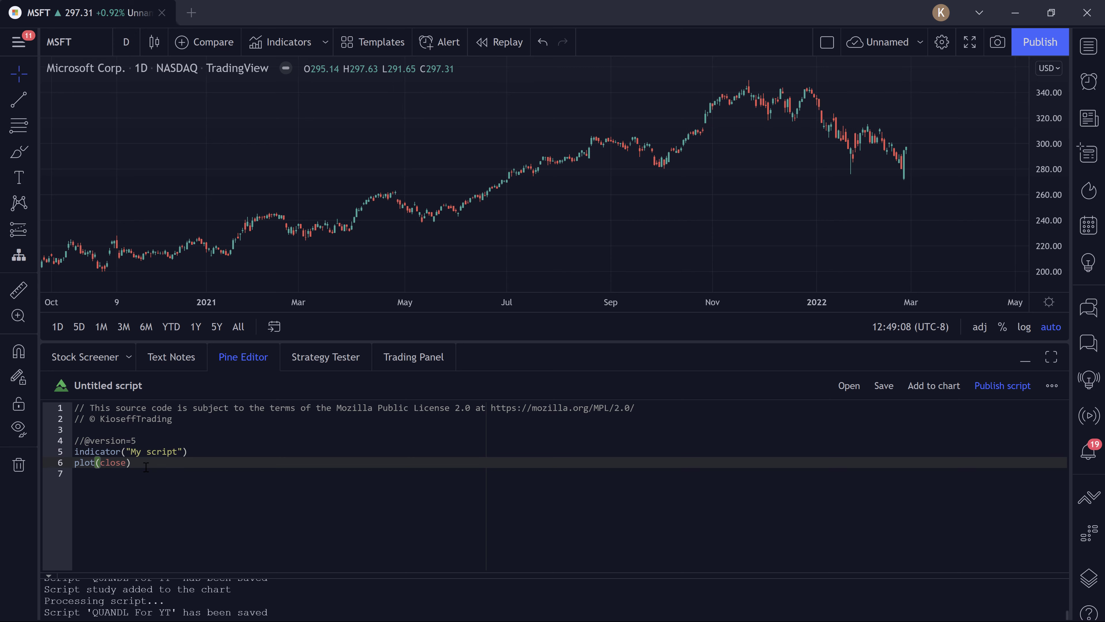
# - Replace plot(close) with x = request.quandl("MULTPL/SP500_PE_RATIO_MONTH")
pyautogui.press('BackSpace')
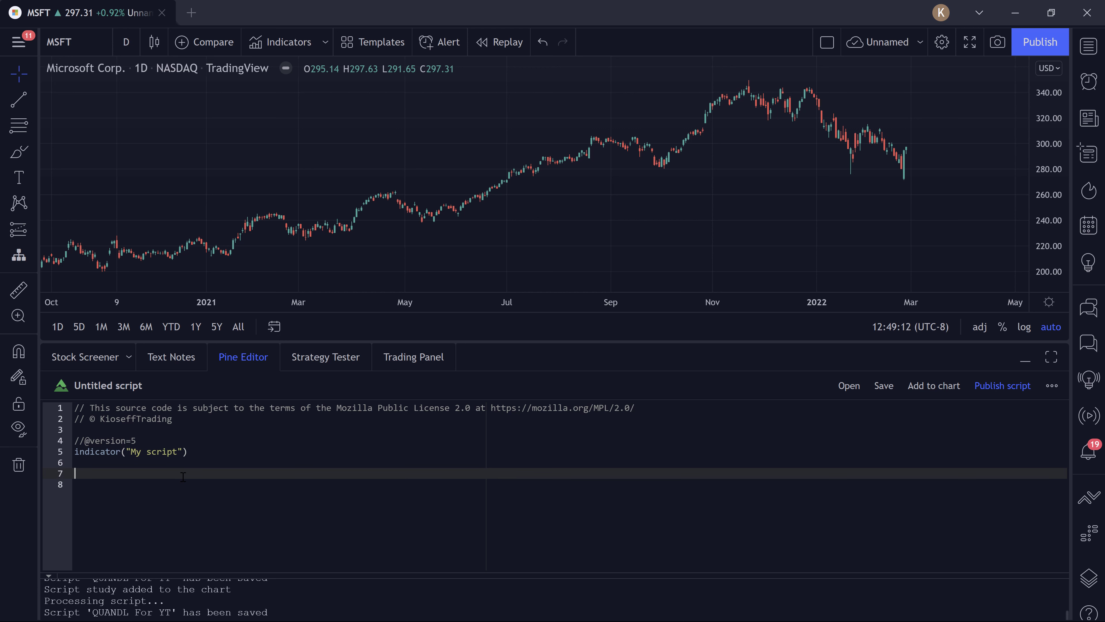
pyautogui.write('x')
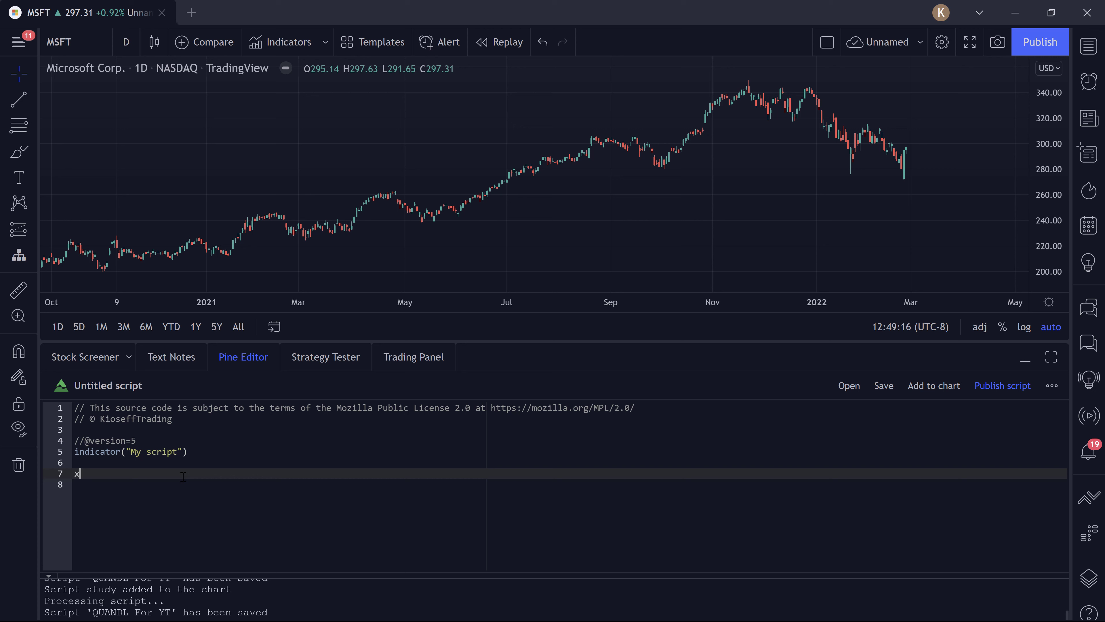
pyautogui.write('= requ')
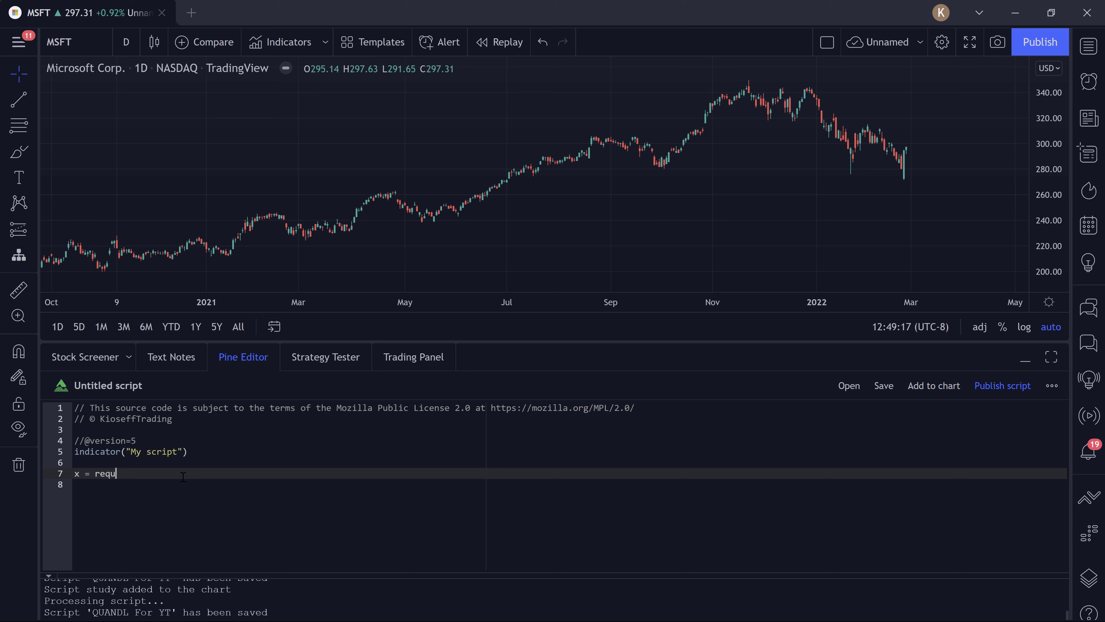
pyautogui.write('est.quandl')
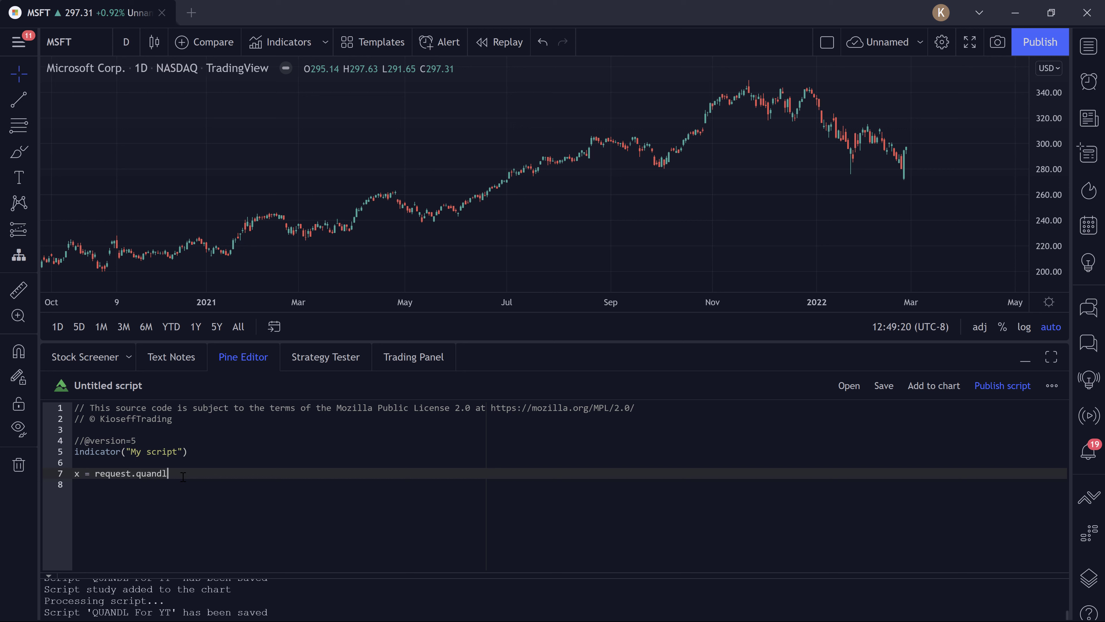
pyautogui.write('()')
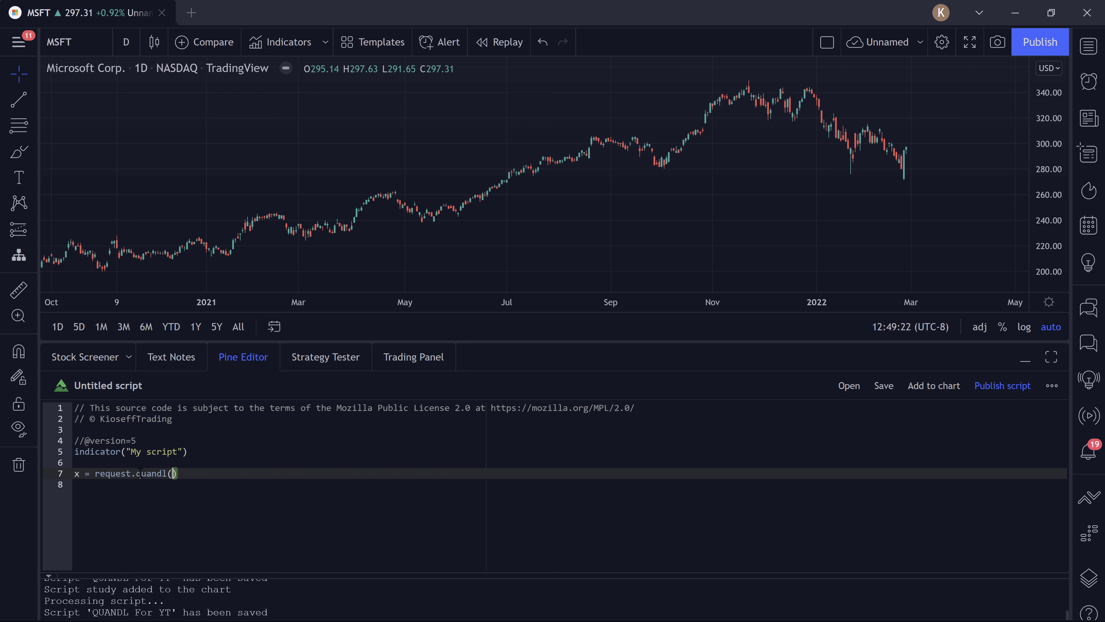
pyautogui.moveTo(144, 474)
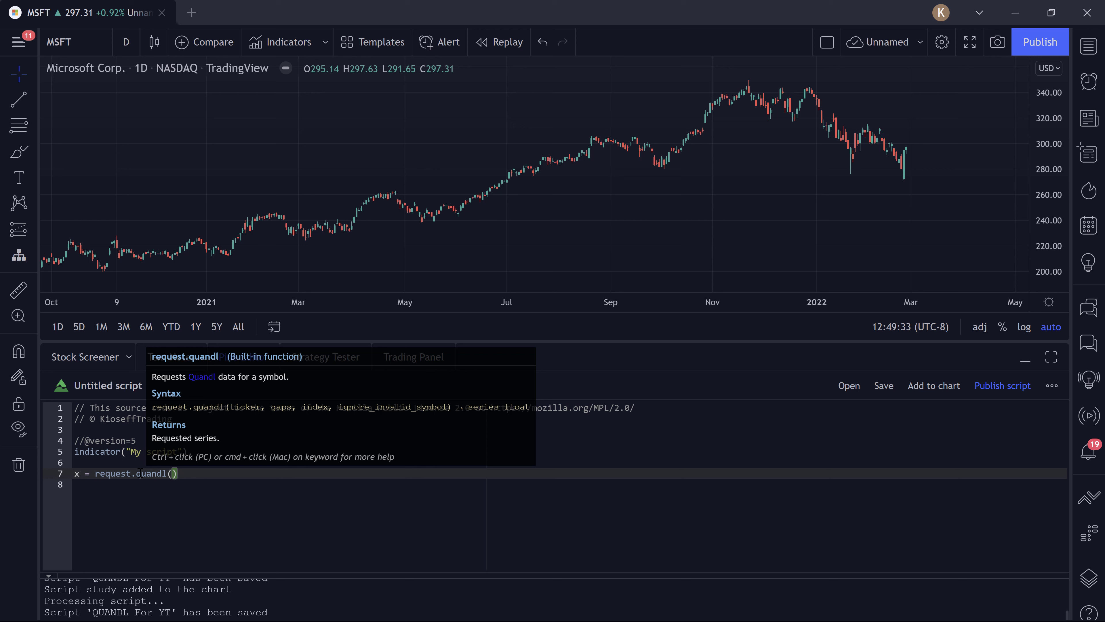
pyautogui.write('""')
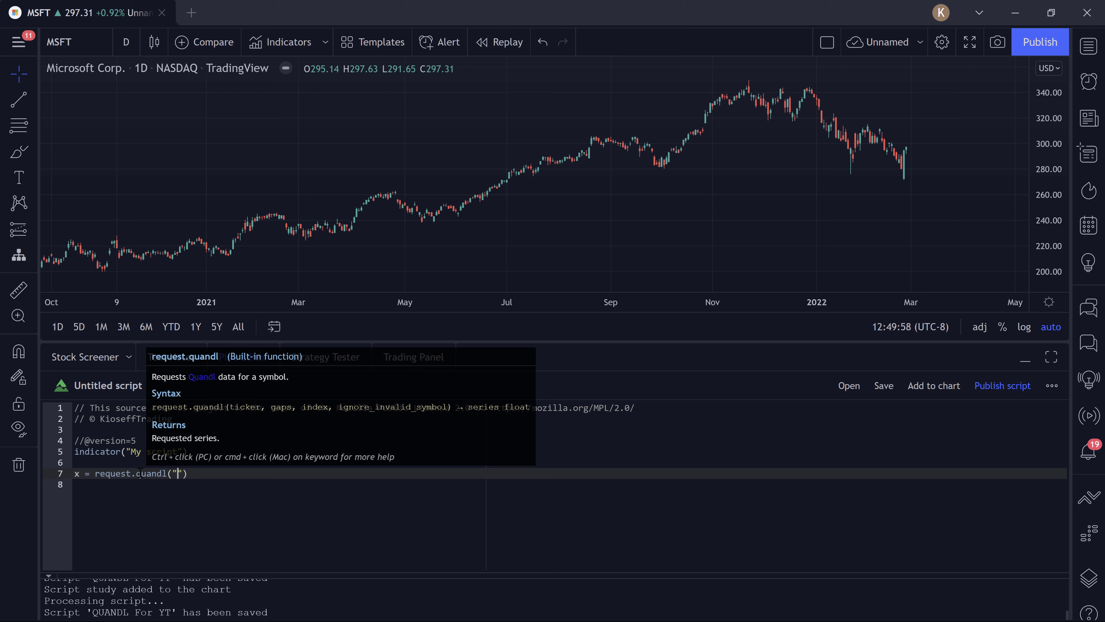
pyautogui.write('MULTPL/SP500_PE_RATIO_MONTH')
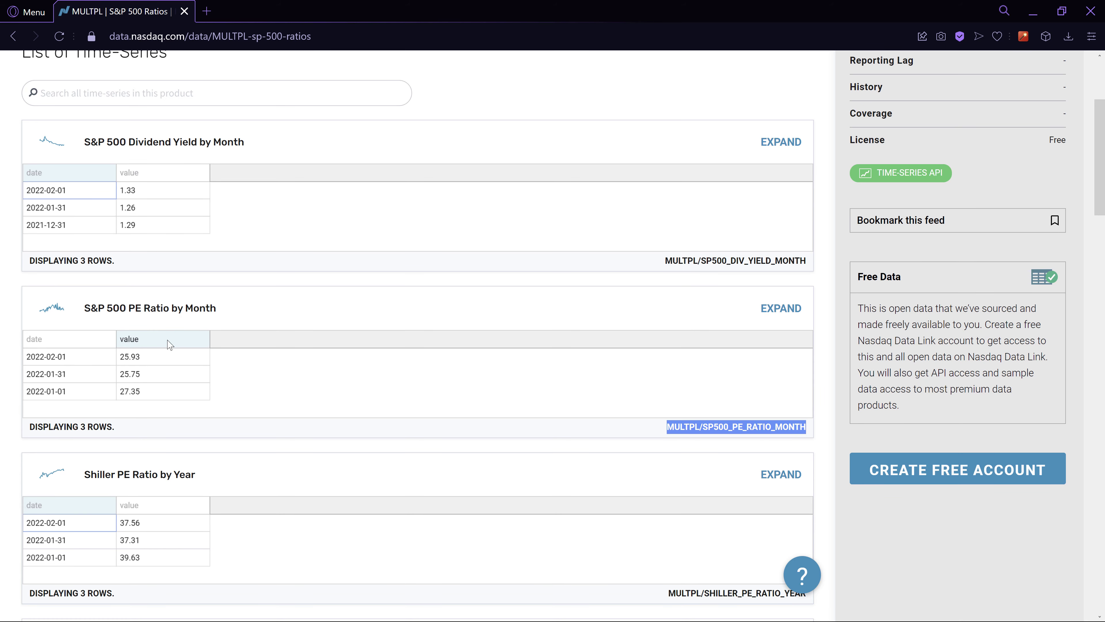
pyautogui.moveTo(152, 409)
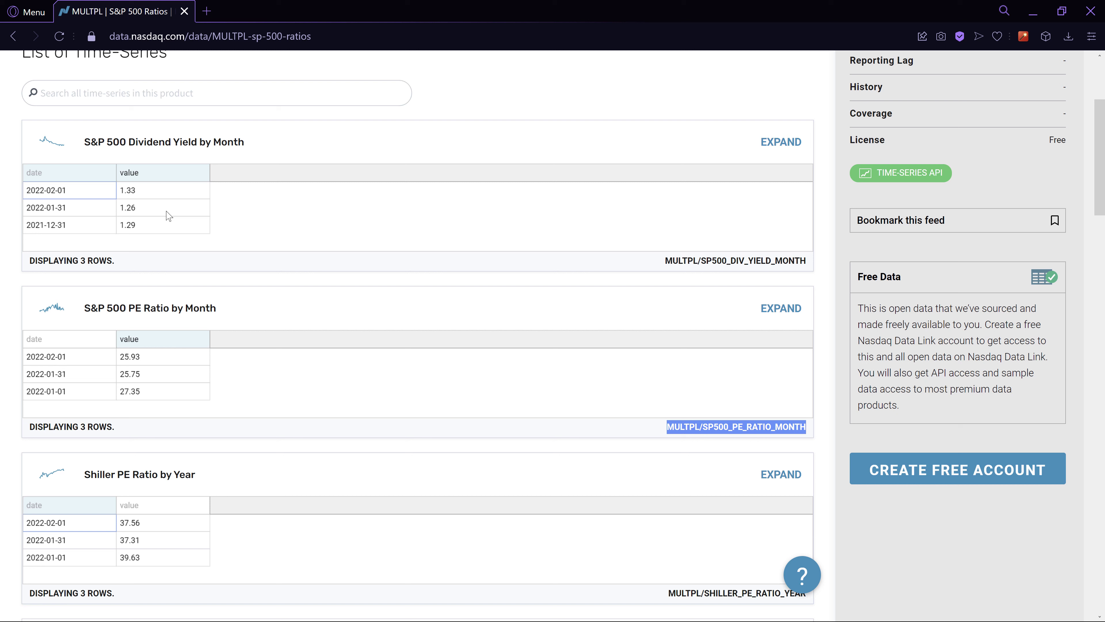
pyautogui.moveTo(164, 477)
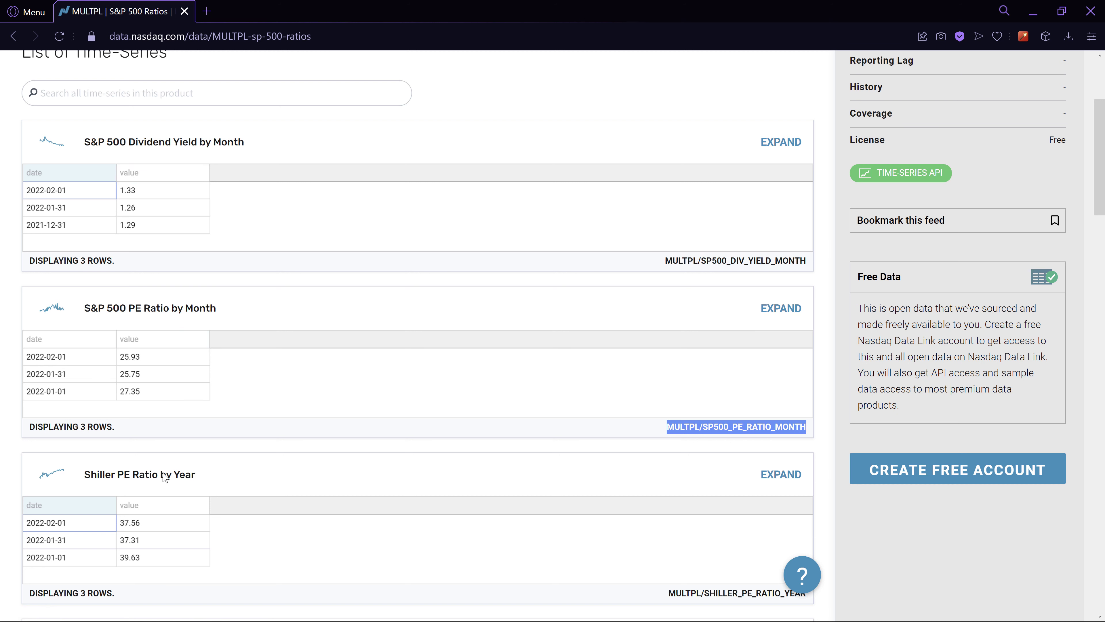
pyautogui.moveTo(120, 509)
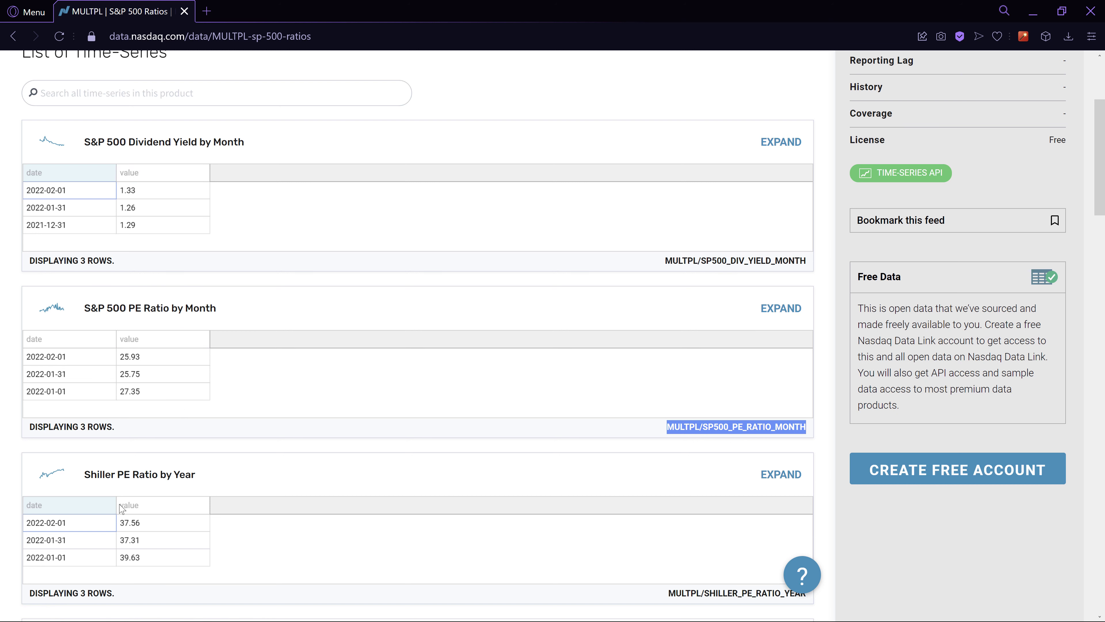
pyautogui.moveTo(204, 165)
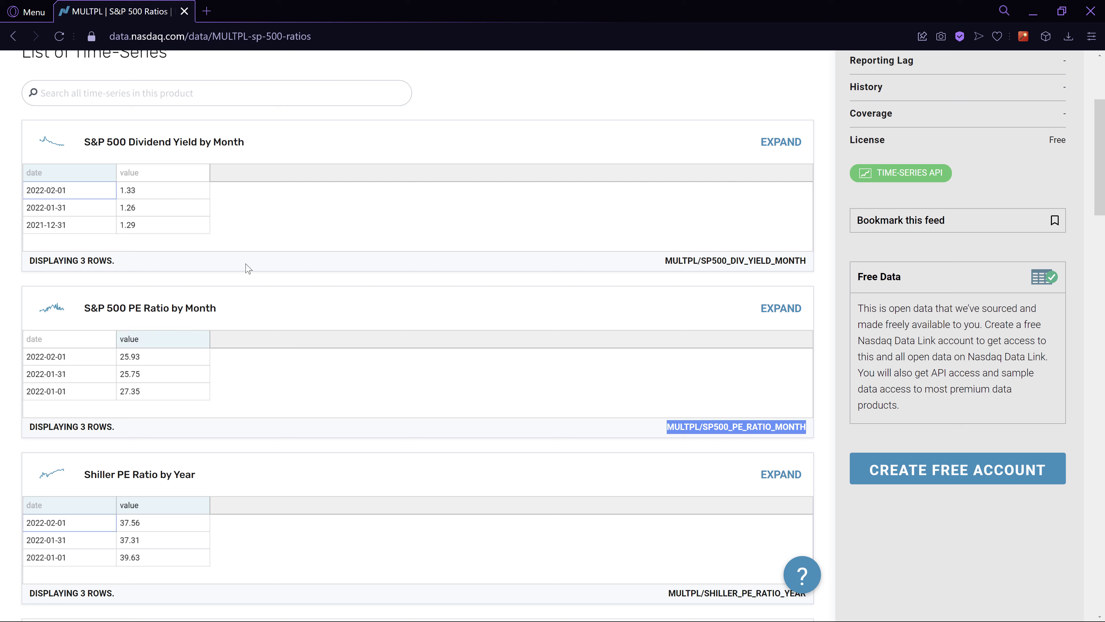
pyautogui.moveTo(235, 181)
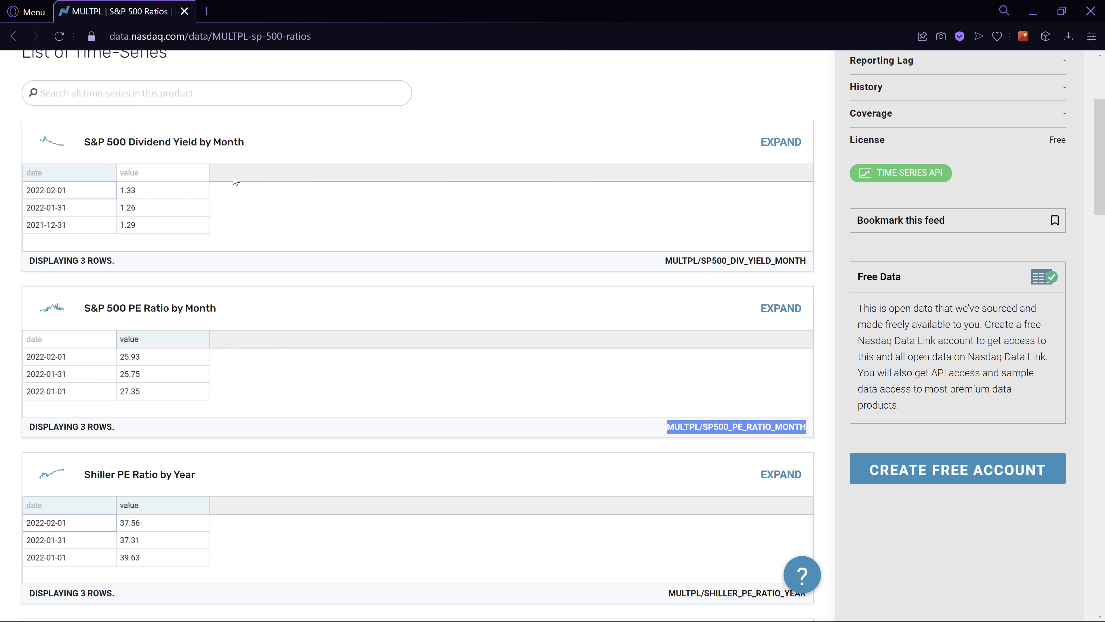
pyautogui.moveTo(228, 173)
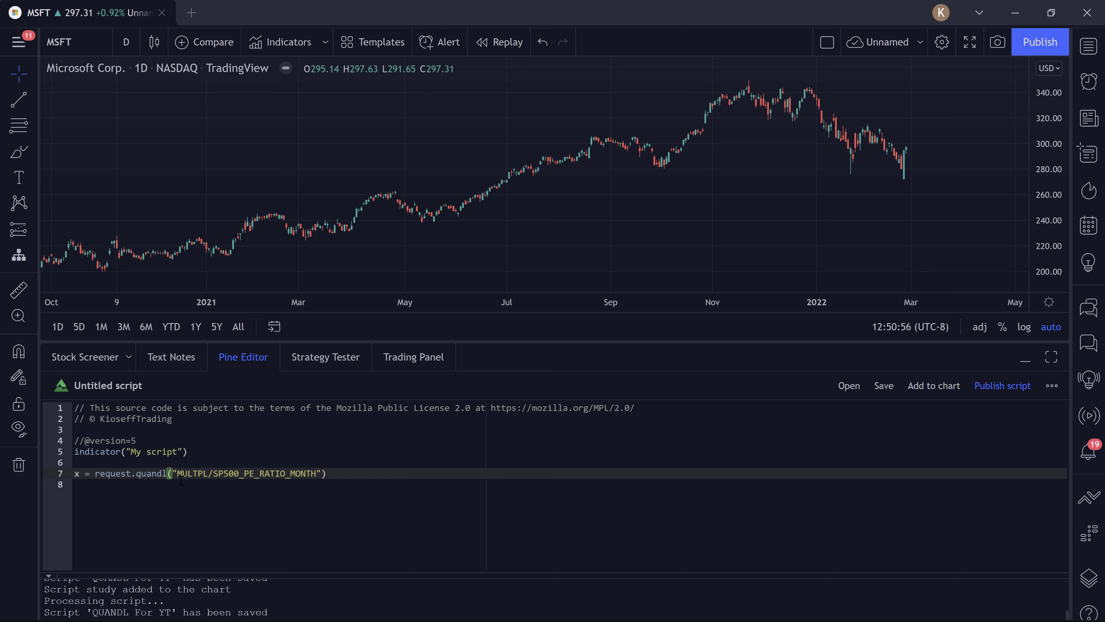
pyautogui.moveTo(559, 154)
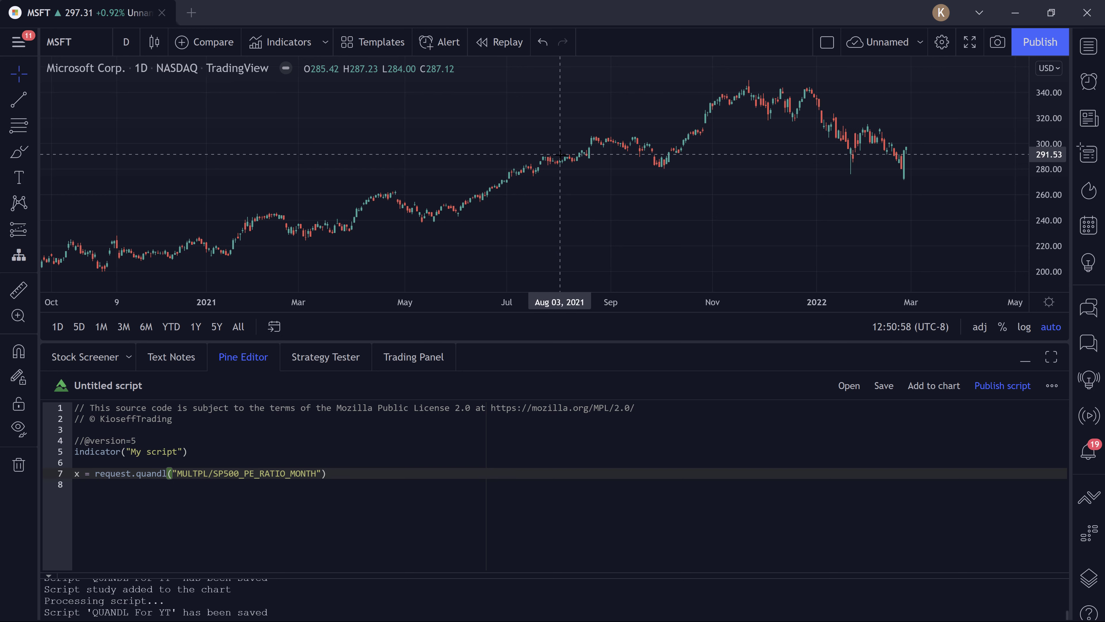
pyautogui.moveTo(158, 205)
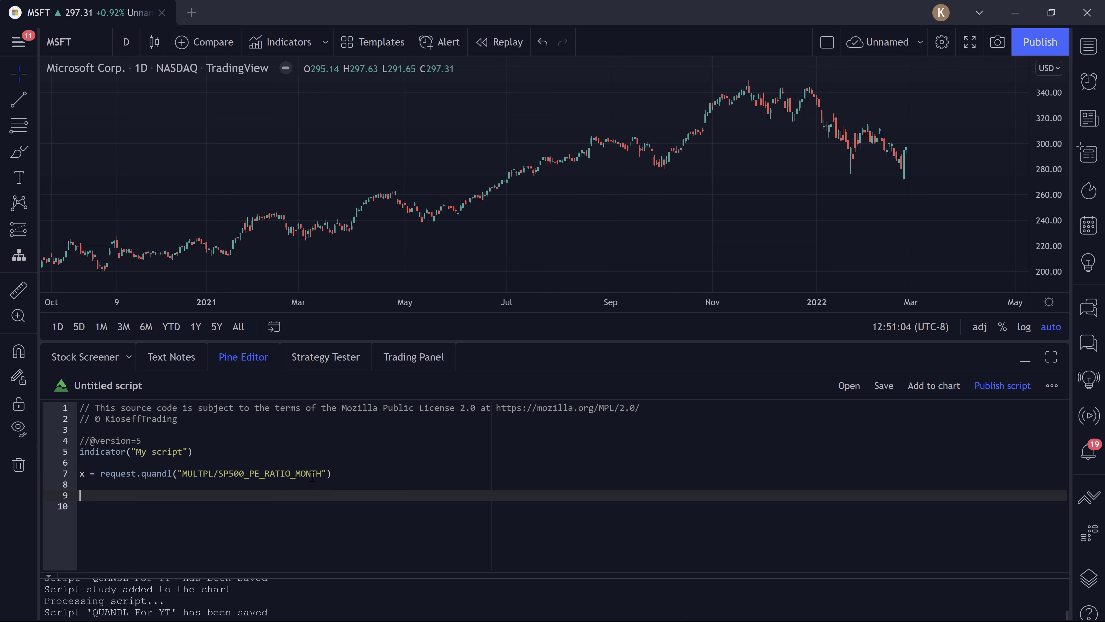
# - Add plot(x) and put the script on the chart as a 'My script' pane showing the PE ratio
pyautogui.write('plot(x)')
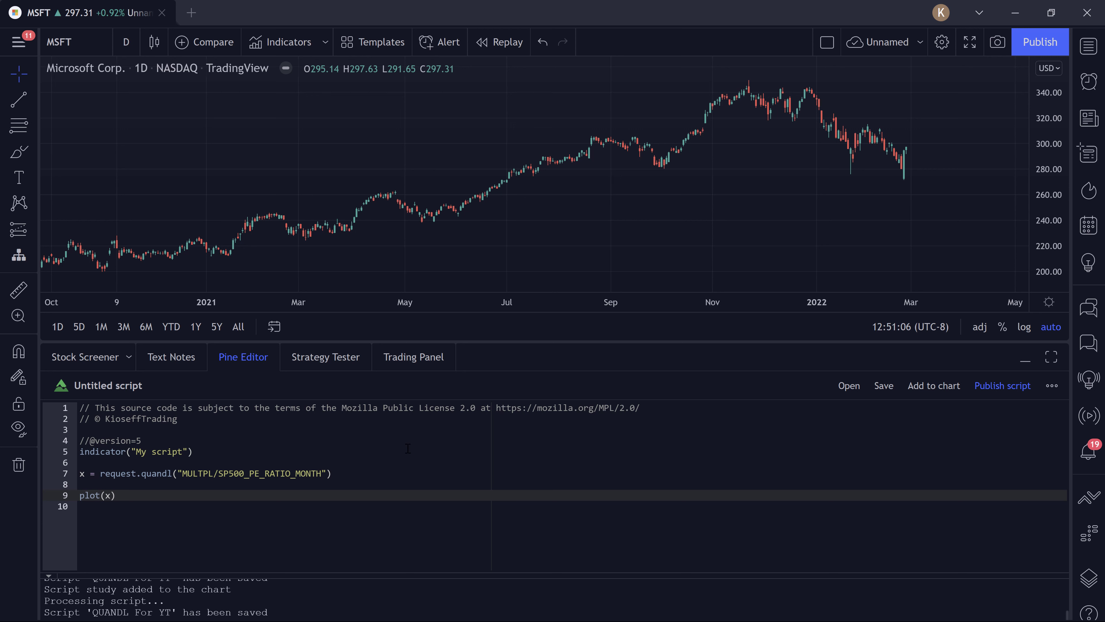
pyautogui.moveTo(933, 386)
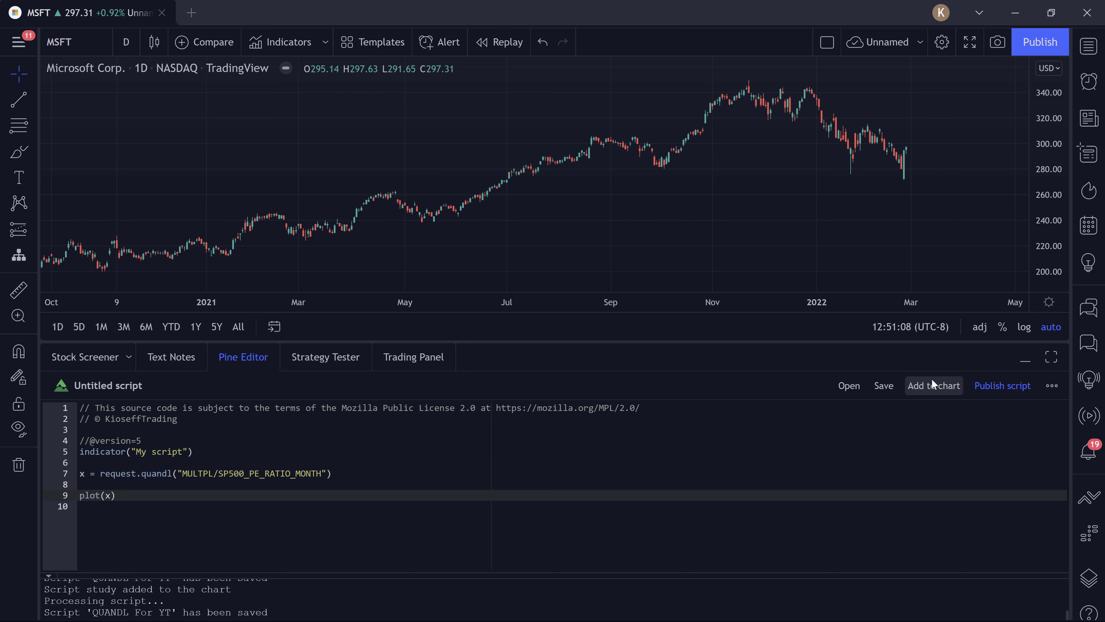
pyautogui.click(932, 385)
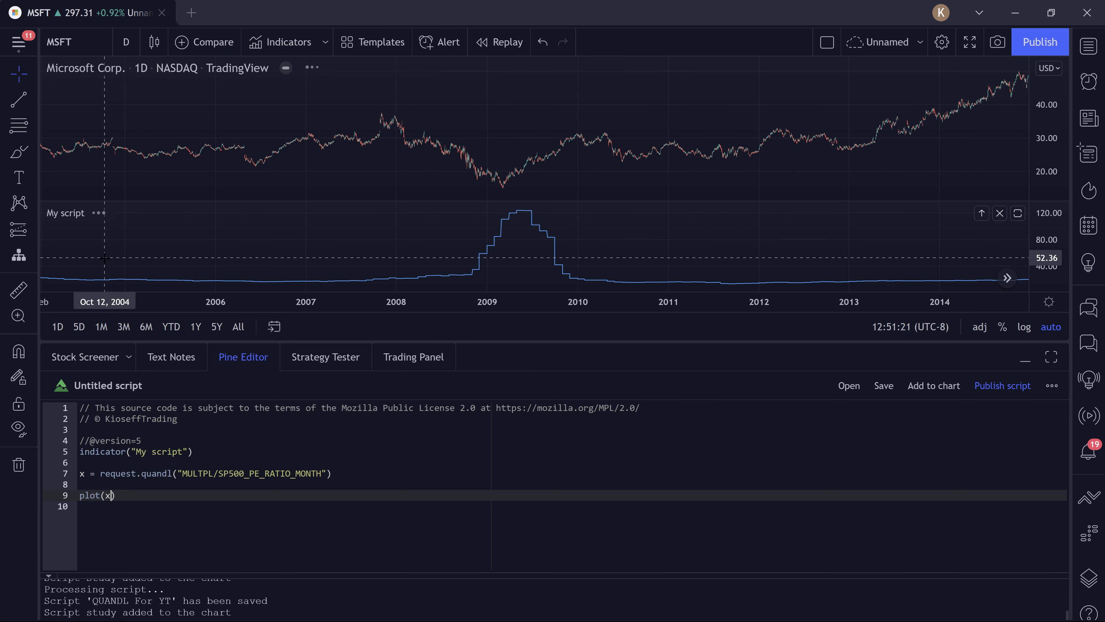
pyautogui.hscroll(3)
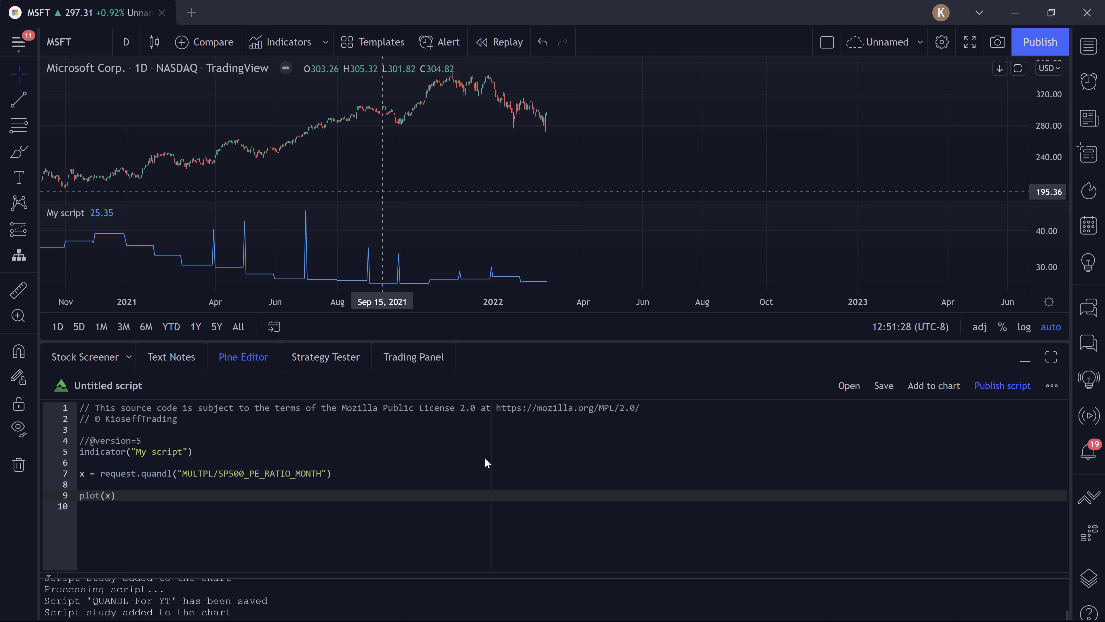
pyautogui.moveTo(126, 280)
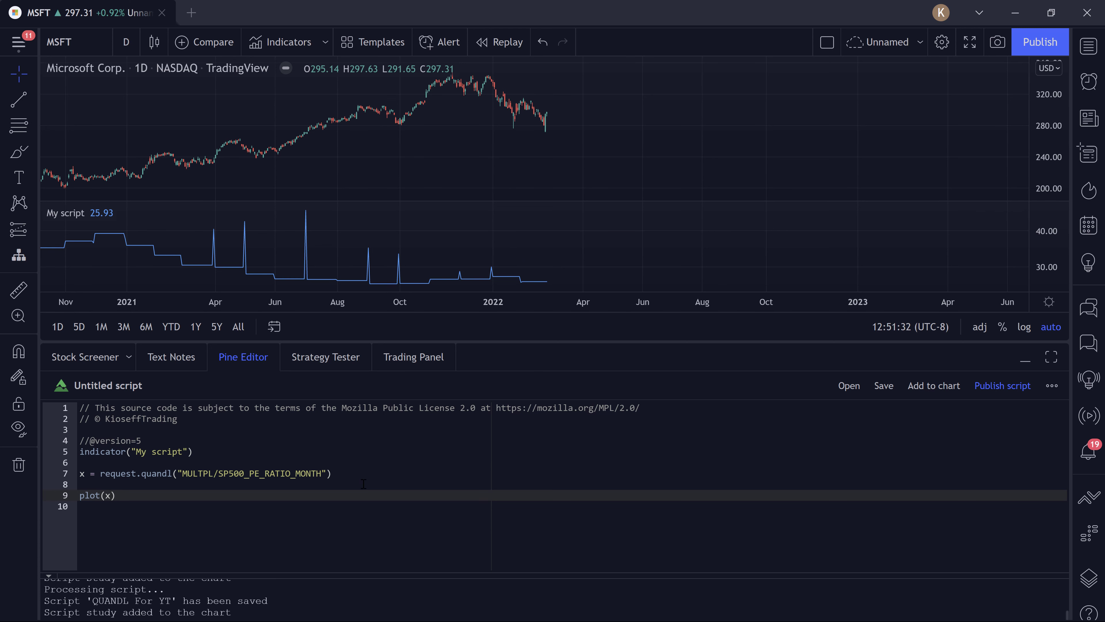
pyautogui.moveTo(533, 616)
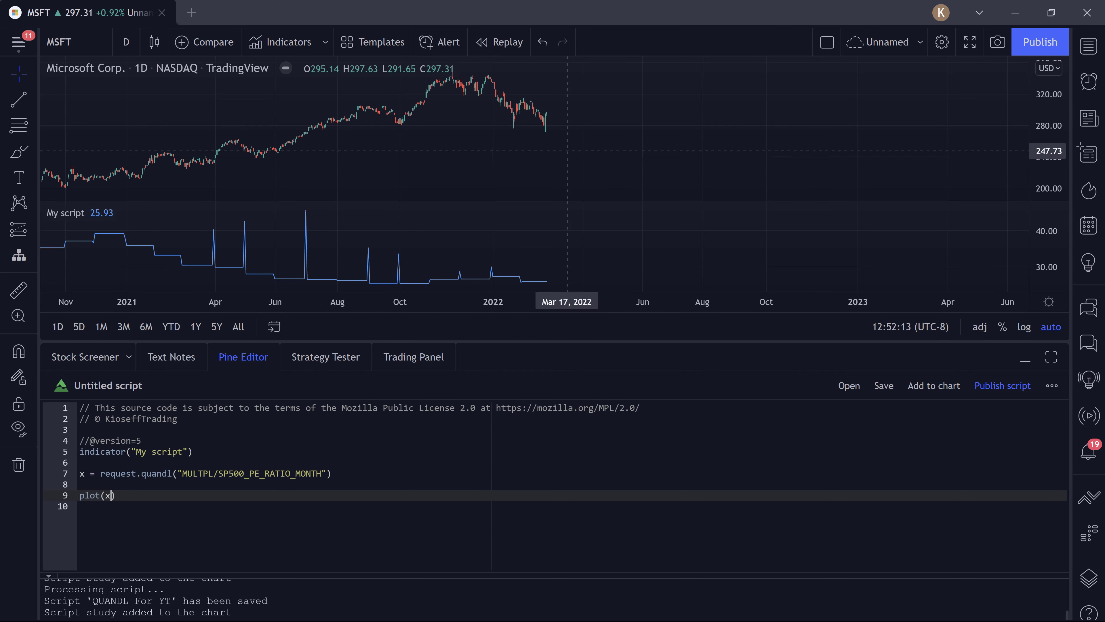
pyautogui.moveTo(530, 577)
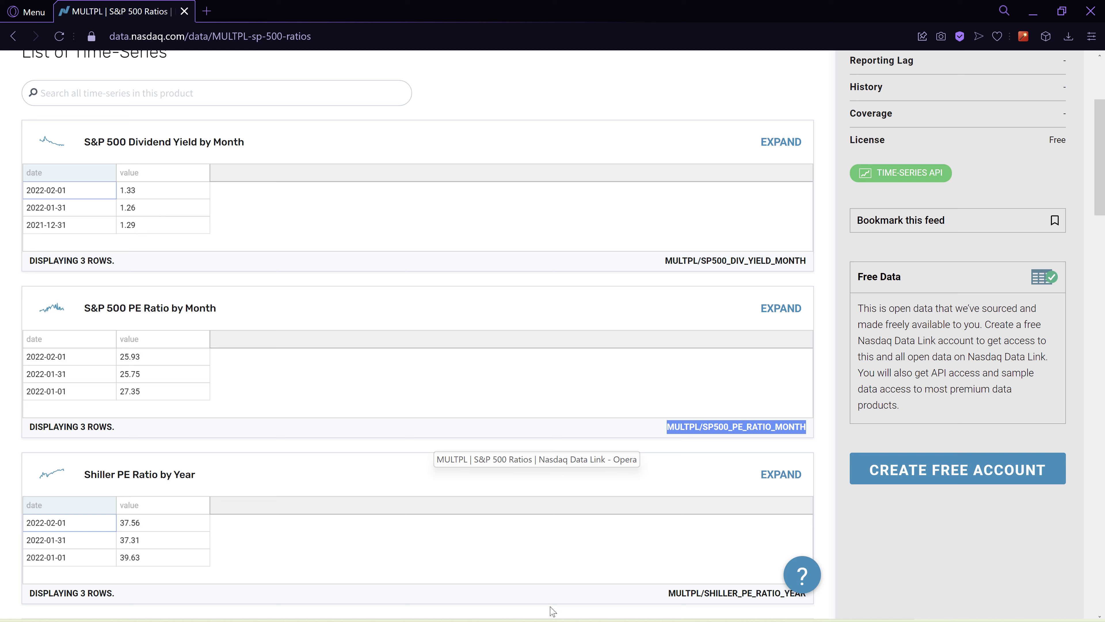
# - Return to the Nasdaq Data Link search results and search for 'finra'
pyautogui.click(12, 36)
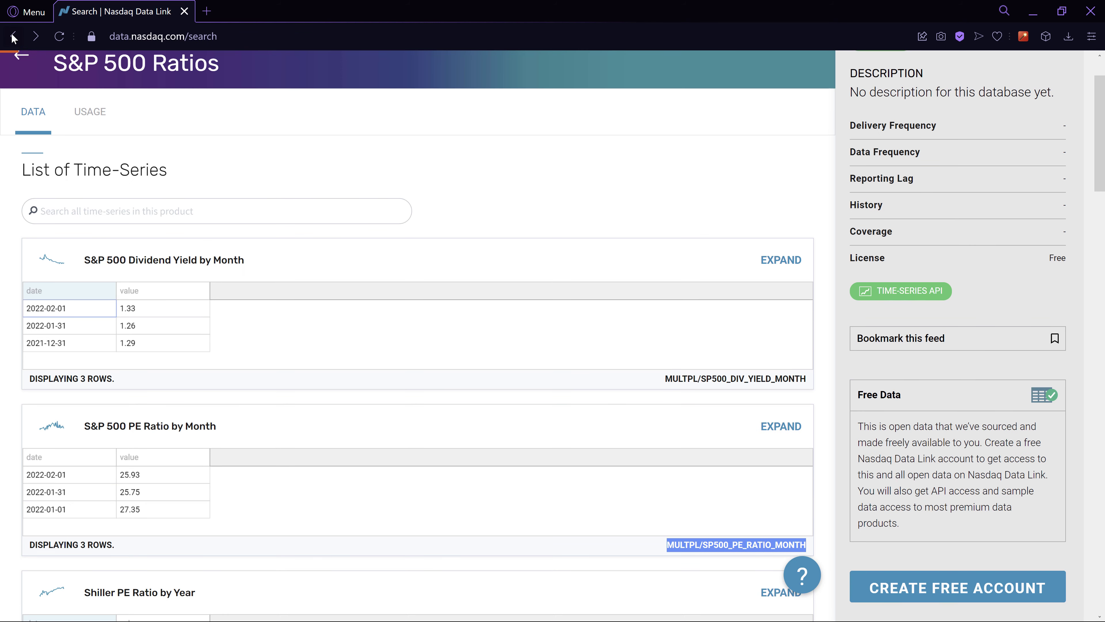
pyautogui.click(12, 36)
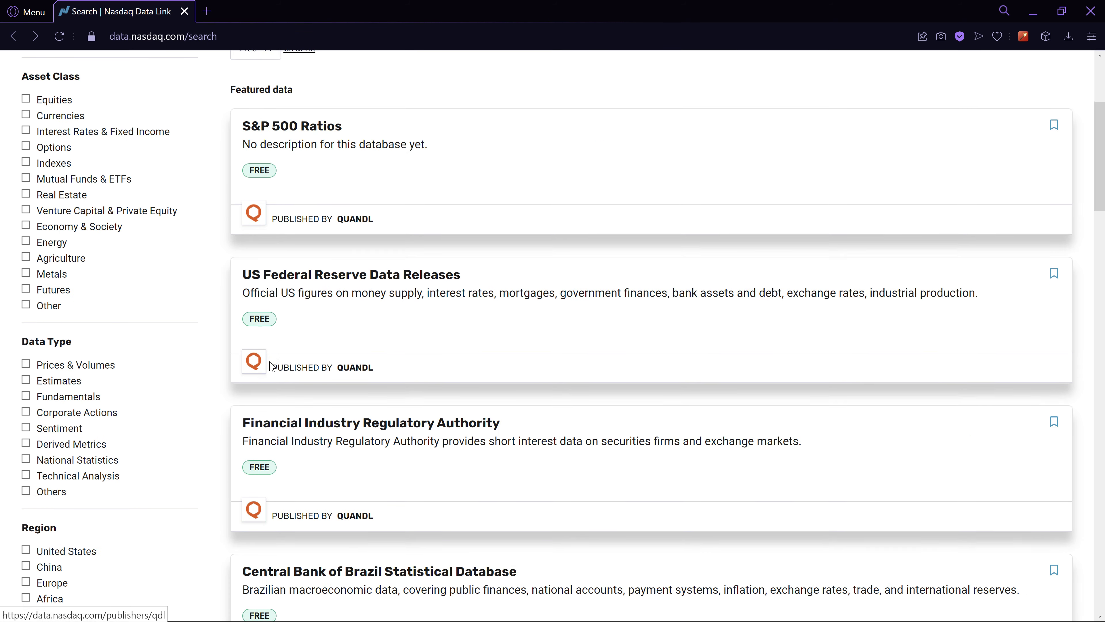
pyautogui.scroll(-3)
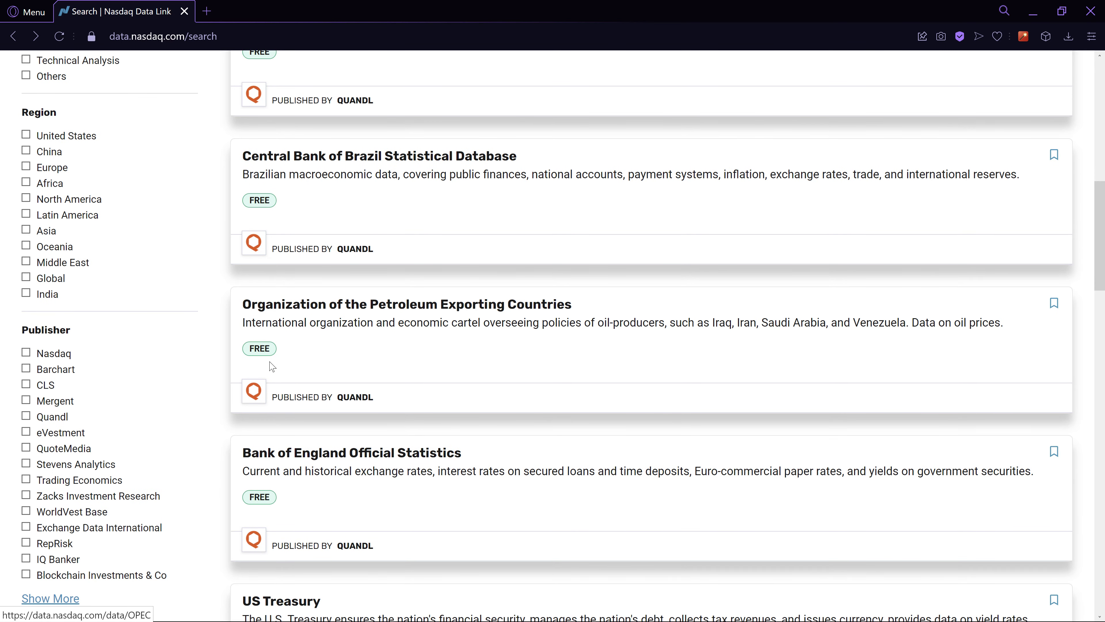
pyautogui.scroll(-3)
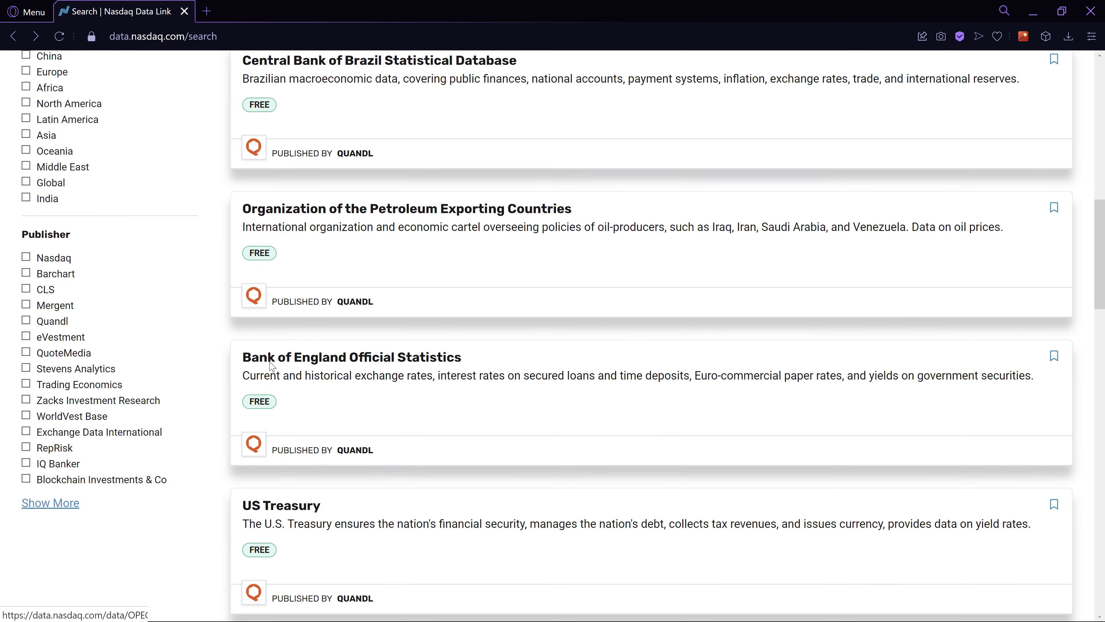
pyautogui.scroll(-3)
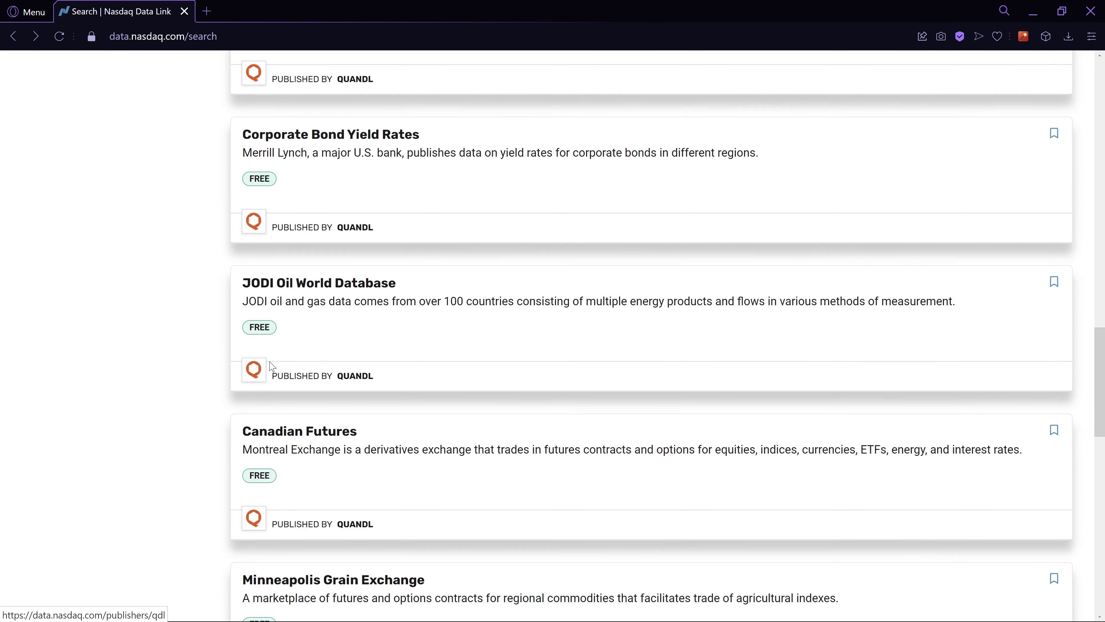
pyautogui.scroll(-3)
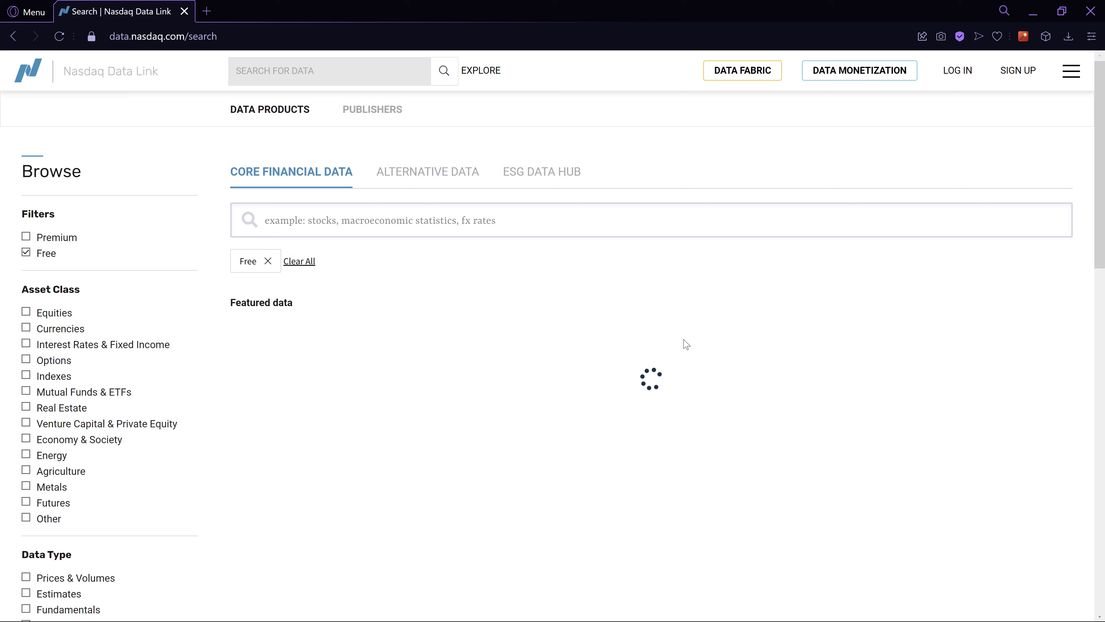
pyautogui.write('finra')
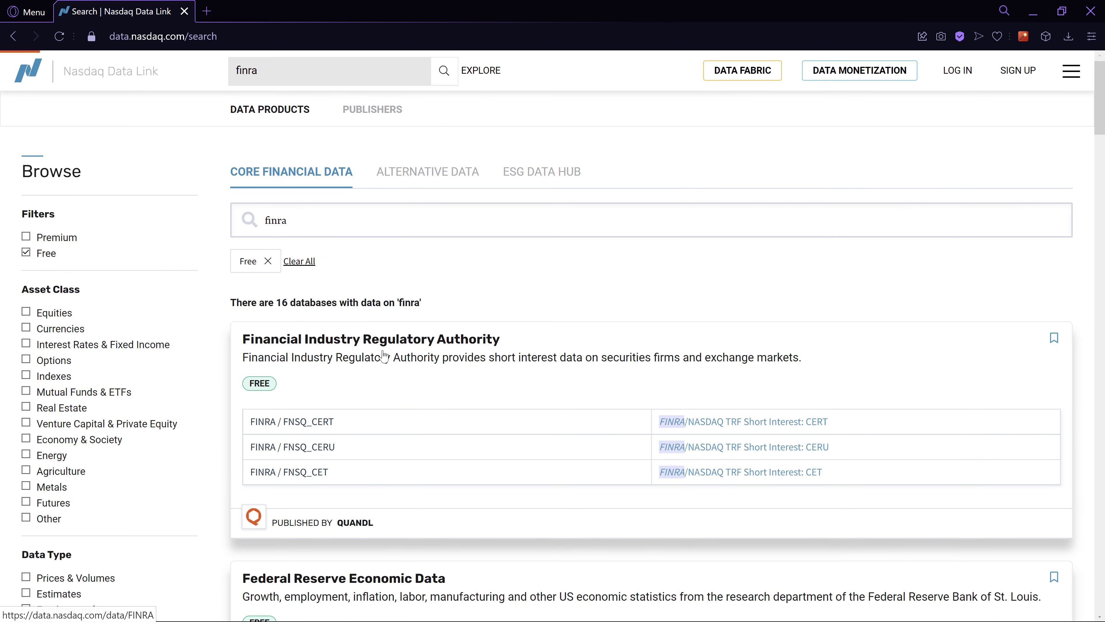
# - In the FINRA database, search the time-series for msft and select the FINRA/FNSQ_MSFT code
pyautogui.click(370, 339)
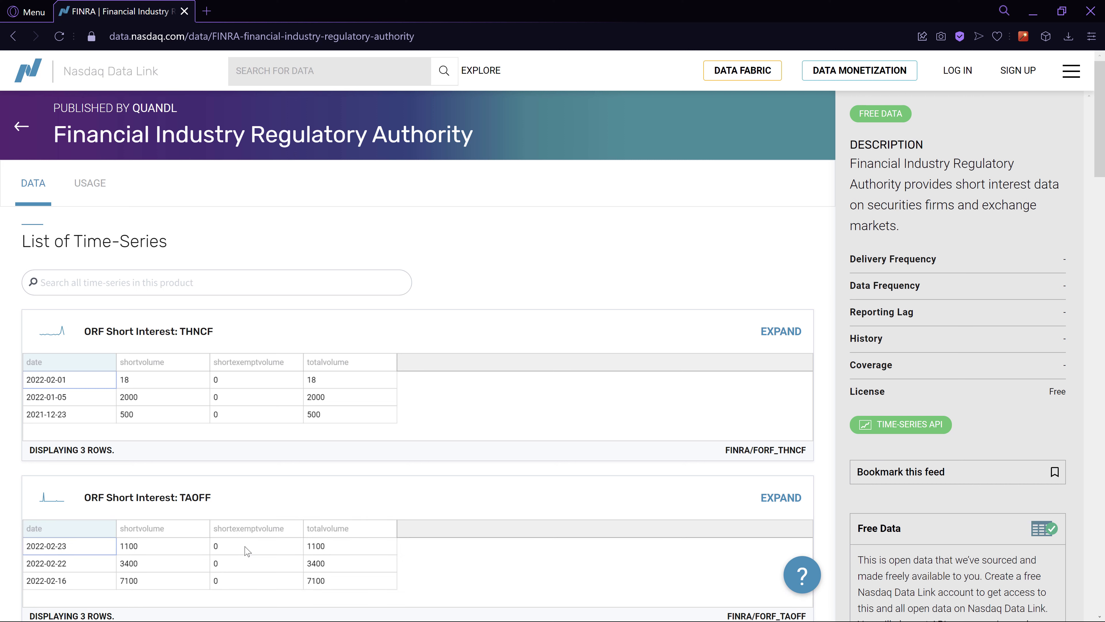
pyautogui.moveTo(137, 484)
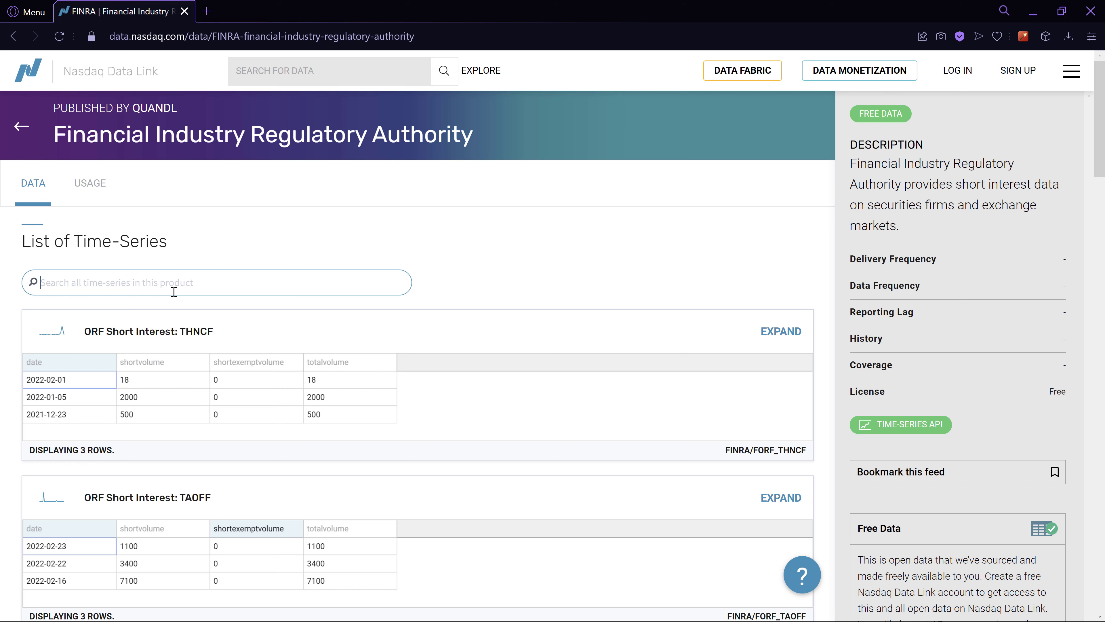
pyautogui.write('ontx')
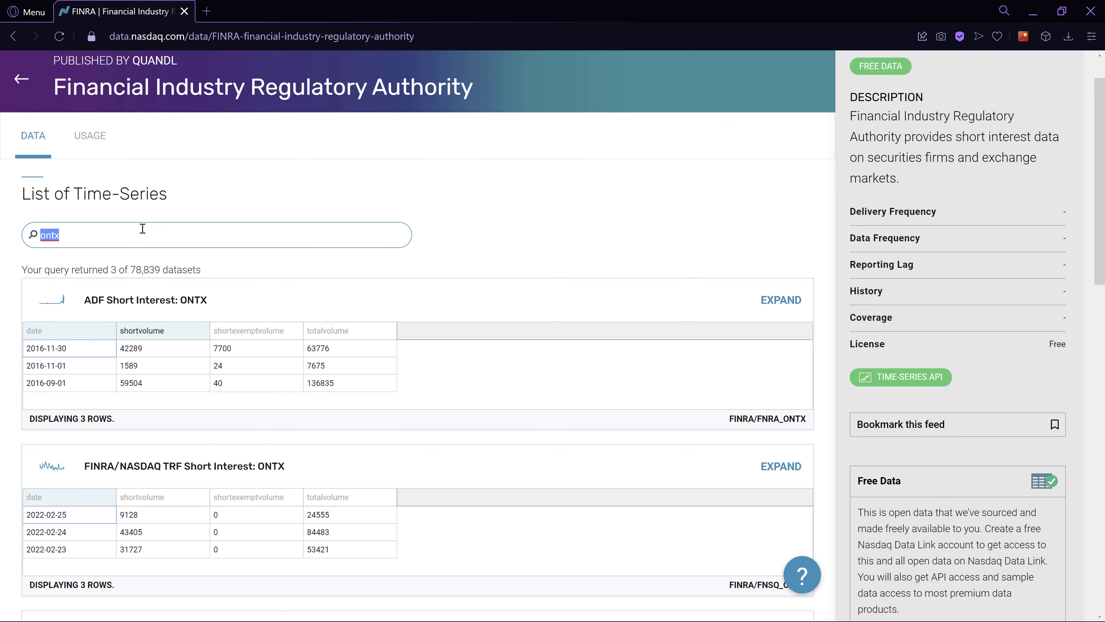
pyautogui.write('msft')
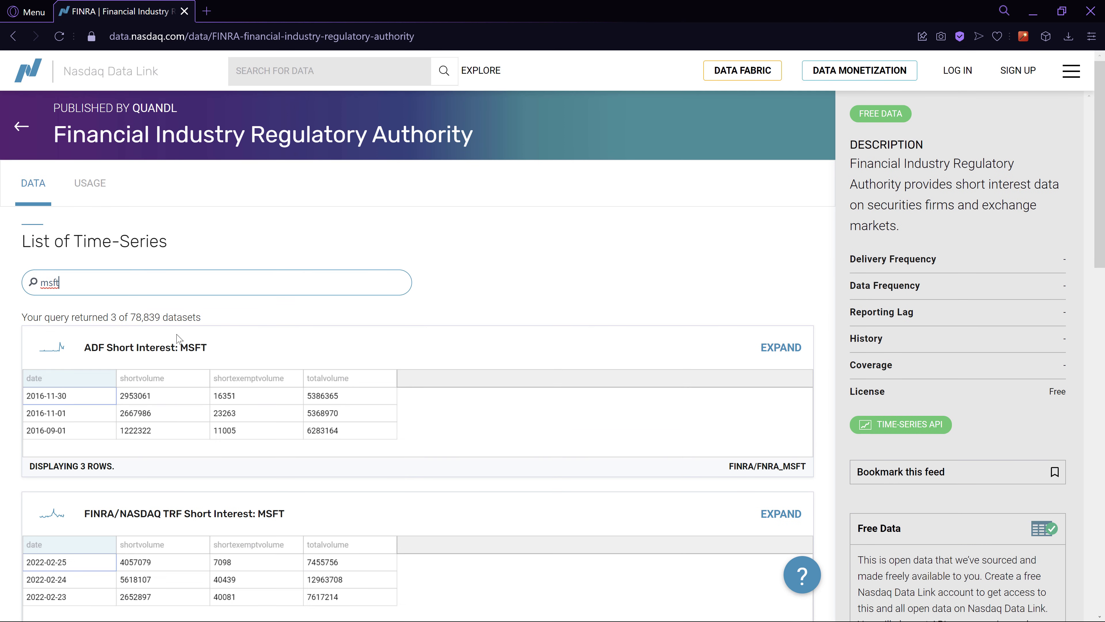
pyautogui.scroll(-3)
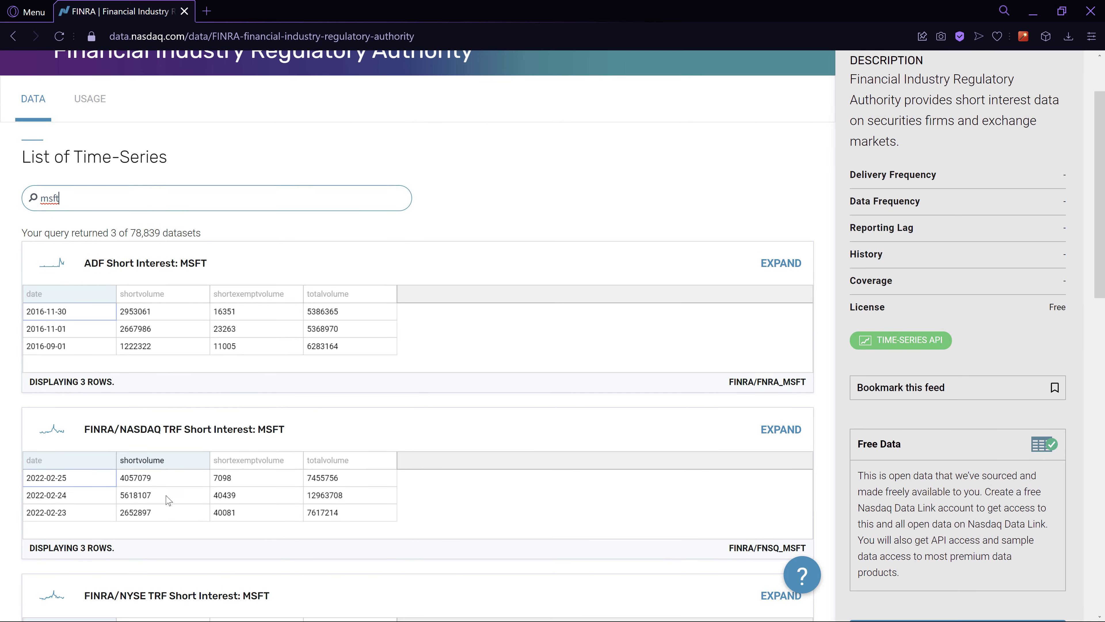
pyautogui.scroll(-3)
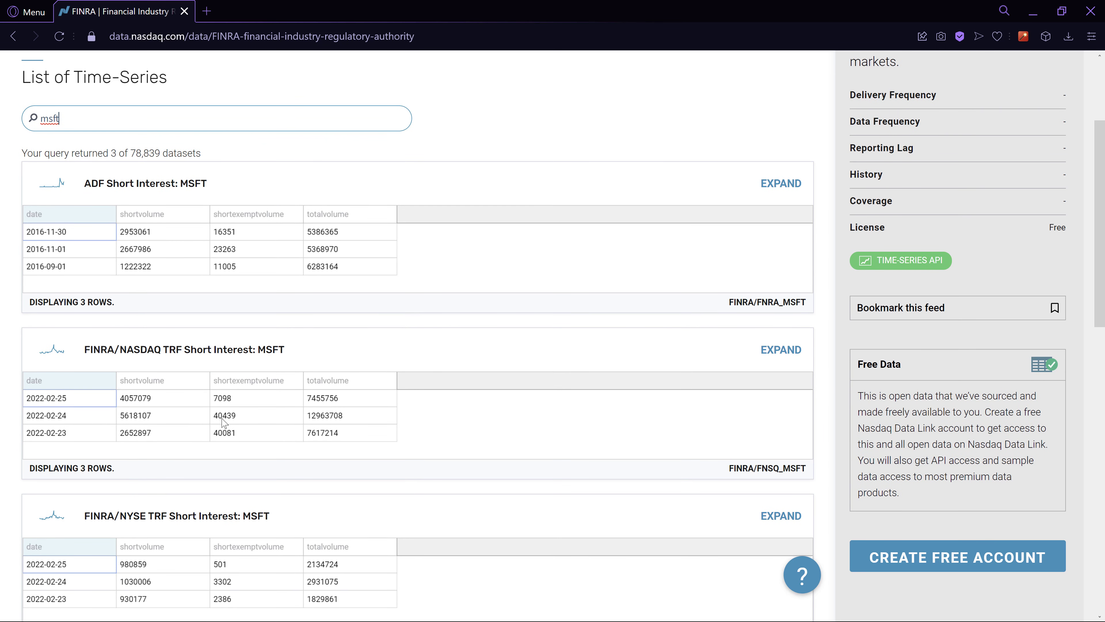
pyautogui.scroll(-3)
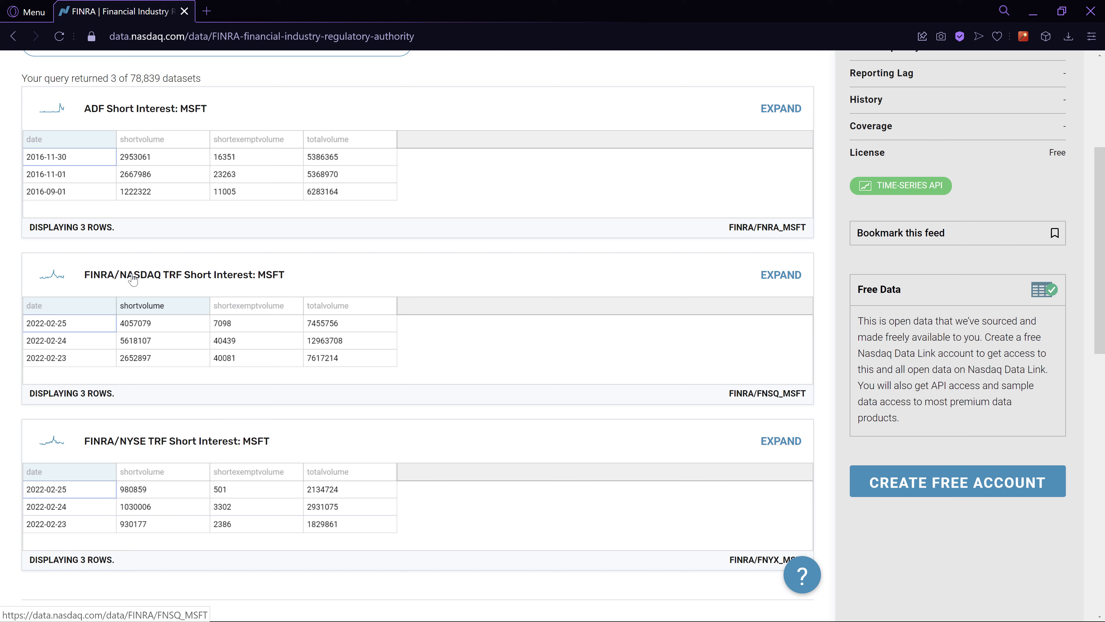
pyautogui.moveTo(495, 497)
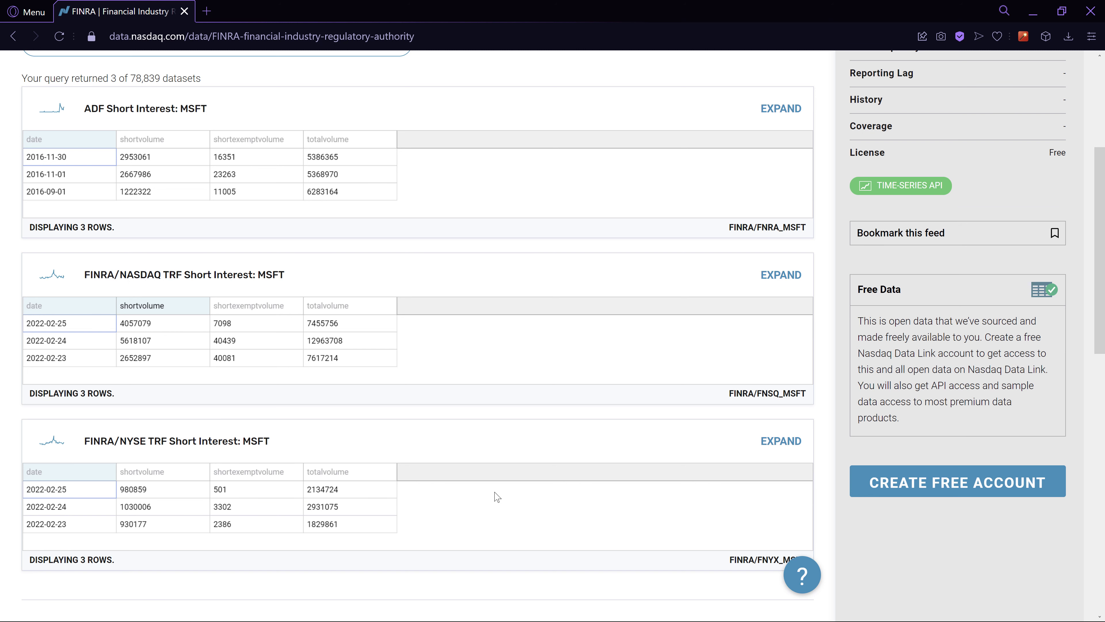
pyautogui.scroll(-3)
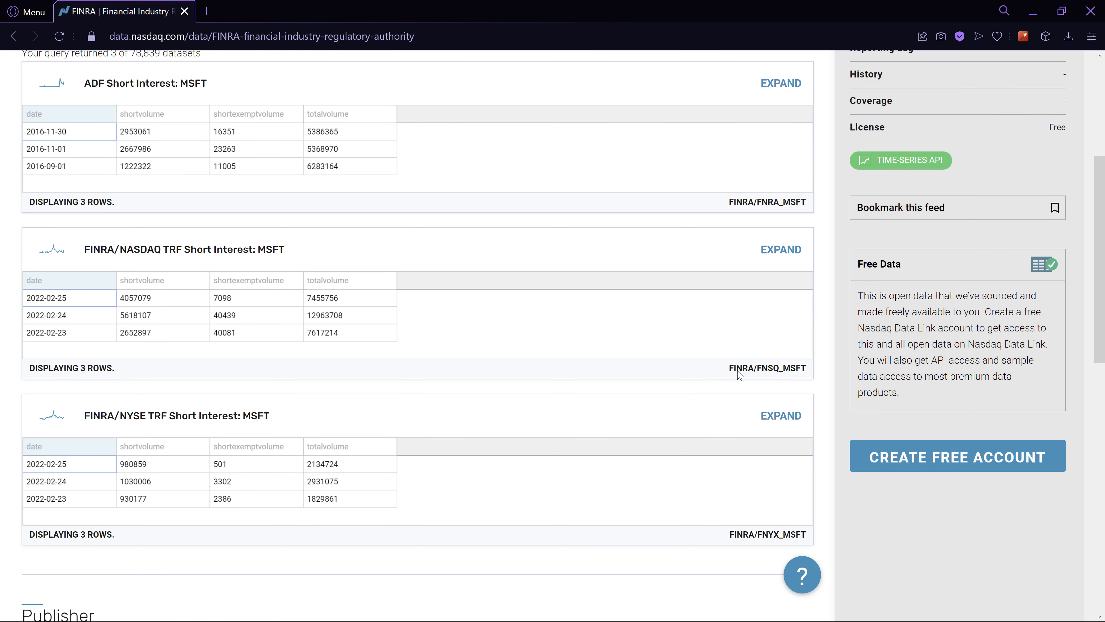
pyautogui.doubleClick(757, 368)
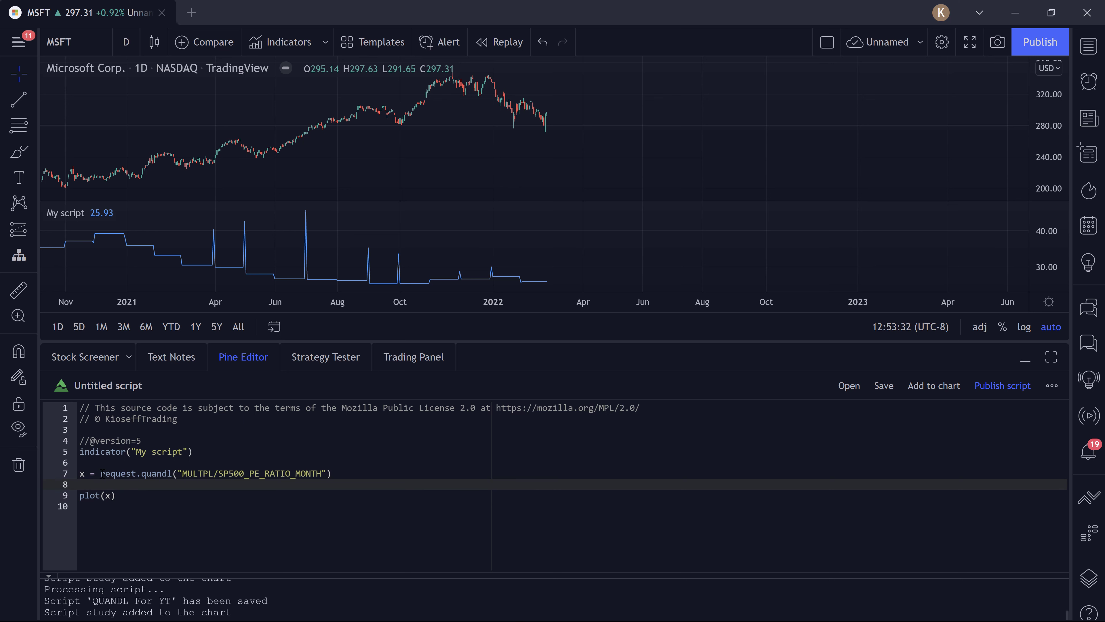
# - Add the line short = request.quandl("FINRA/FNSQ_MSFT", to the script
pyautogui.write('short = request.quandl(')
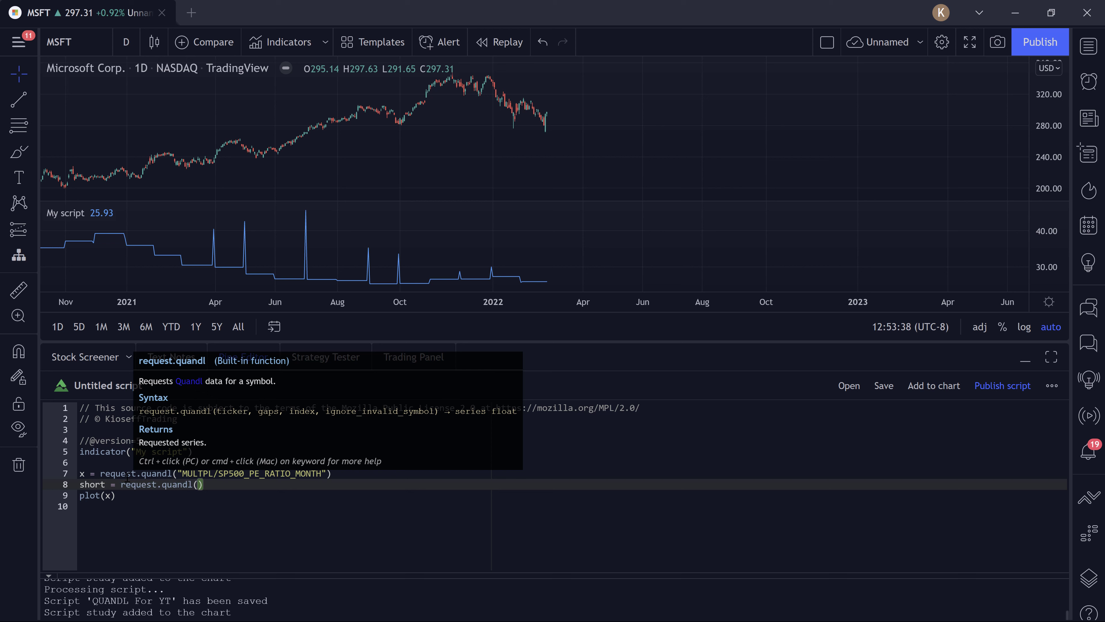
pyautogui.write('""')
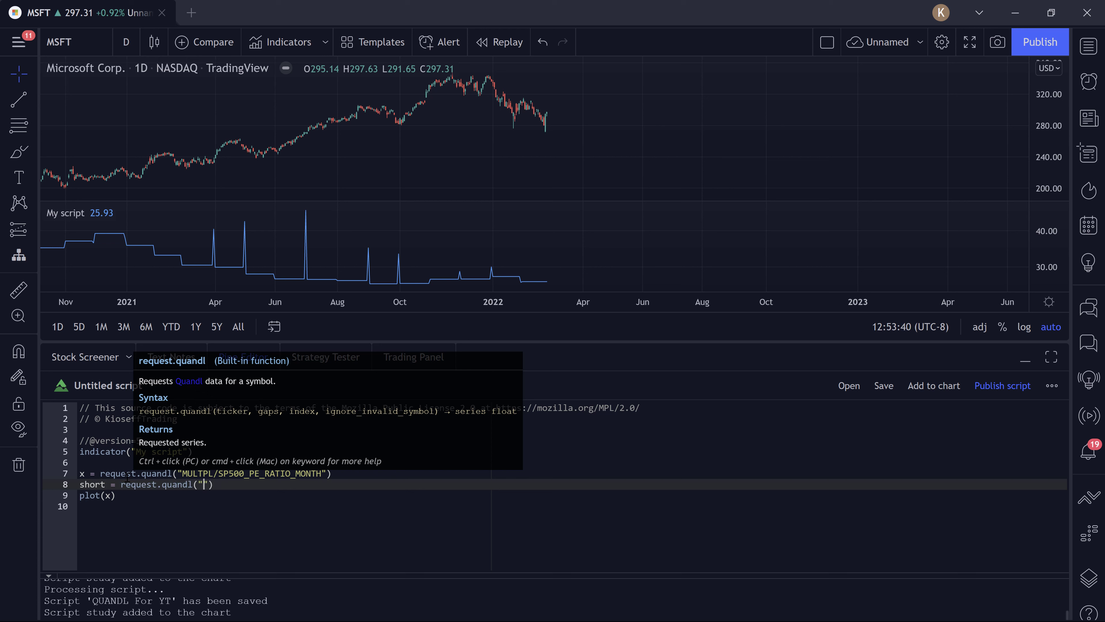
pyautogui.write('FINRA/FNSQ_MSFT')
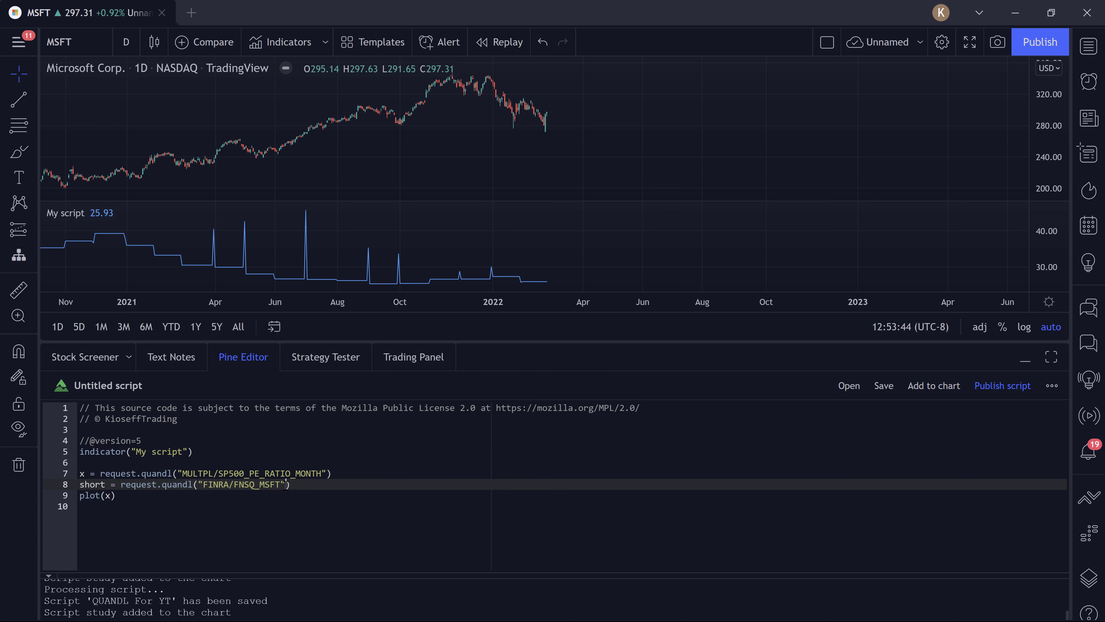
pyautogui.write(',')
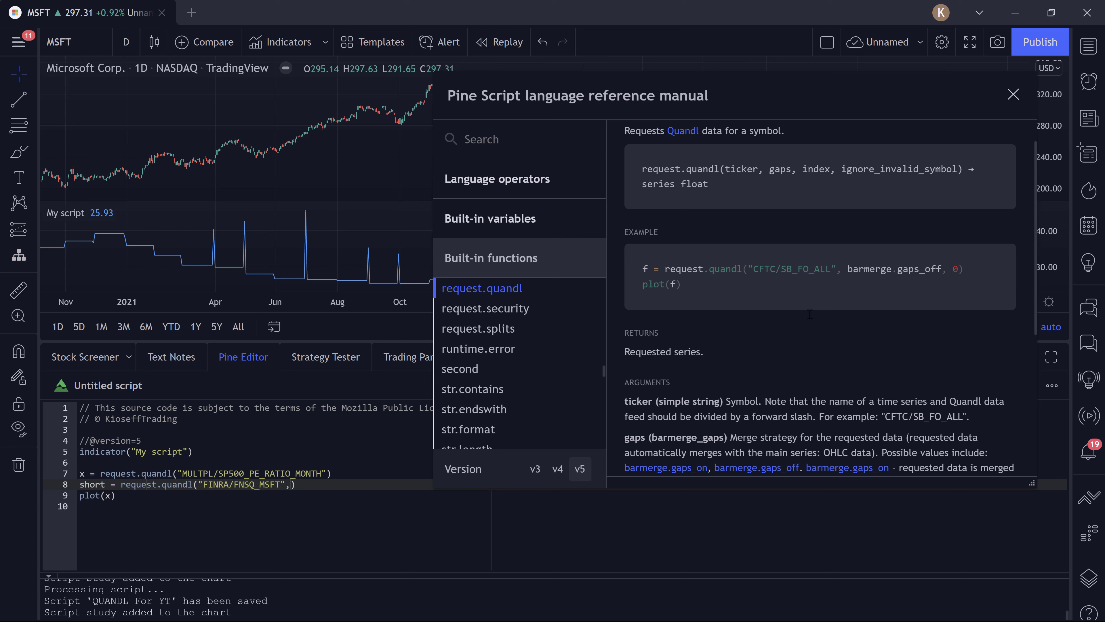
pyautogui.moveTo(759, 260)
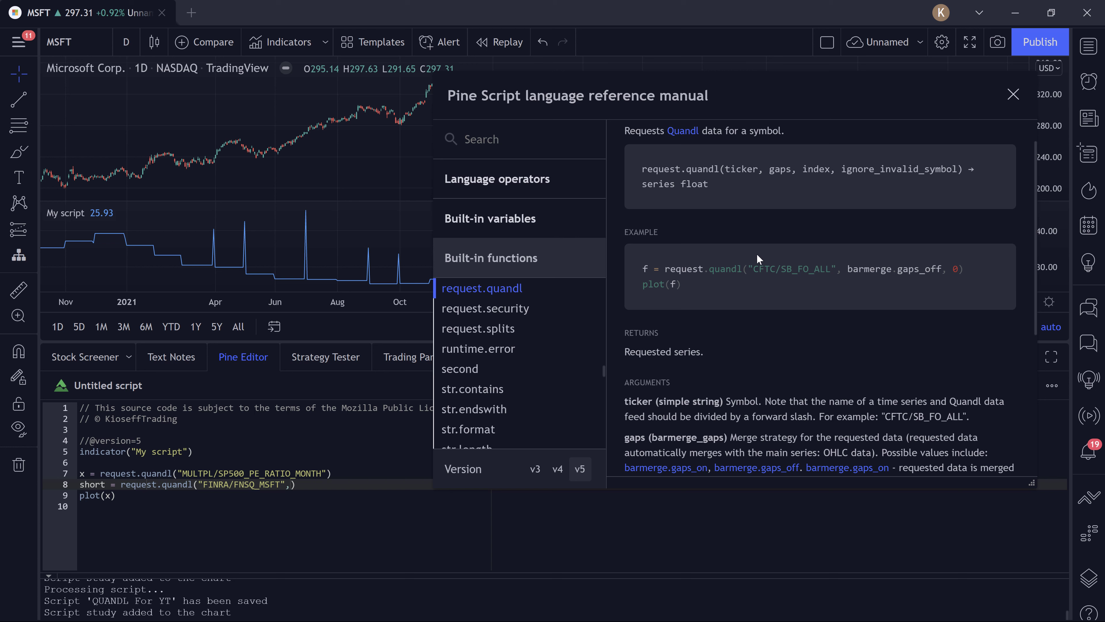
# - Review the request.quandl reference manual and its example Quandl ticker
pyautogui.doubleClick(794, 269)
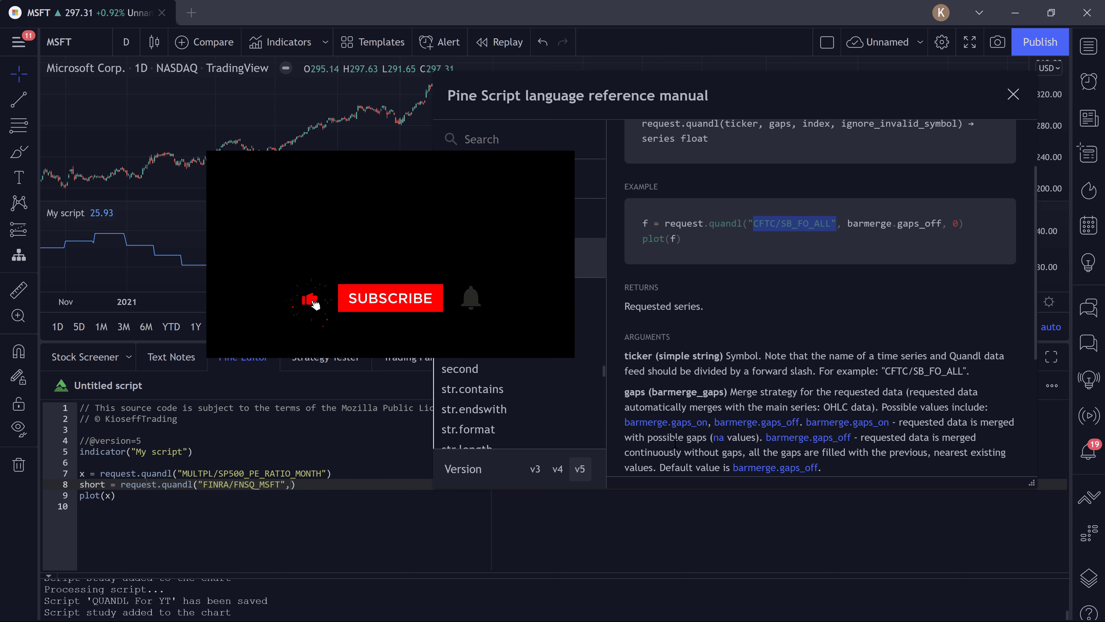
pyautogui.click(389, 297)
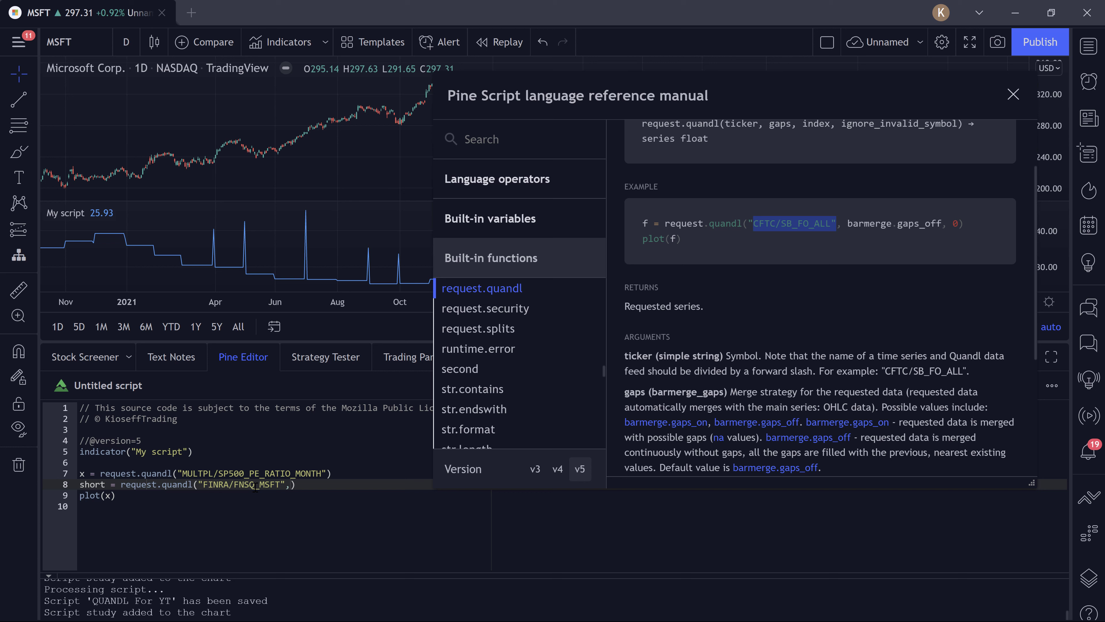
pyautogui.scroll(-3)
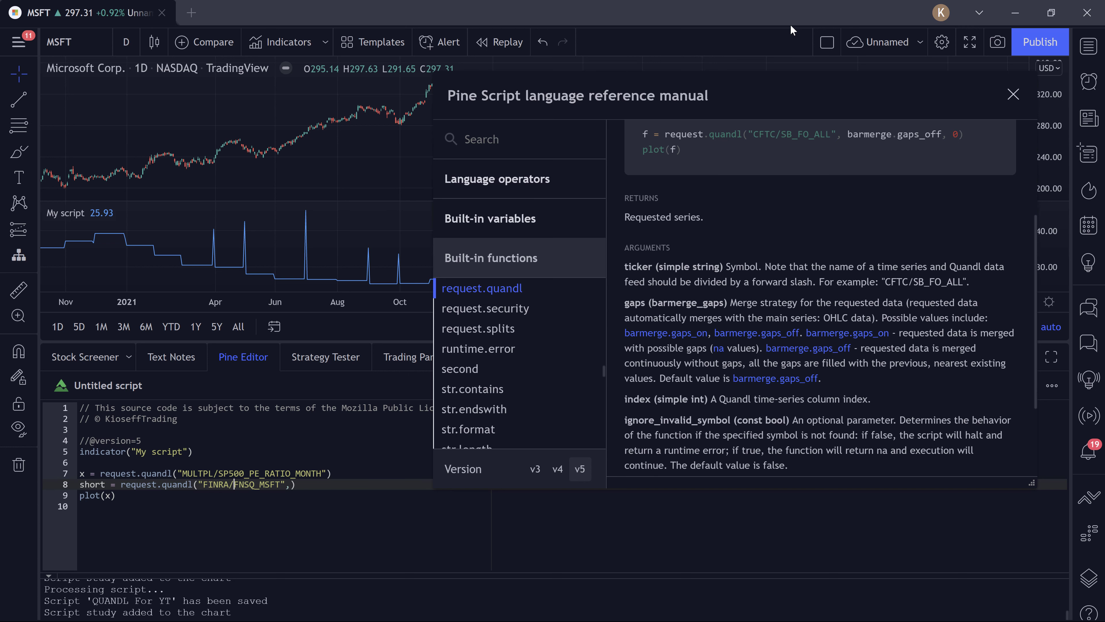
pyautogui.moveTo(787, 392)
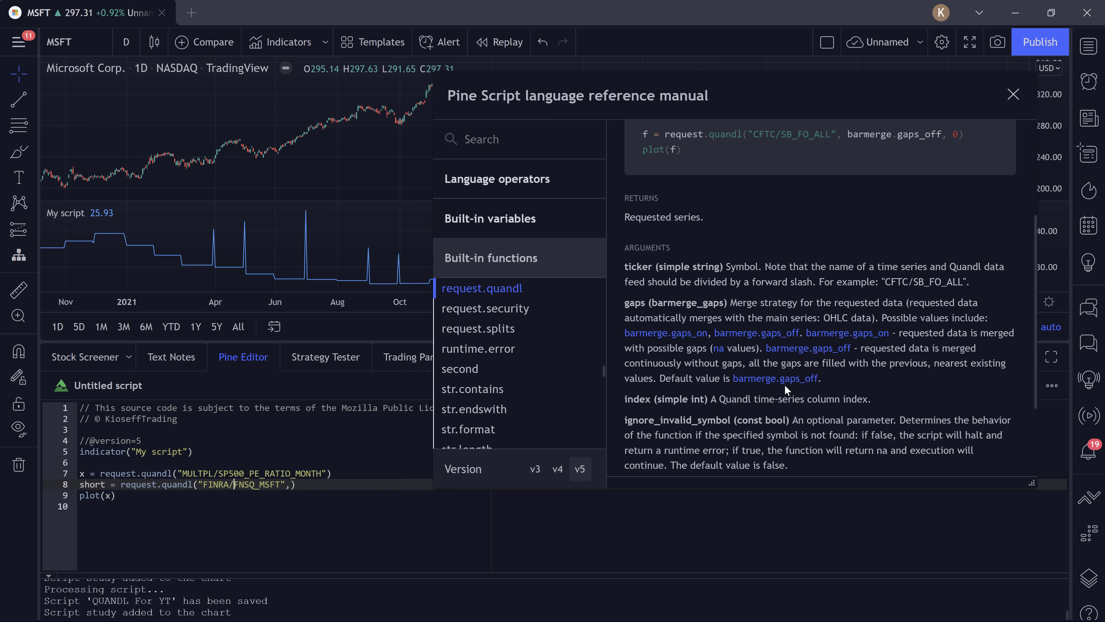
pyautogui.moveTo(701, 388)
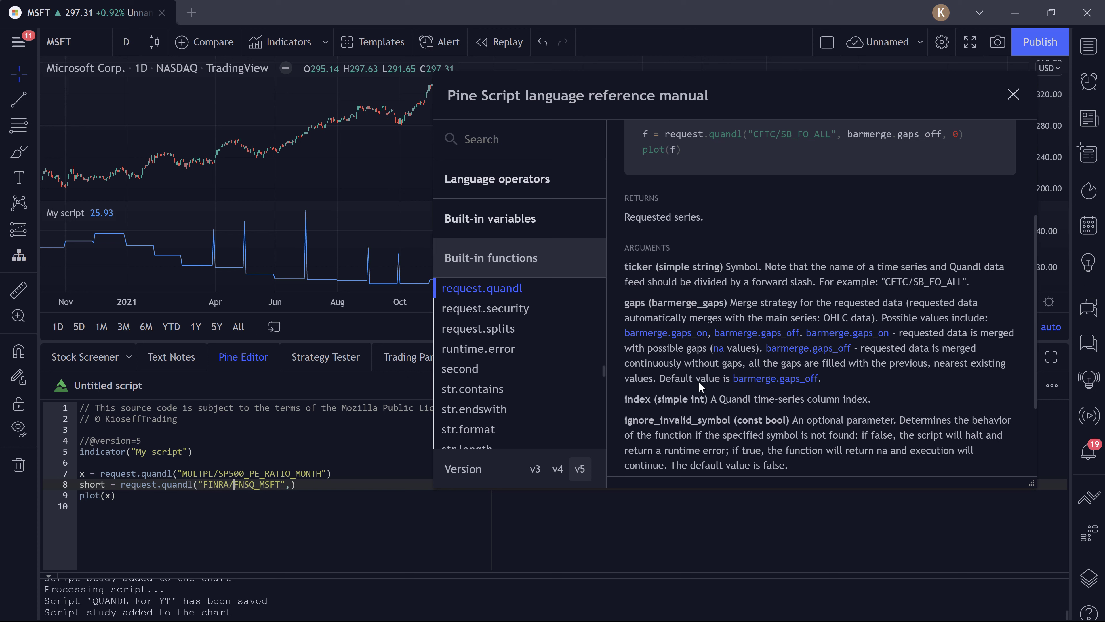
pyautogui.moveTo(726, 375)
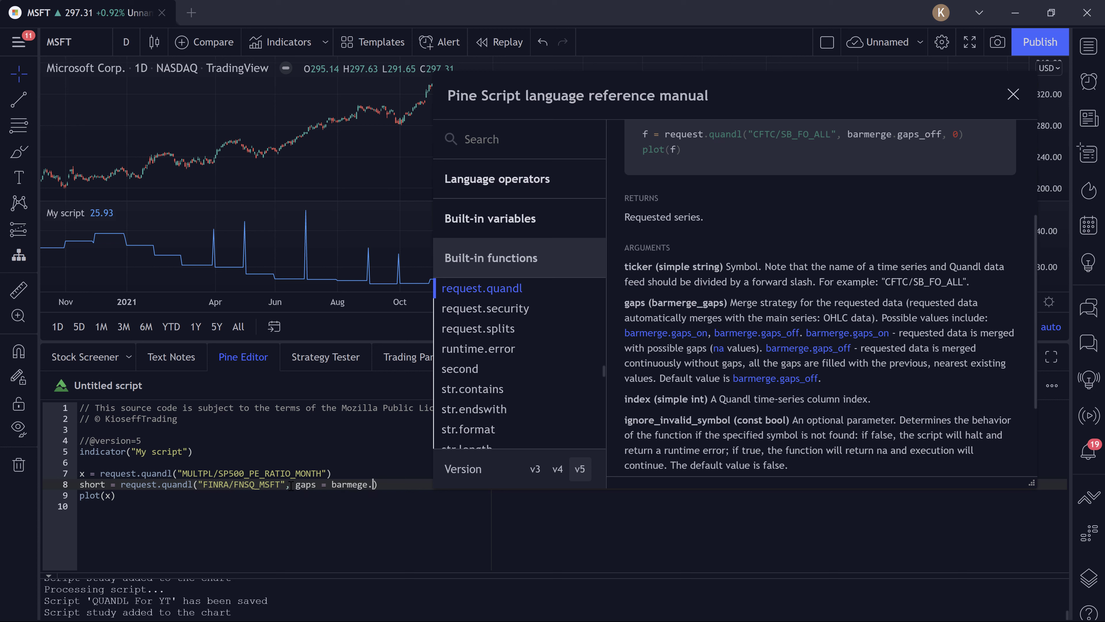
# - Add gaps = barmerge.gaps_off to the short request call
pyautogui.write('gaps')
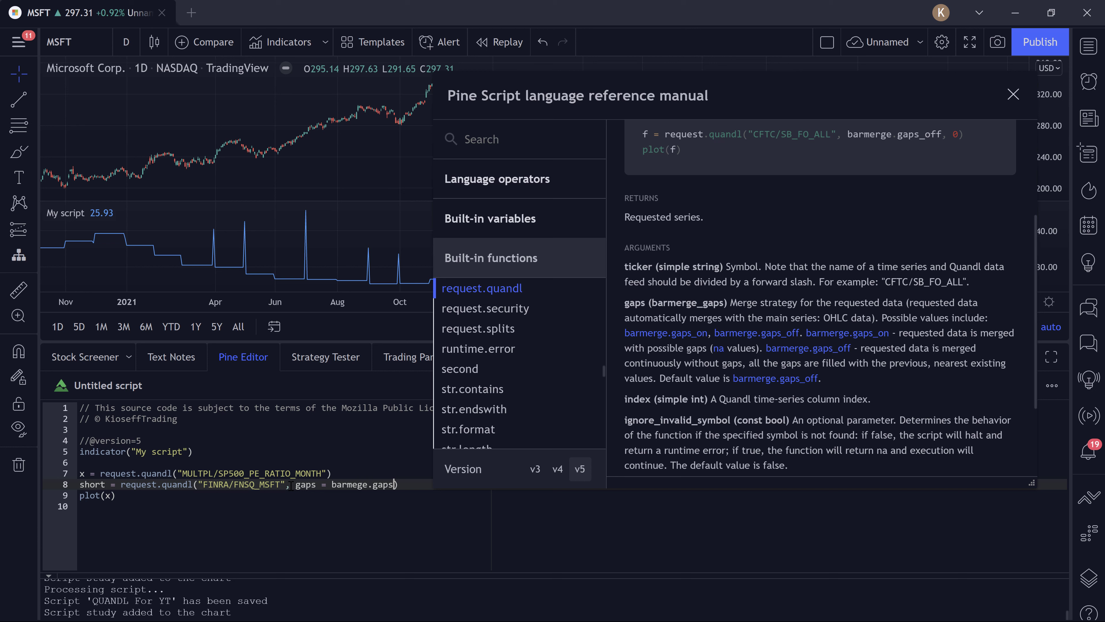
pyautogui.write('_off)')
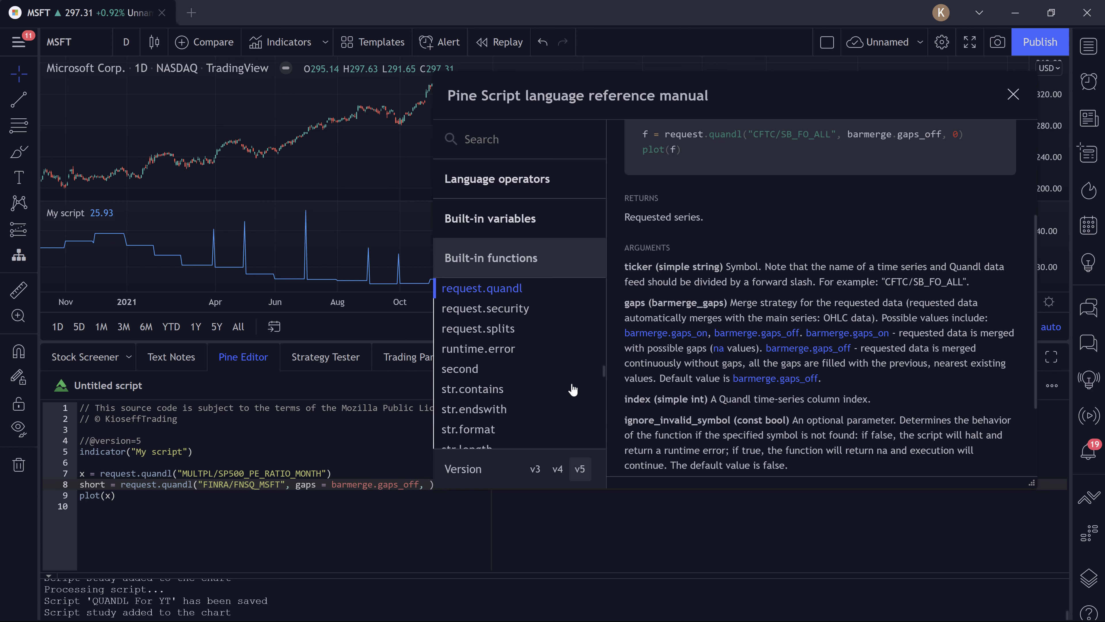
pyautogui.moveTo(573, 390)
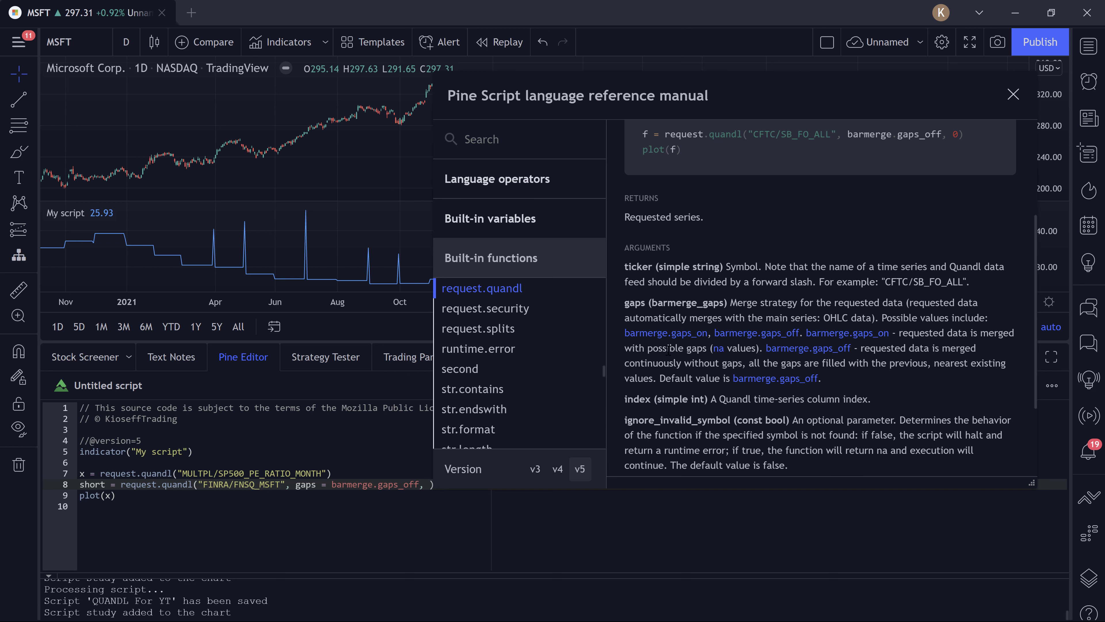
pyautogui.scroll(-3)
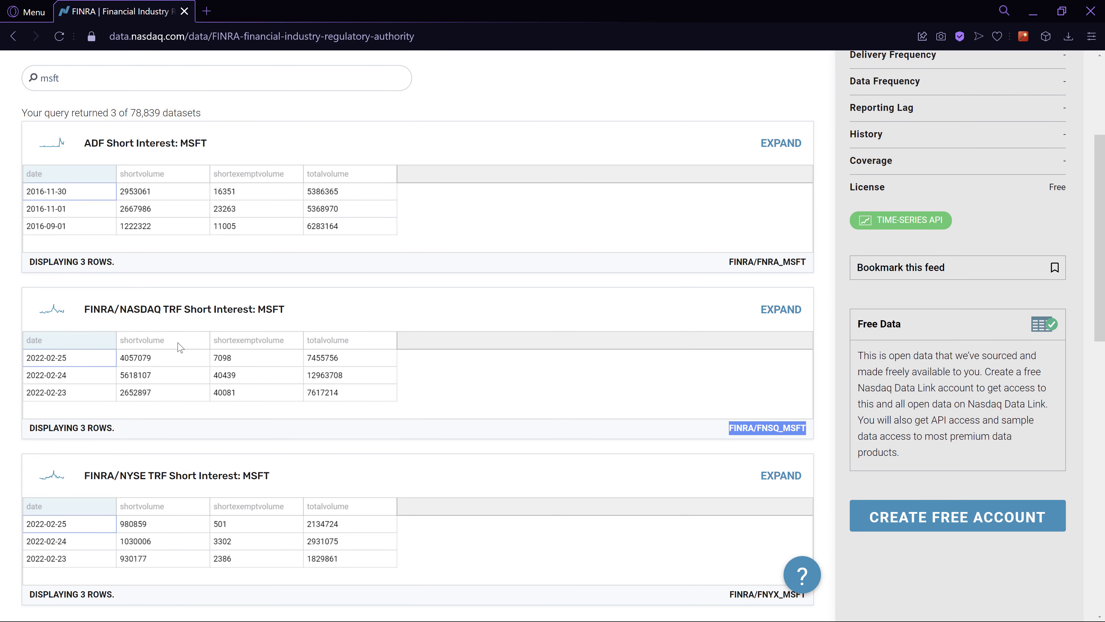
pyautogui.moveTo(203, 346)
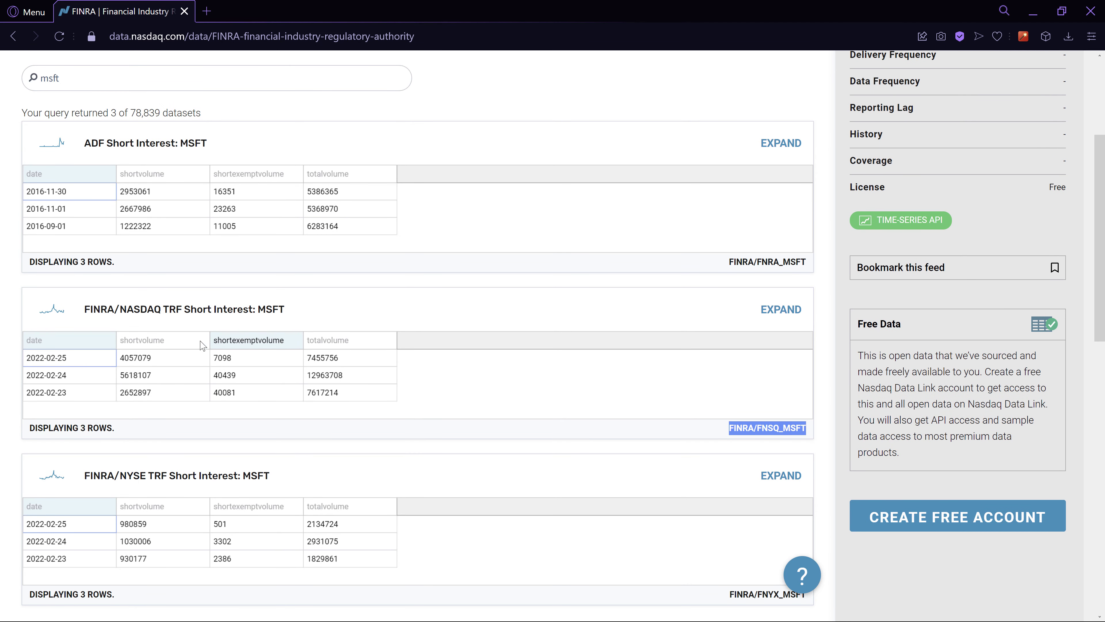
pyautogui.moveTo(140, 349)
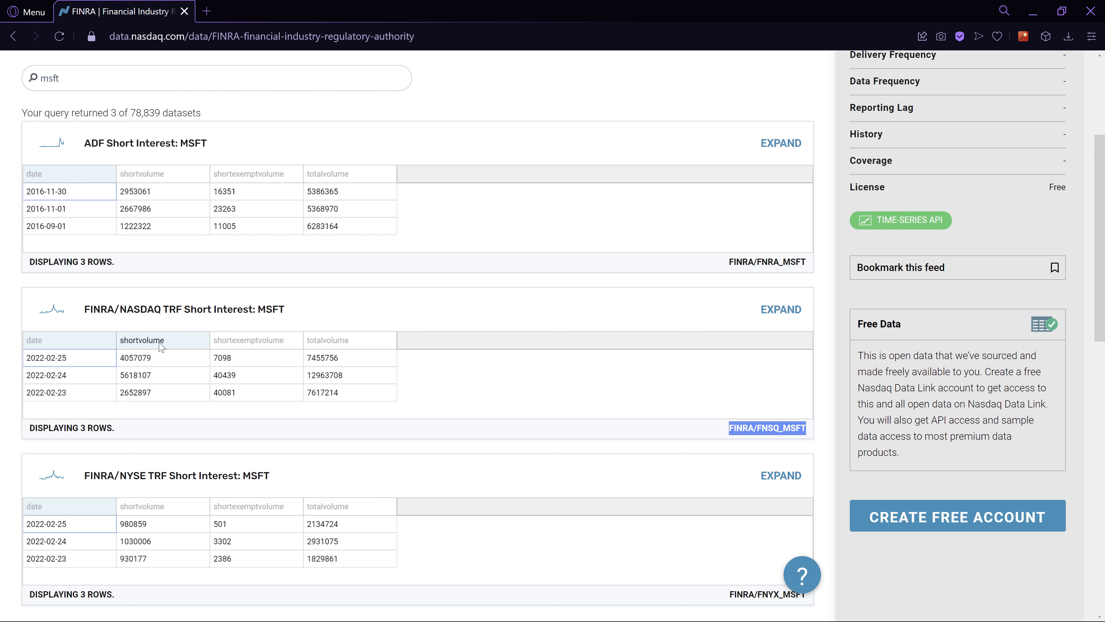
pyautogui.moveTo(246, 348)
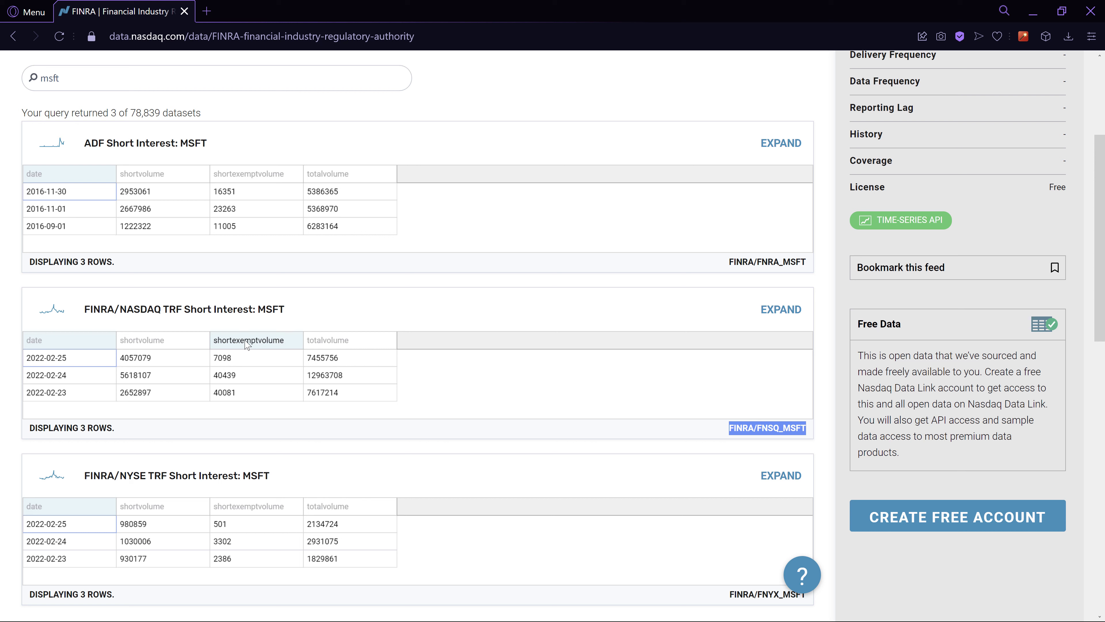
pyautogui.moveTo(345, 345)
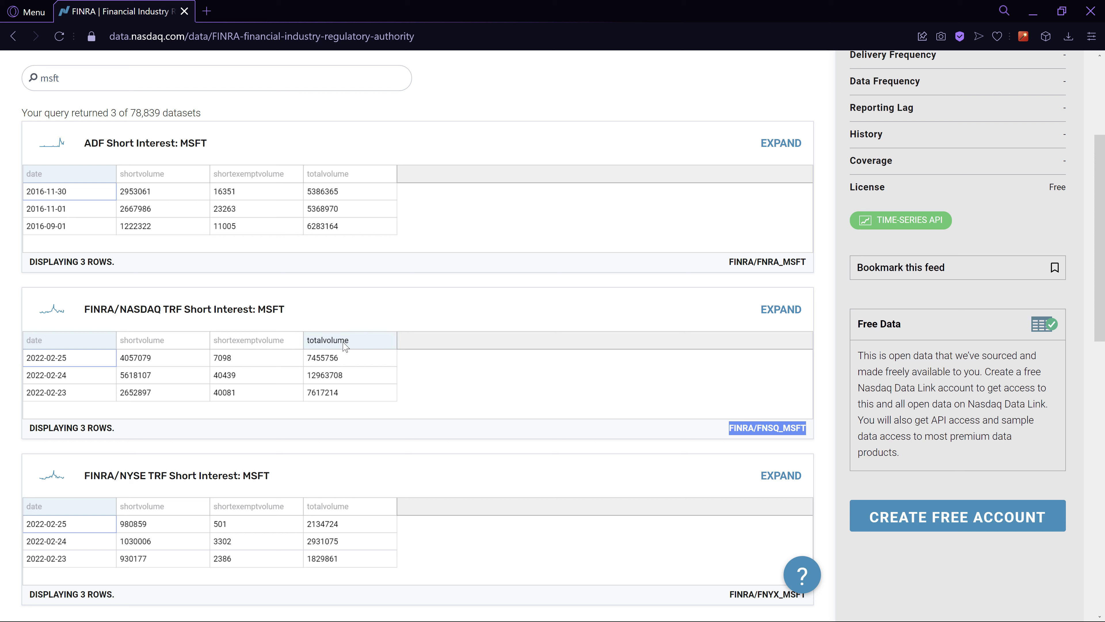
pyautogui.moveTo(332, 346)
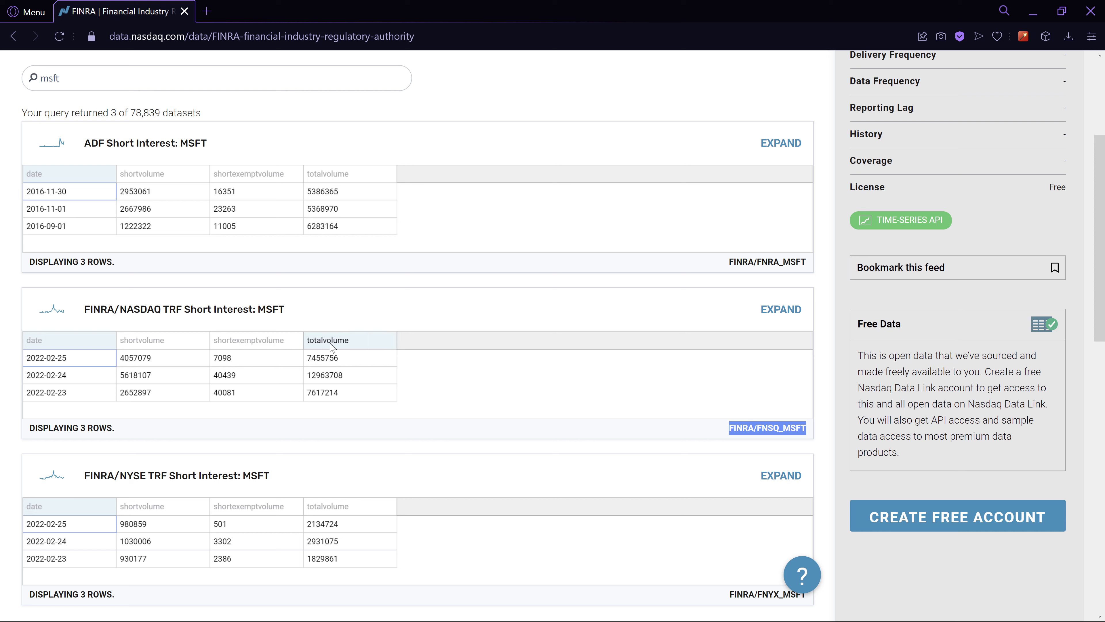
pyautogui.moveTo(196, 275)
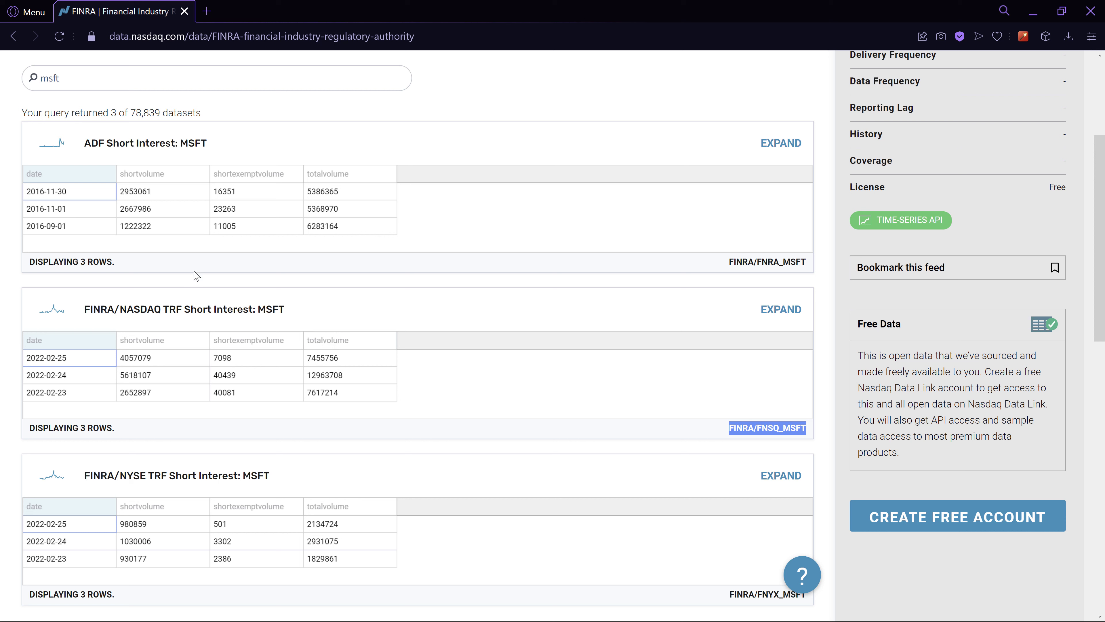
pyautogui.moveTo(378, 336)
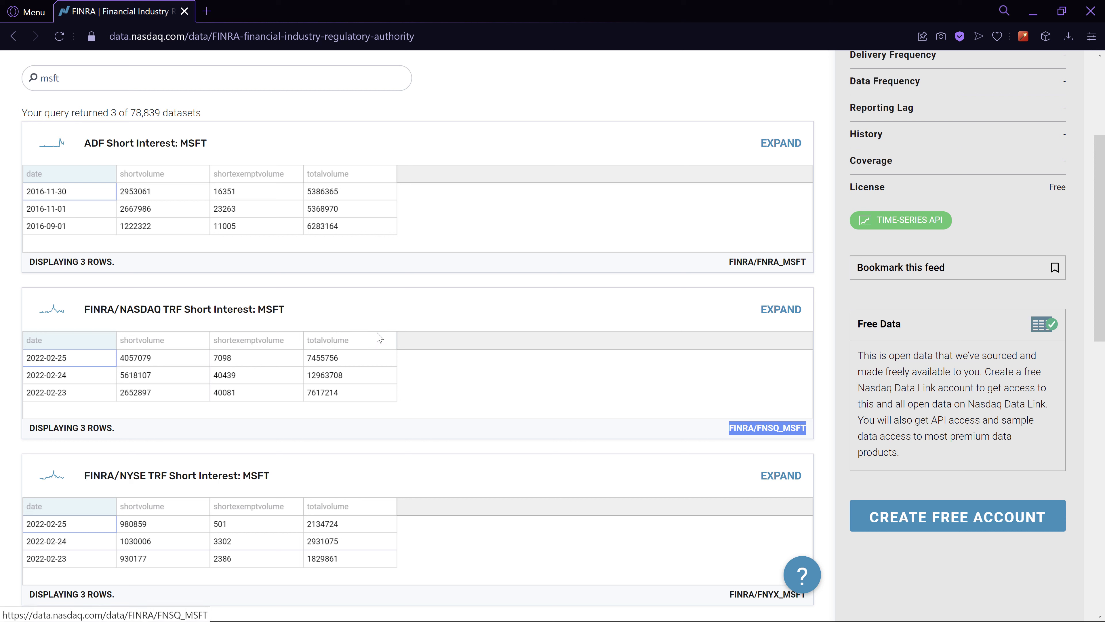
pyautogui.moveTo(762, 430)
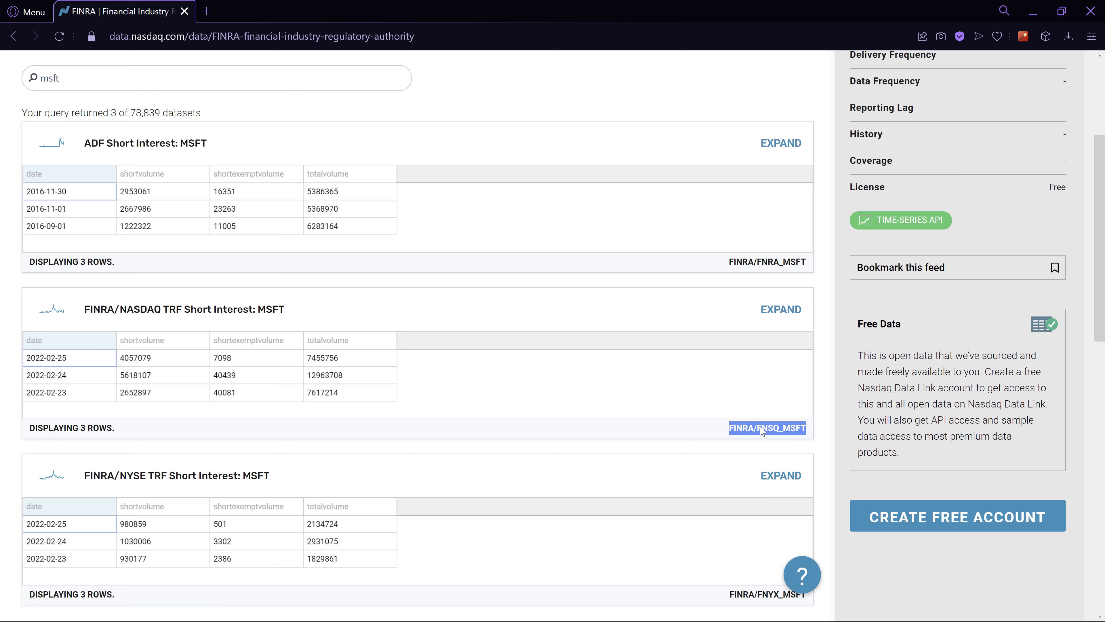
pyautogui.moveTo(320, 382)
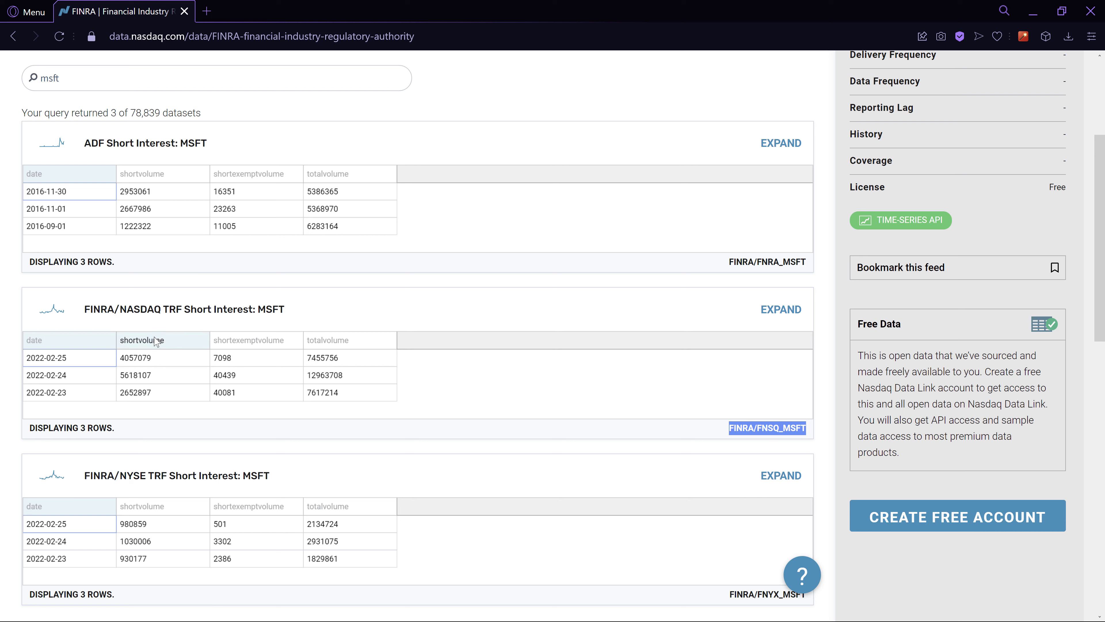
pyautogui.moveTo(139, 351)
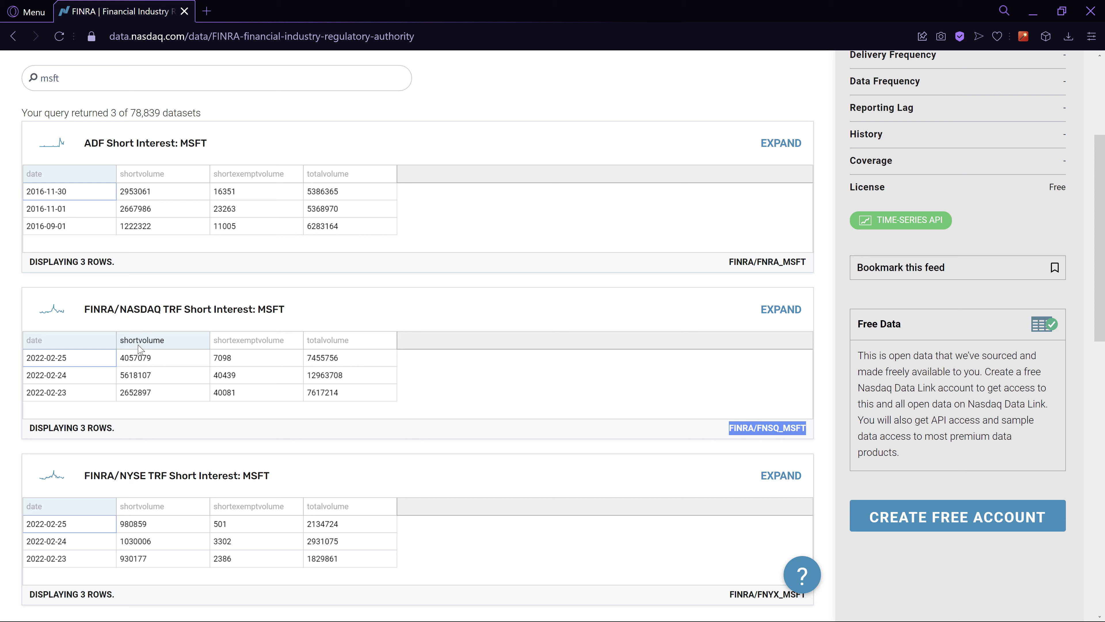
pyautogui.moveTo(138, 366)
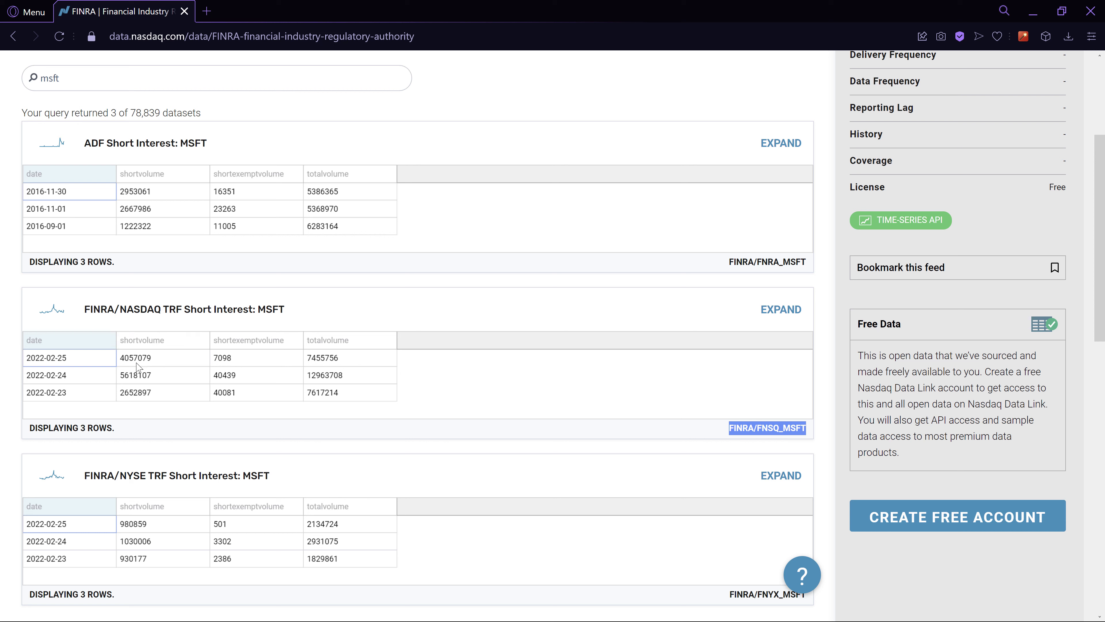
pyautogui.moveTo(147, 373)
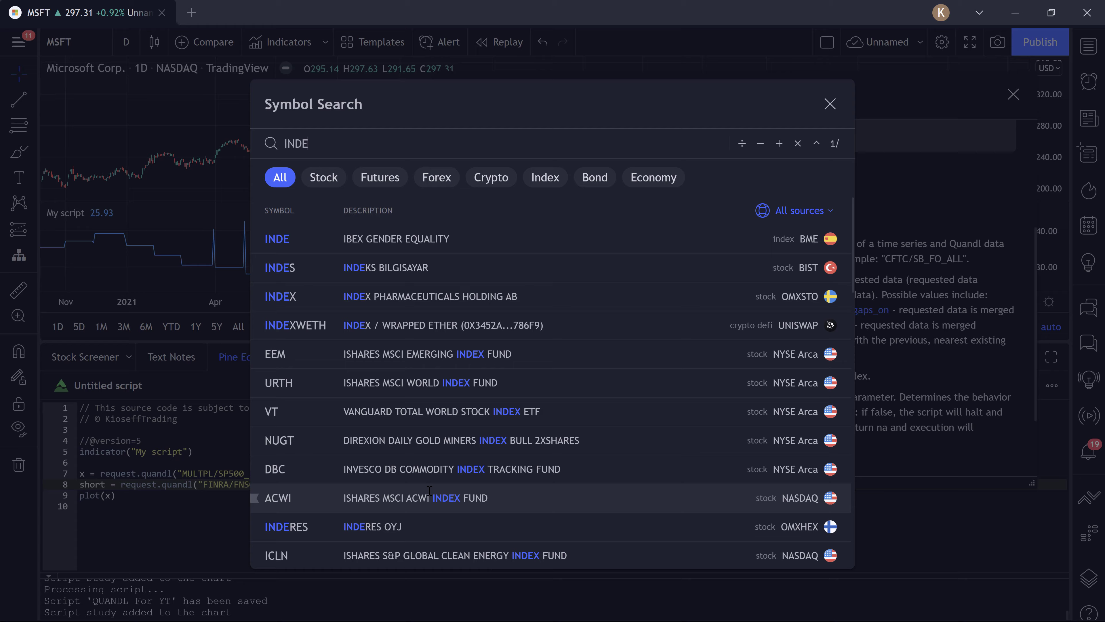
# - Dismiss the symbol search and add index = 0 after gaps_off in the line-8 request.quandl call
pyautogui.click(830, 104)
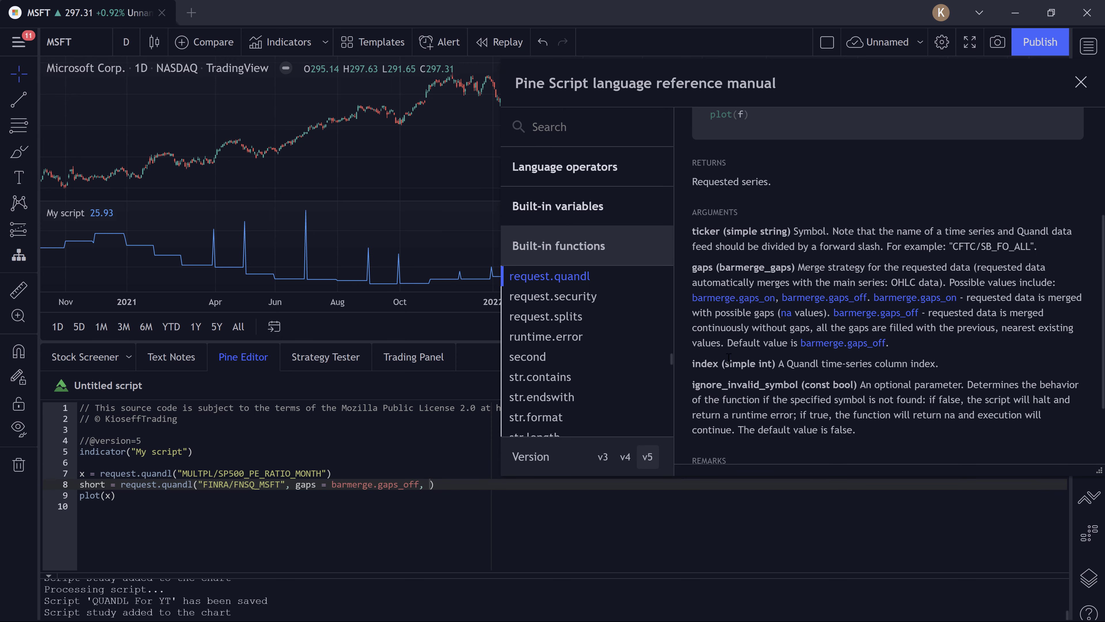
pyautogui.moveTo(162, 484)
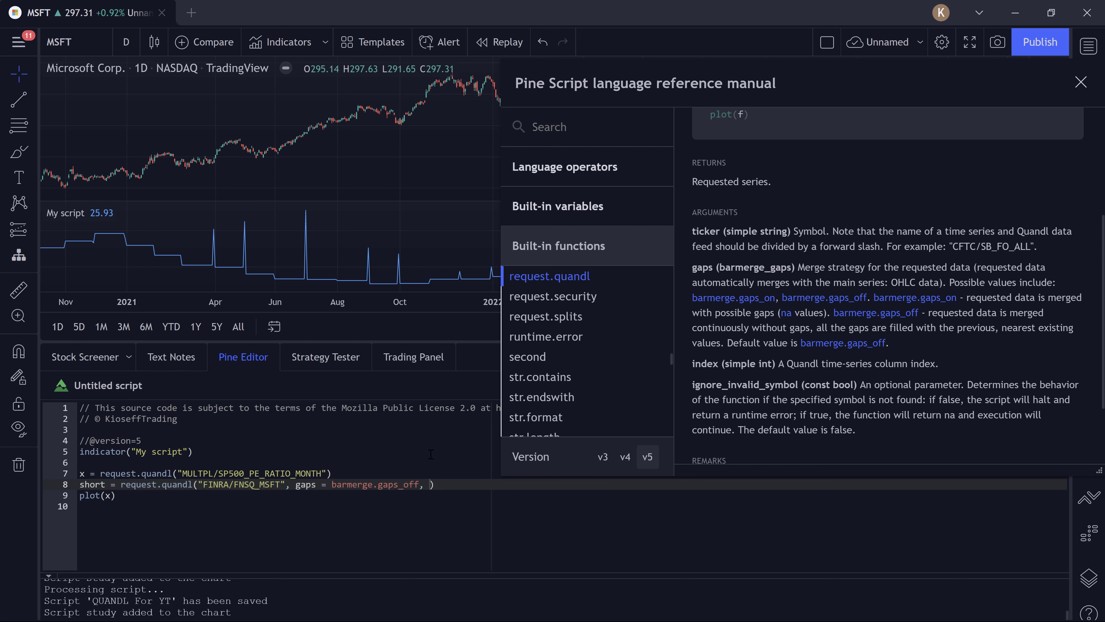
pyautogui.write('0')
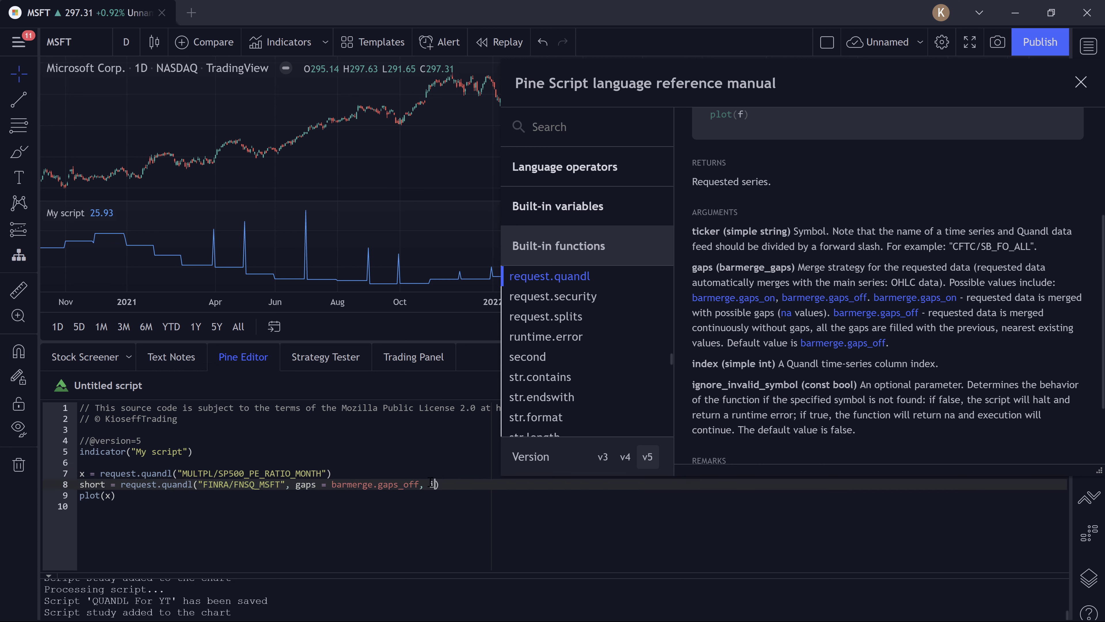
pyautogui.write('index = 0')
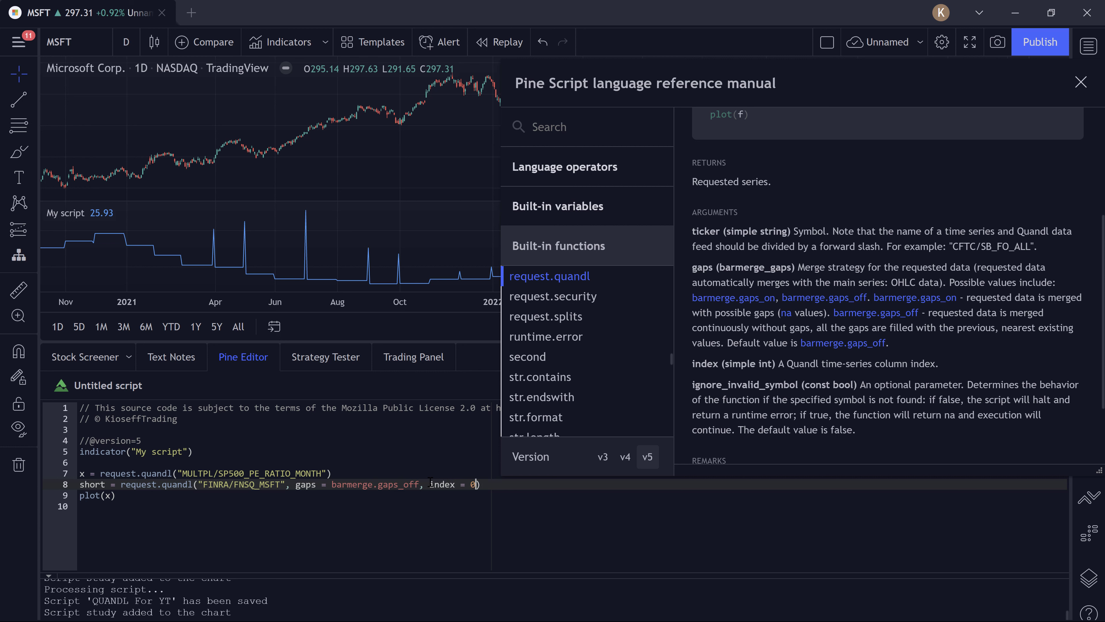
pyautogui.write(',')
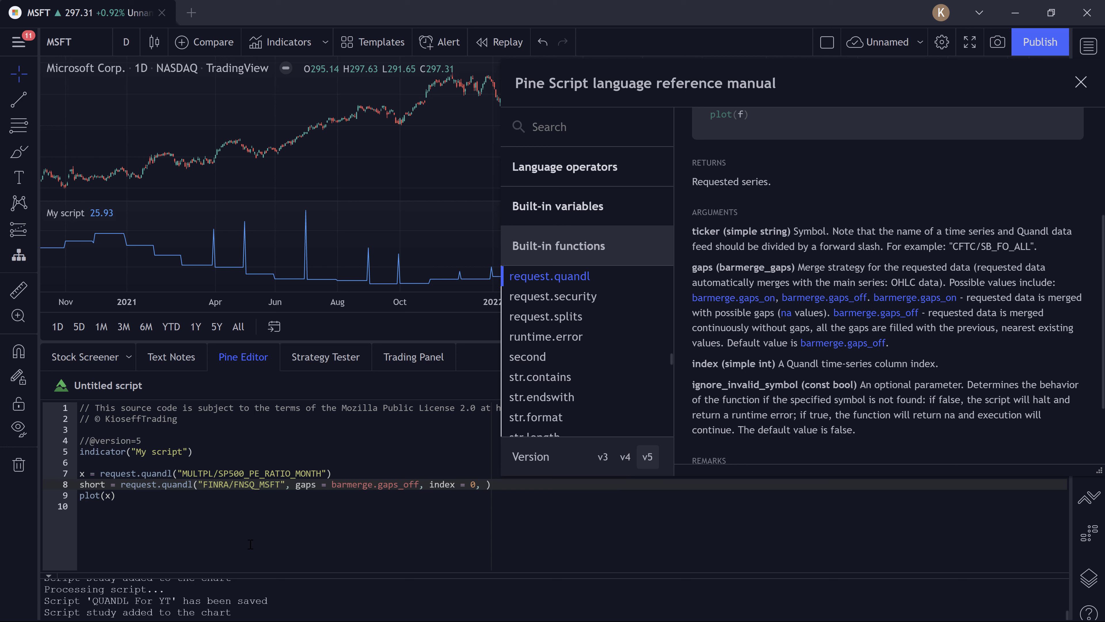
# - Finish the request with ignore_invalid_symbol = true and close the reference manual panel
pyautogui.write('igno')
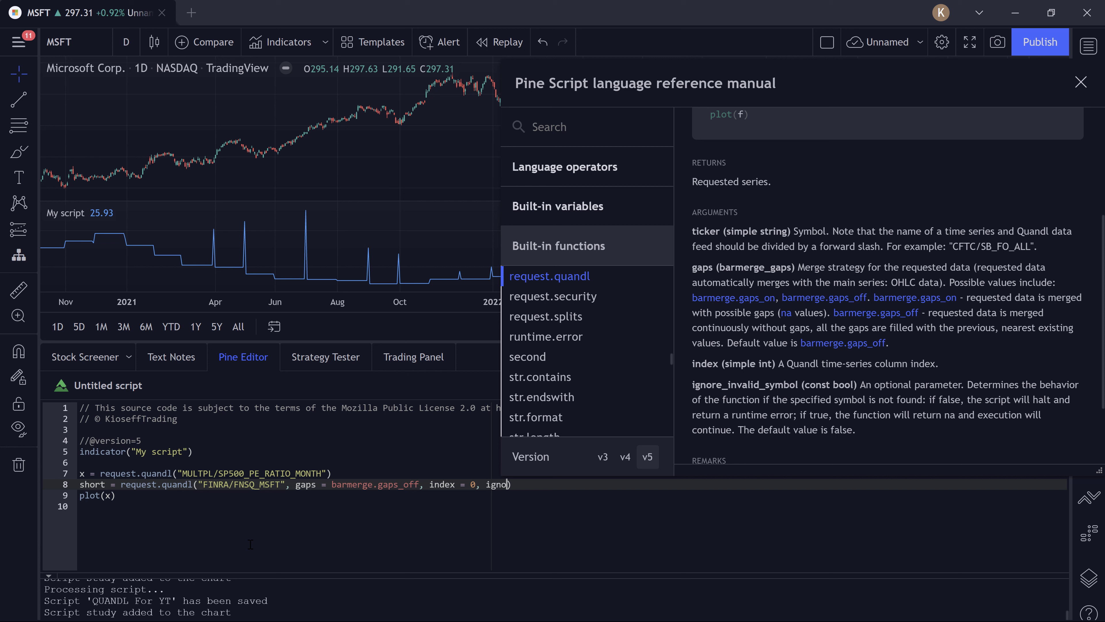
pyautogui.write('re')
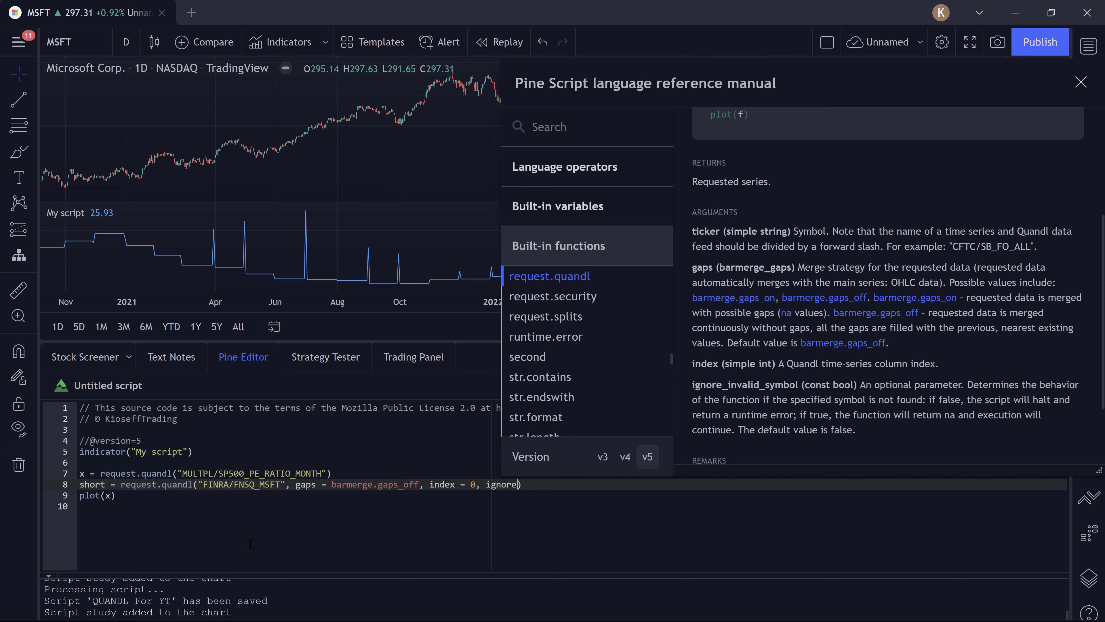
pyautogui.write('_')
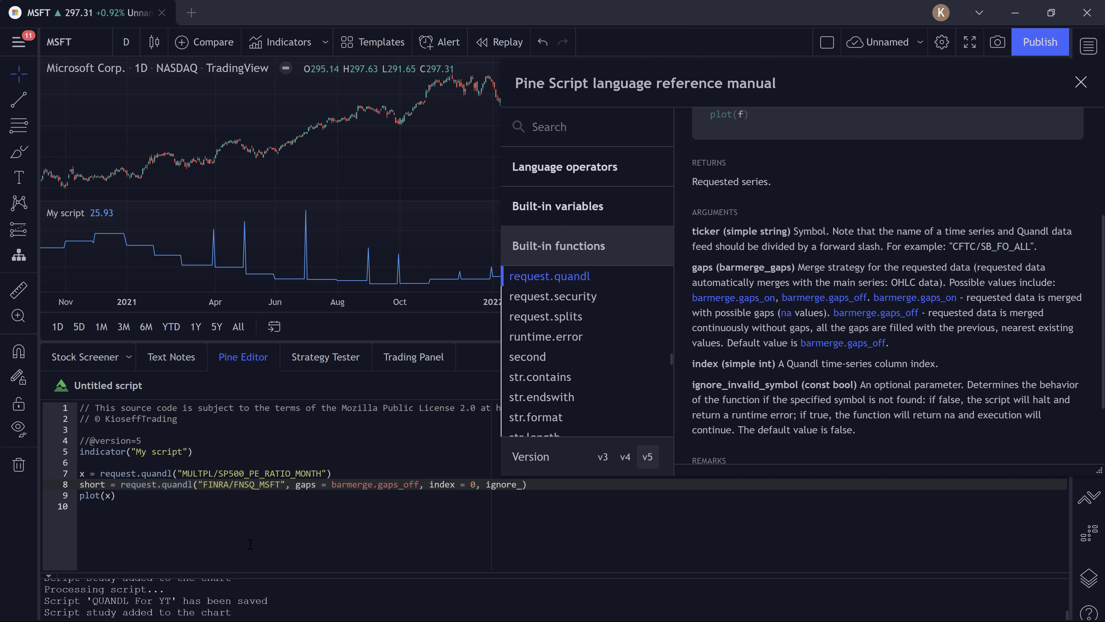
pyautogui.write('invalid_symbol = true')
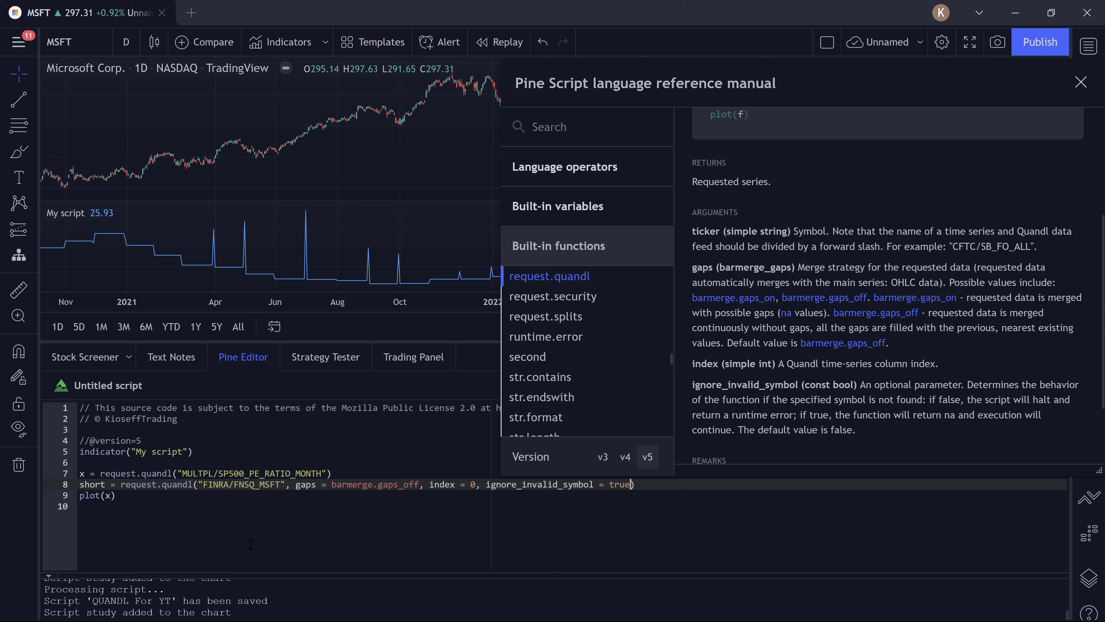
pyautogui.moveTo(810, 414)
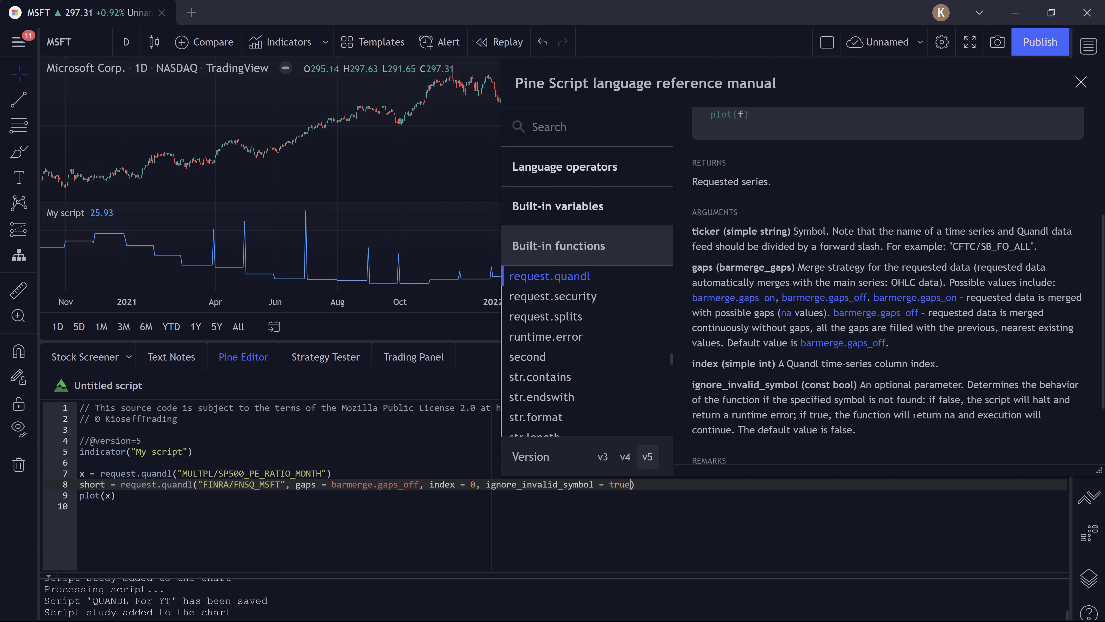
pyautogui.click(1081, 81)
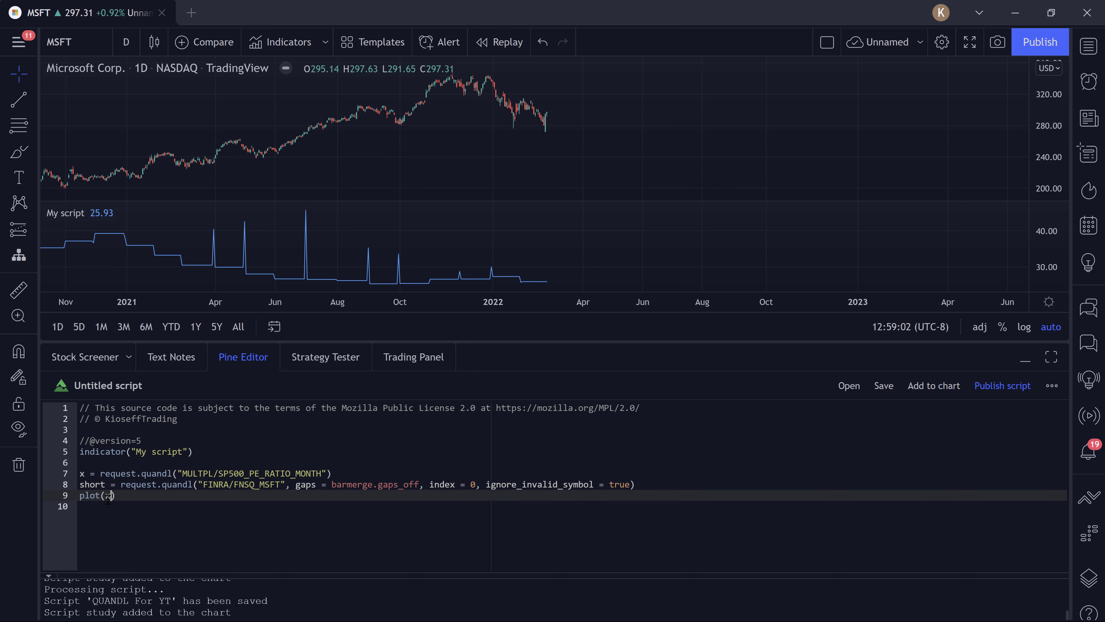
# - Change plot(x) to plot(short) and add the script, charting MSFT short volume in a new pane
pyautogui.write('short')
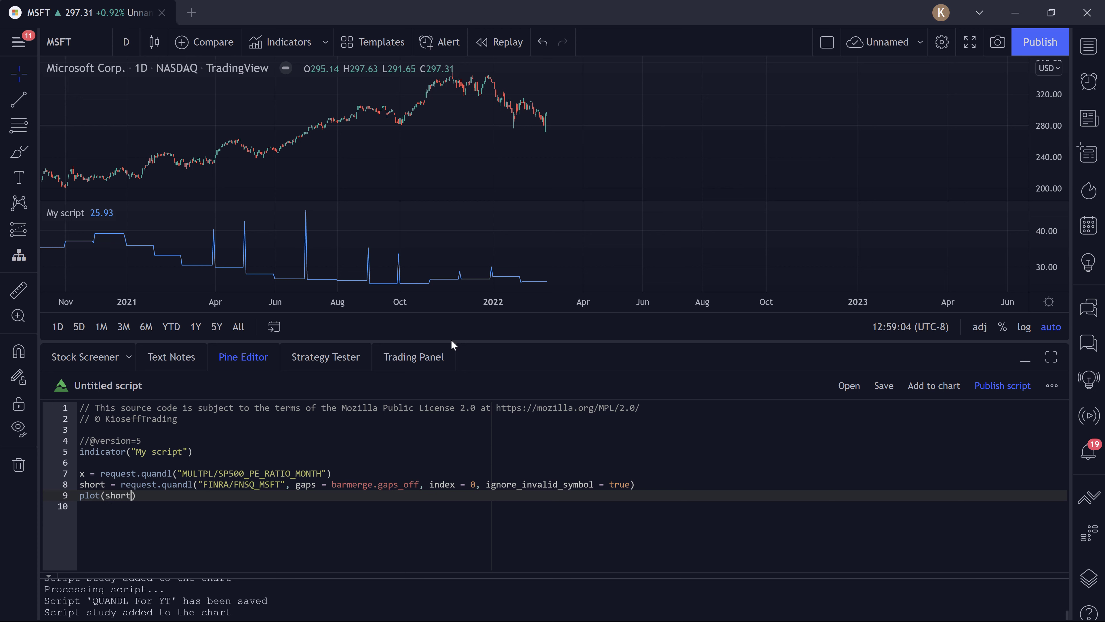
pyautogui.click(933, 385)
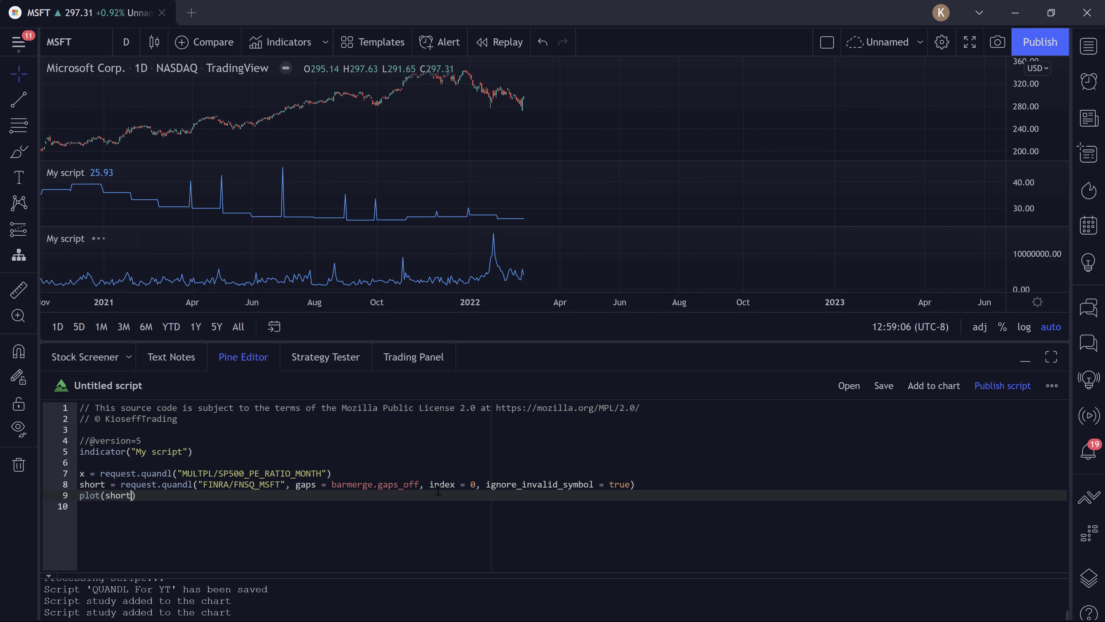
pyautogui.moveTo(495, 267)
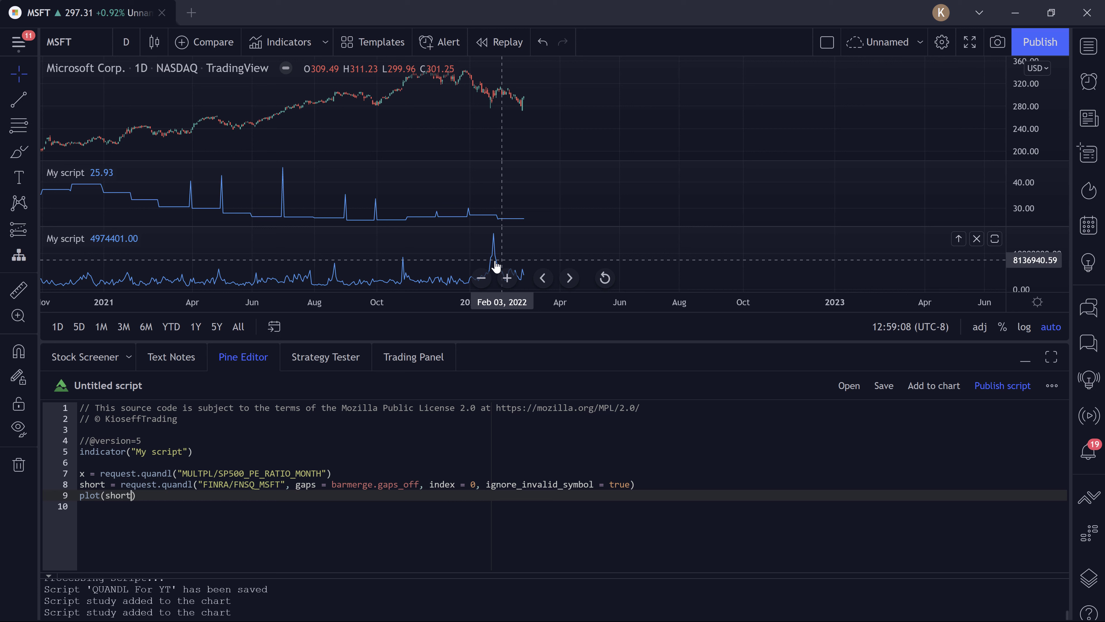
pyautogui.moveTo(474, 255)
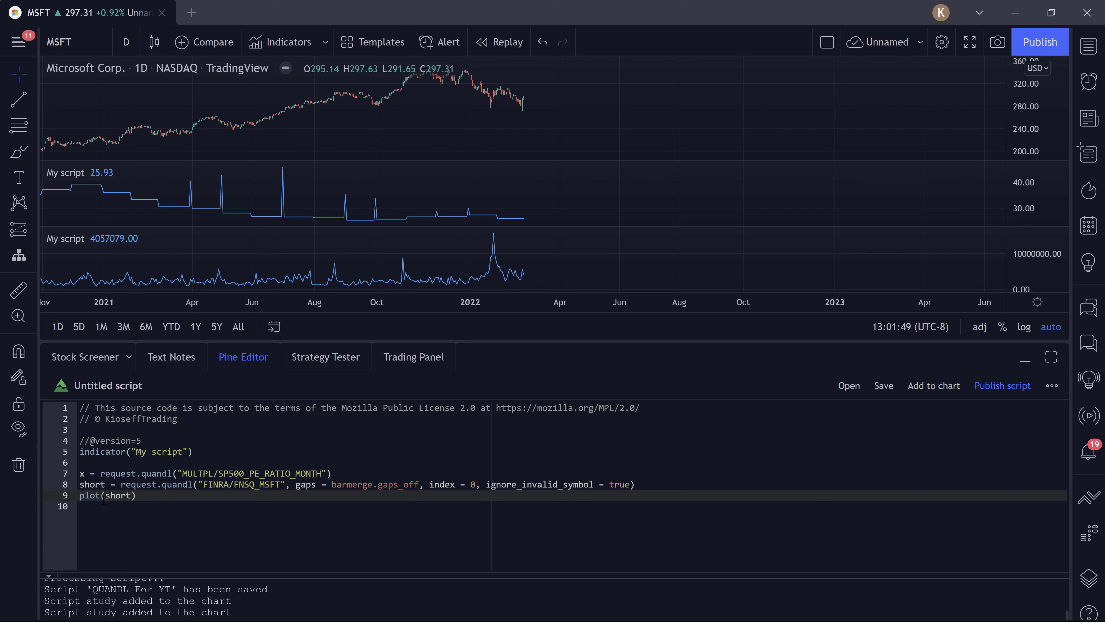
pyautogui.moveTo(98, 495)
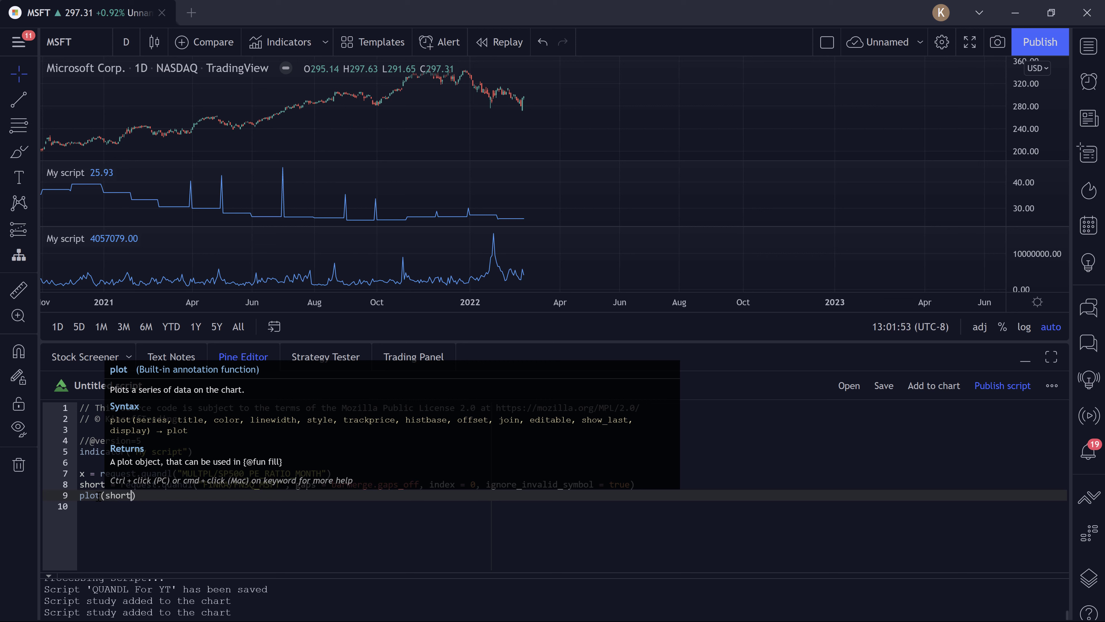
# - Give the plot color = short > short[1] ? color.green : color.red and style = plot.style_columns
pyautogui.write(', color = short > short[1] ? color.green :')
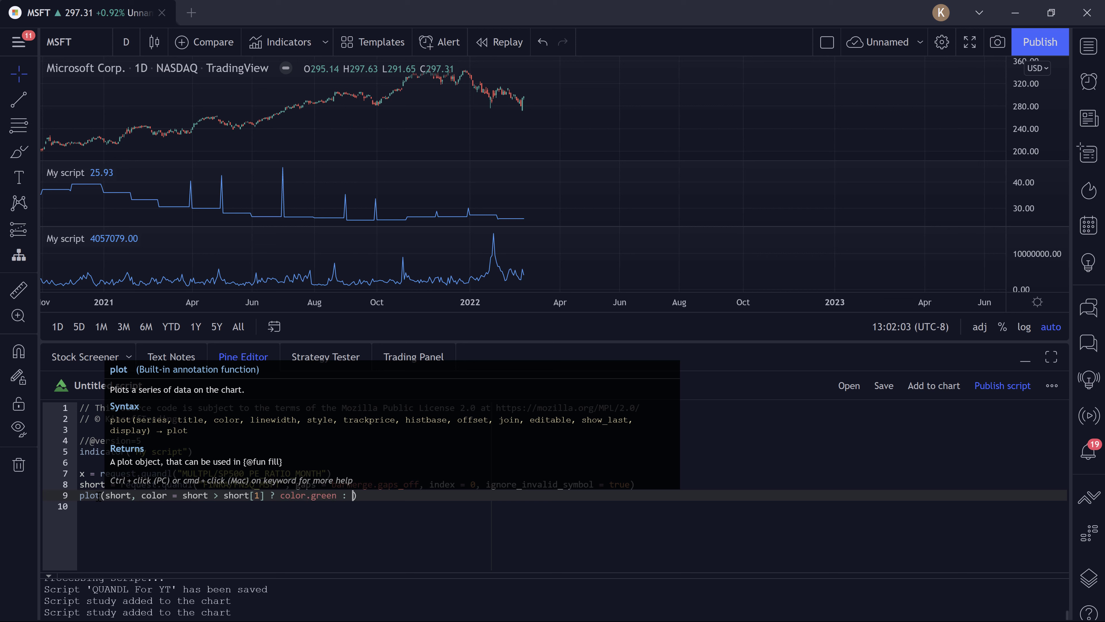
pyautogui.write('color.red, style =')
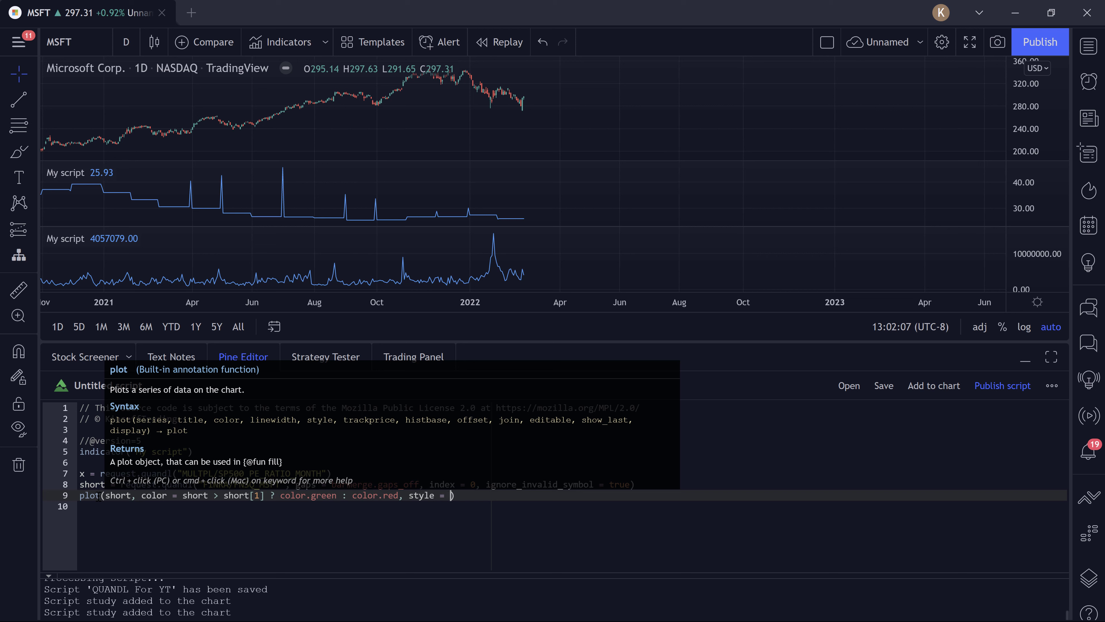
pyautogui.write('plot.style')
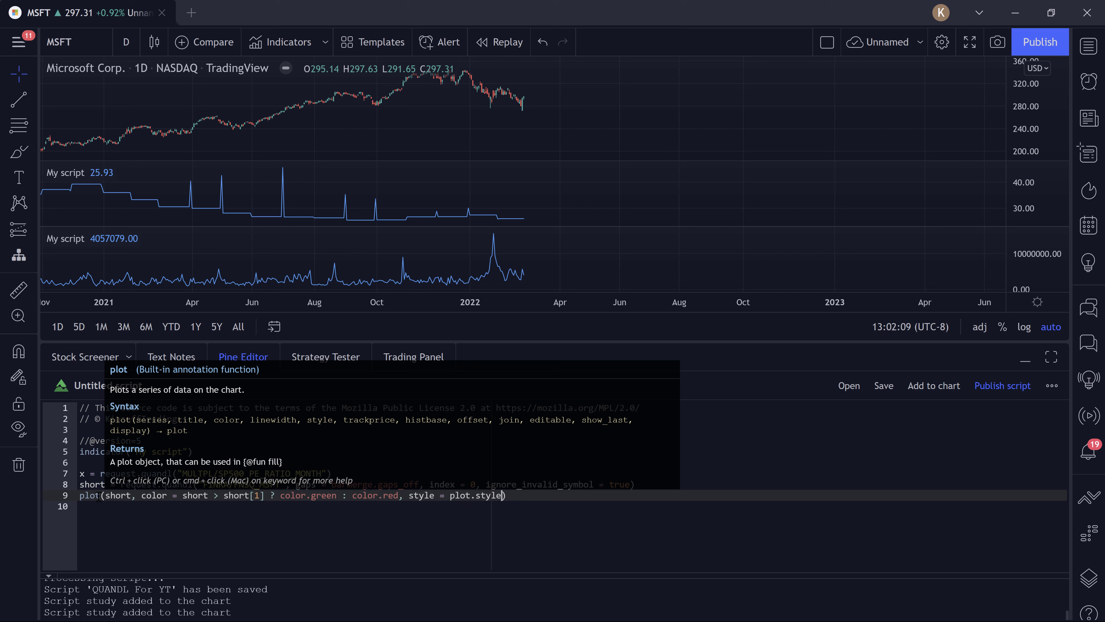
pyautogui.write('_columns')
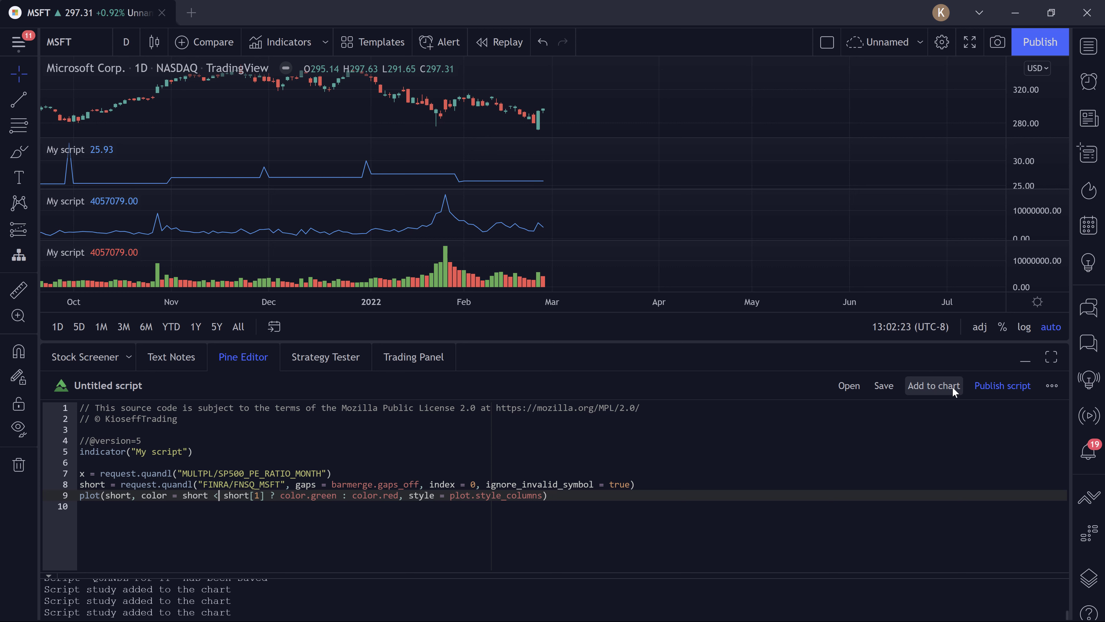
# - Add the column-style script to the chart and scroll to view the green/red short-volume columns
pyautogui.click(933, 385)
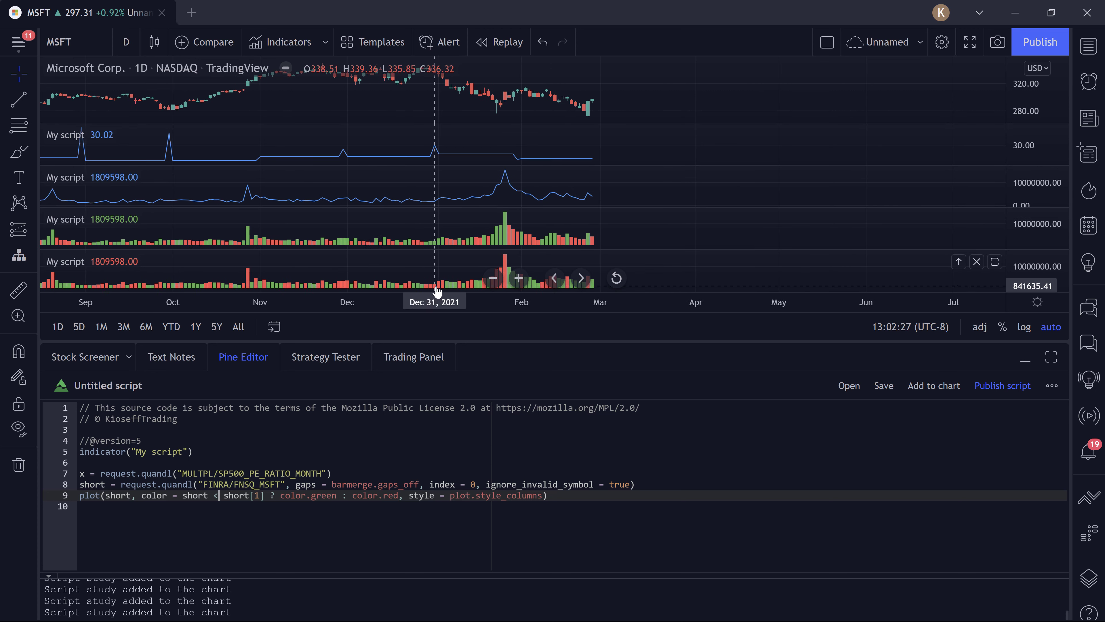
pyautogui.hscroll(3)
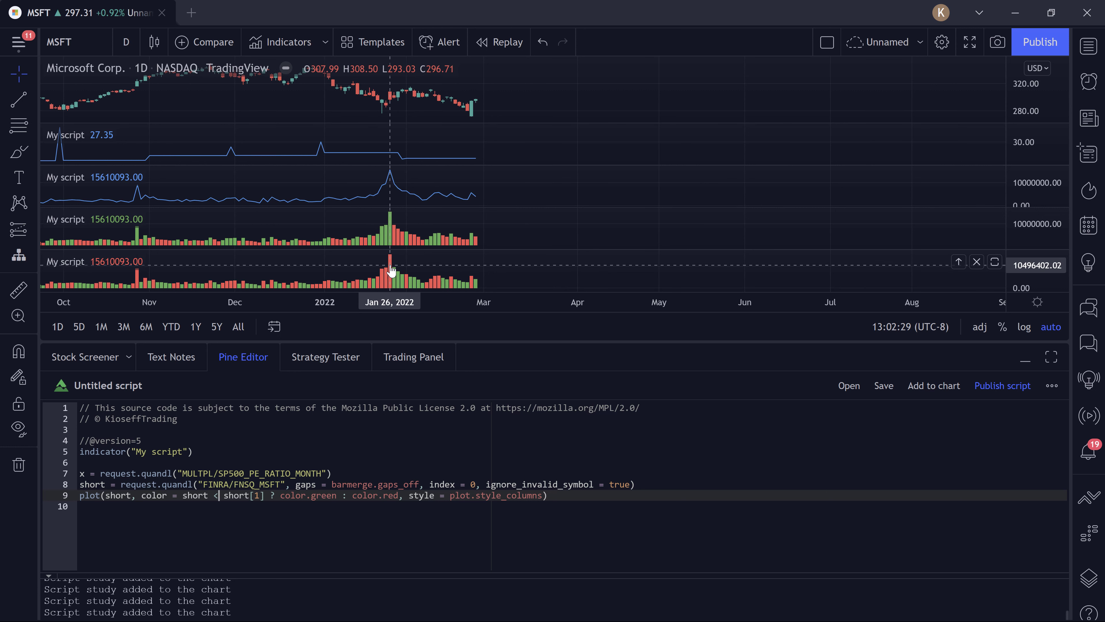
pyautogui.moveTo(377, 271)
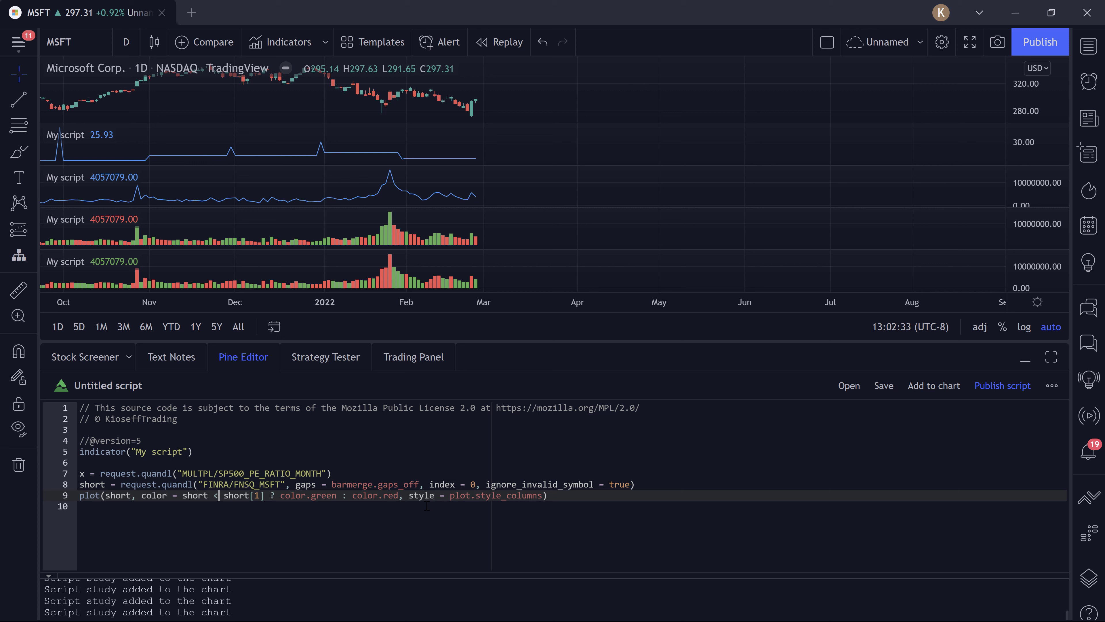
pyautogui.moveTo(307, 495)
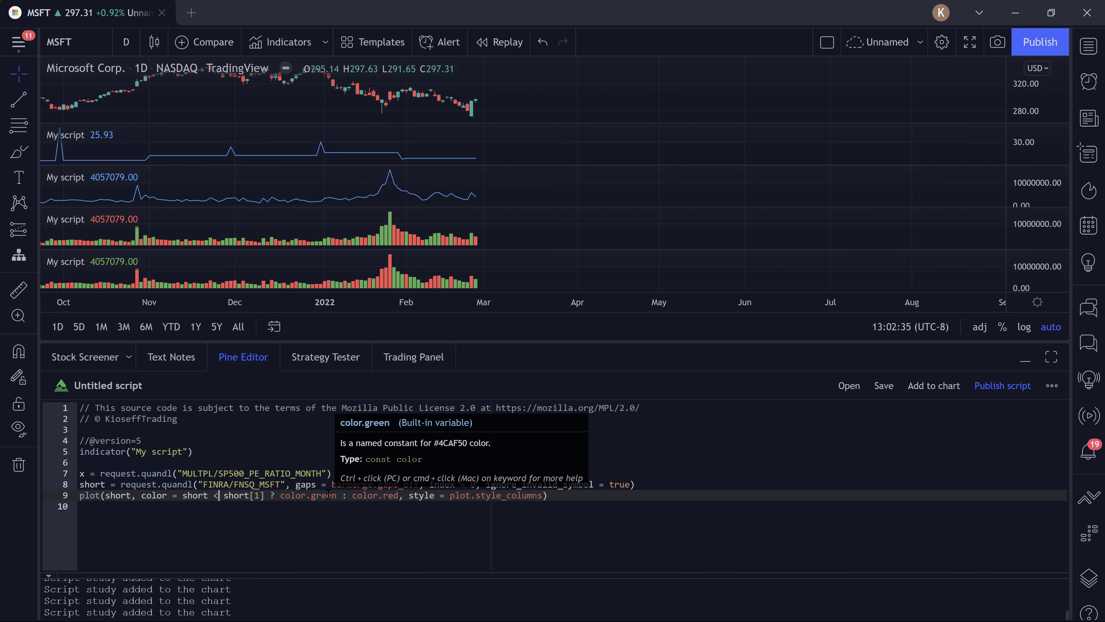